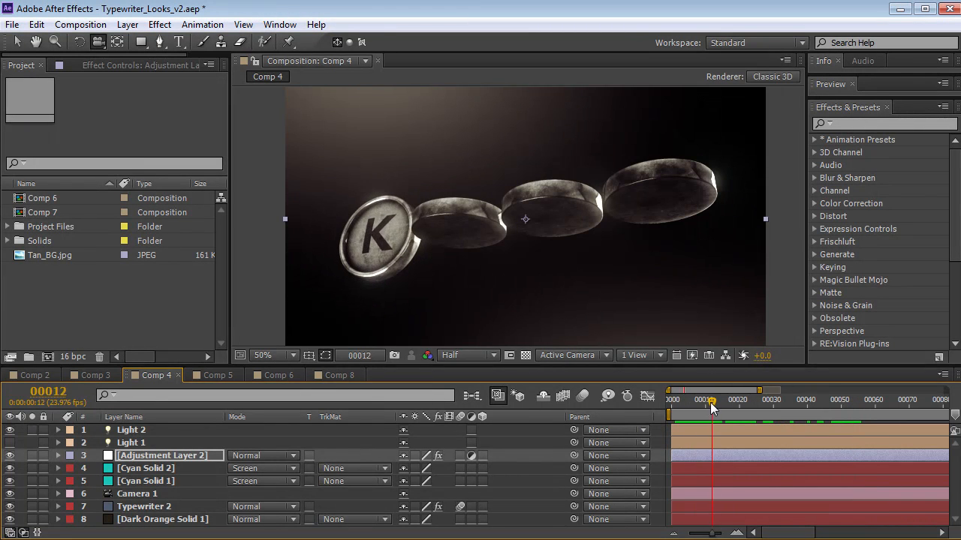
- Scrub Comp 4, Comp 3 and Comp 5 to preview the KEYS, ENTER/SHOW and alphabet key-grid animations
drag(708, 399, 861, 400)
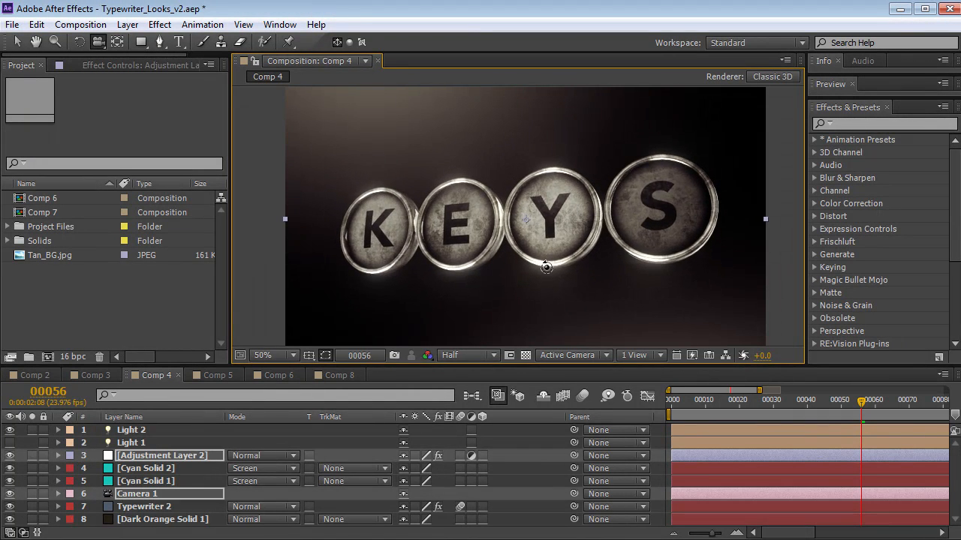
click(728, 400)
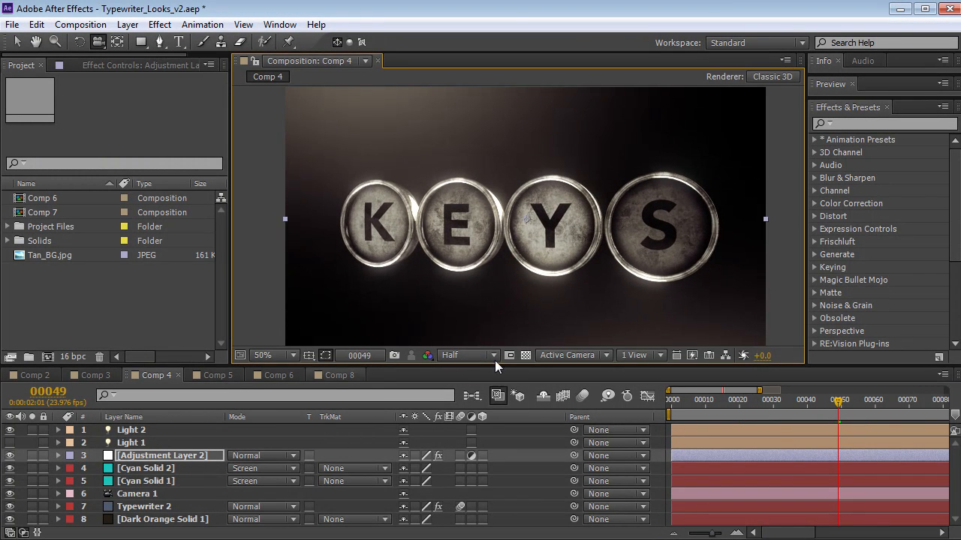
click(91, 376)
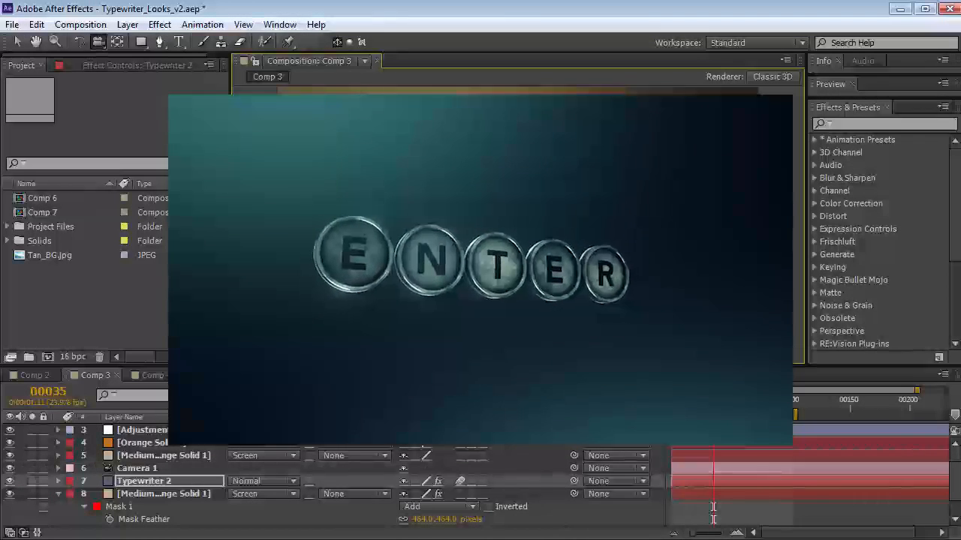
click(751, 399)
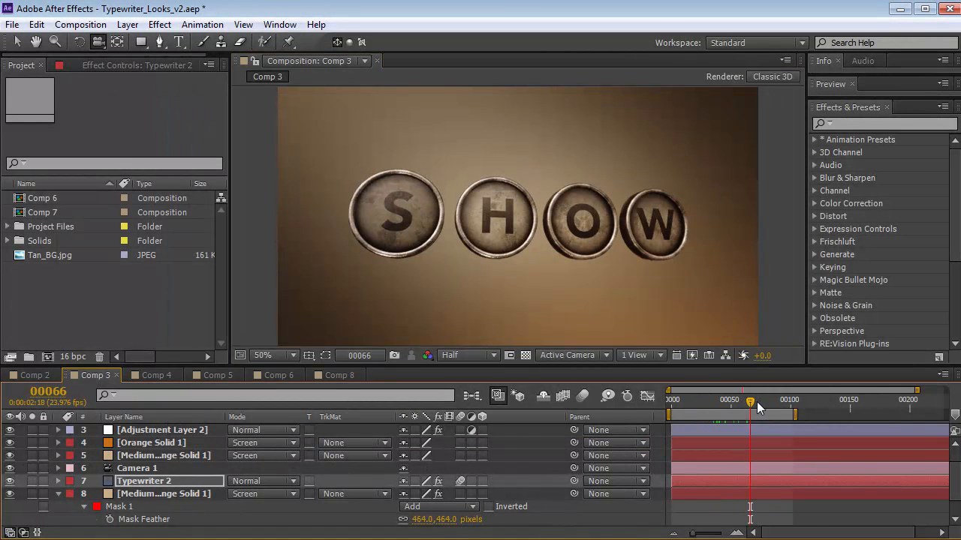
mouse_move(750, 409)
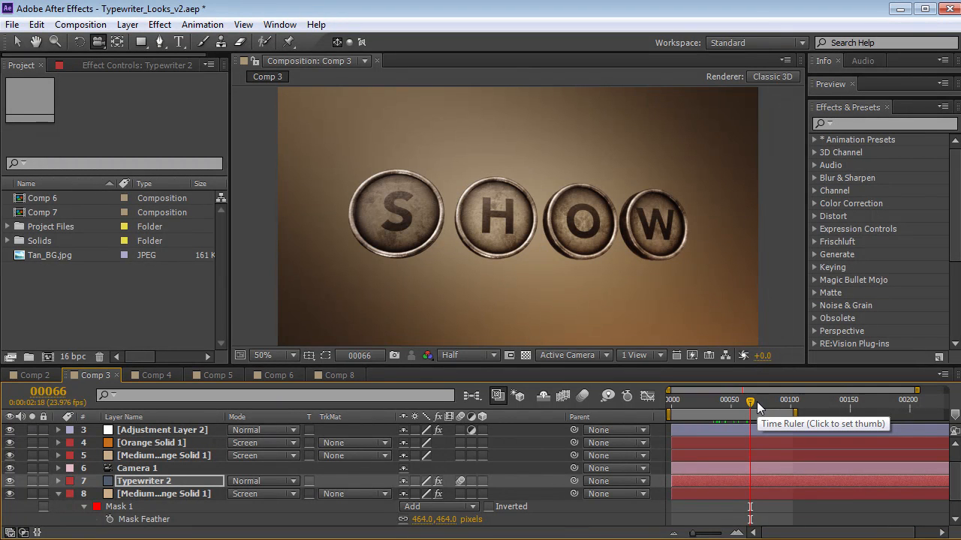
click(213, 375)
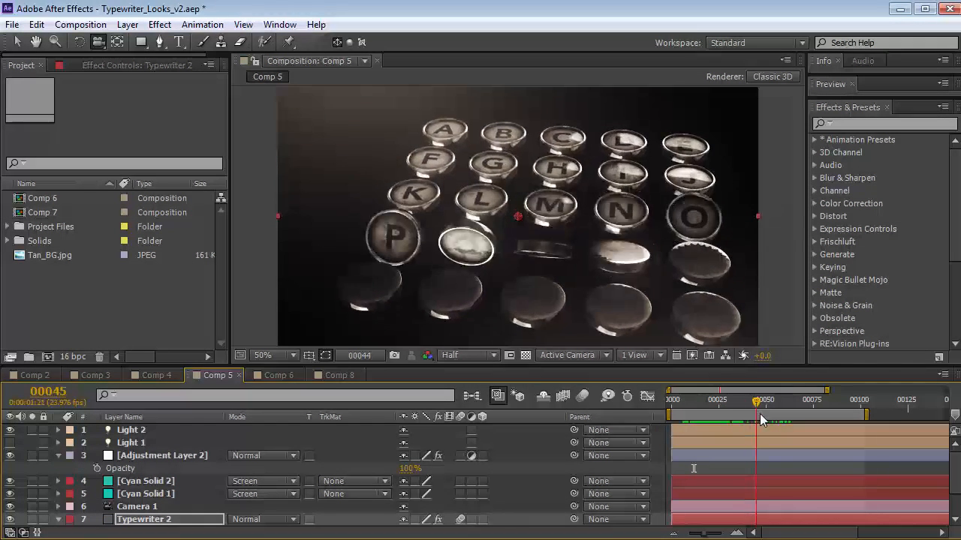
click(792, 413)
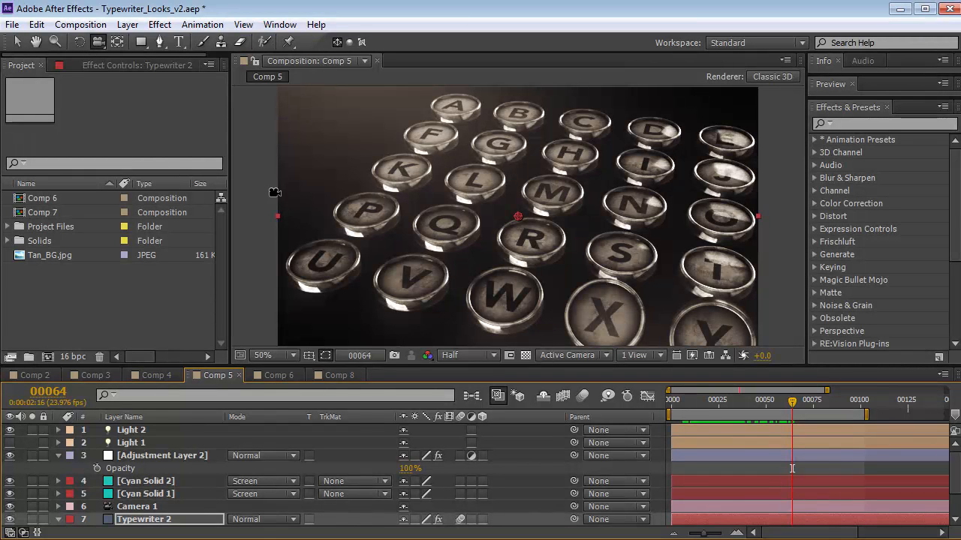
- Create a new composition named Title
click(81, 24)
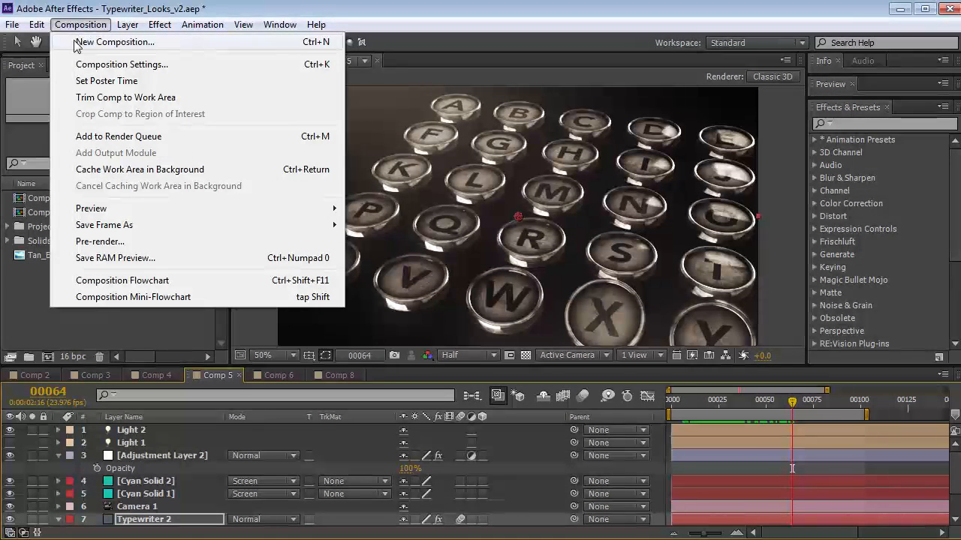
click(122, 63)
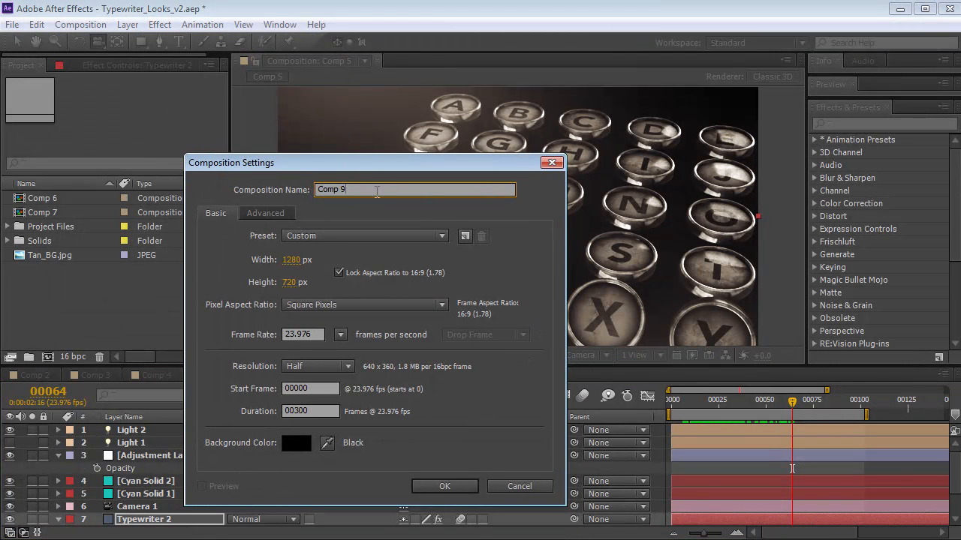
text(Title)
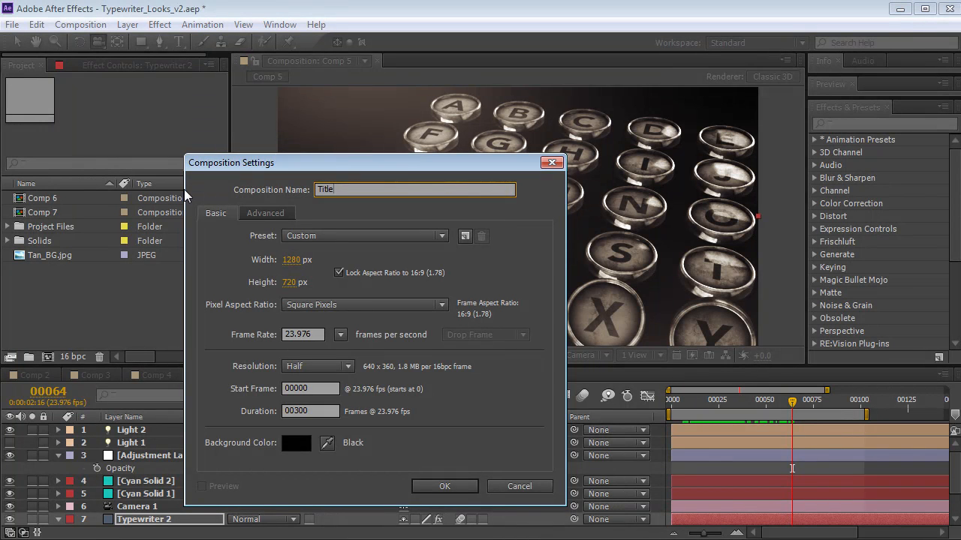
click(445, 487)
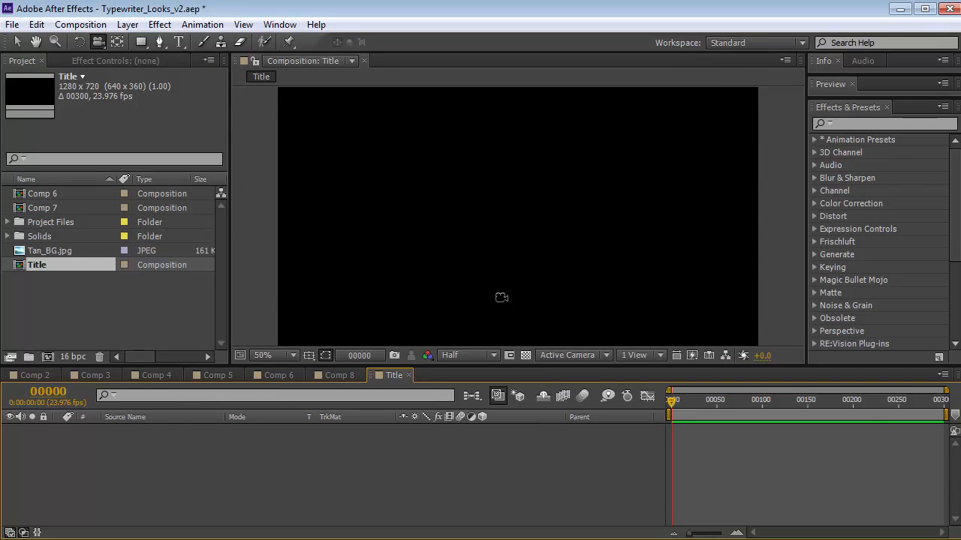
- Add a new solid layer and apply the Video Copilot Element effect to it
click(126, 24)
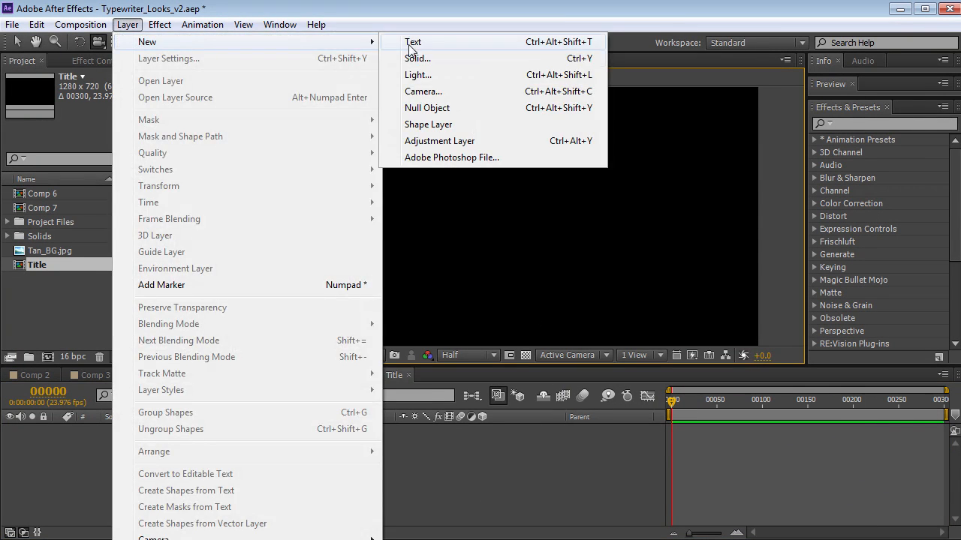
click(417, 57)
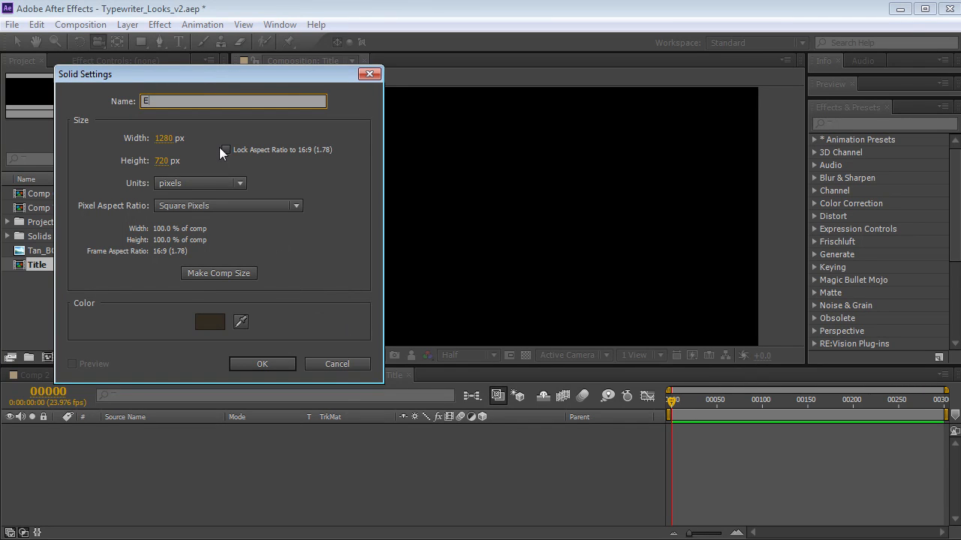
click(261, 363)
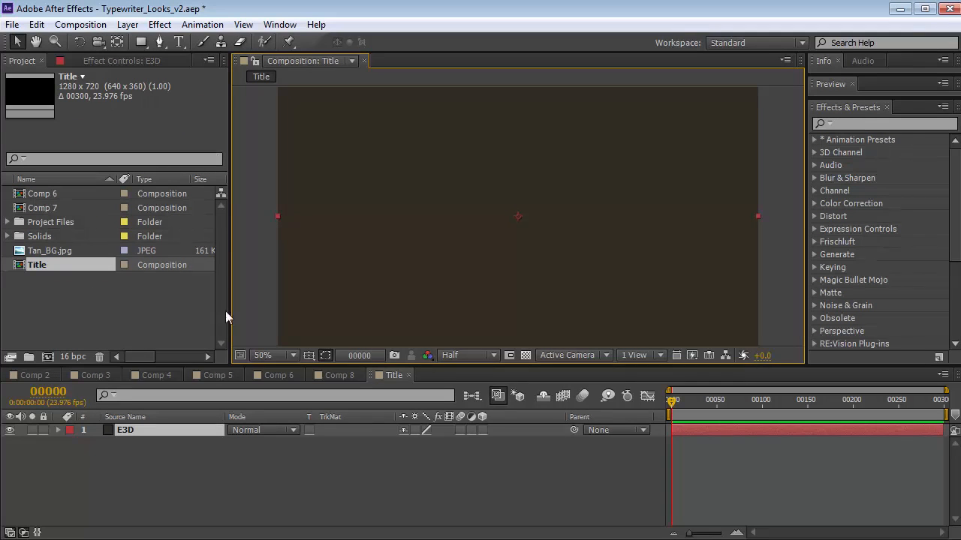
click(160, 24)
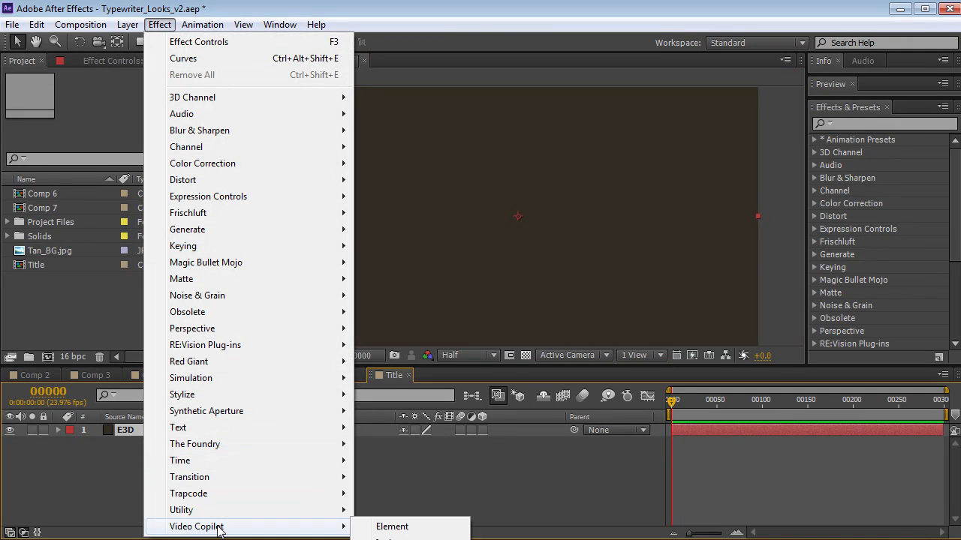
click(392, 525)
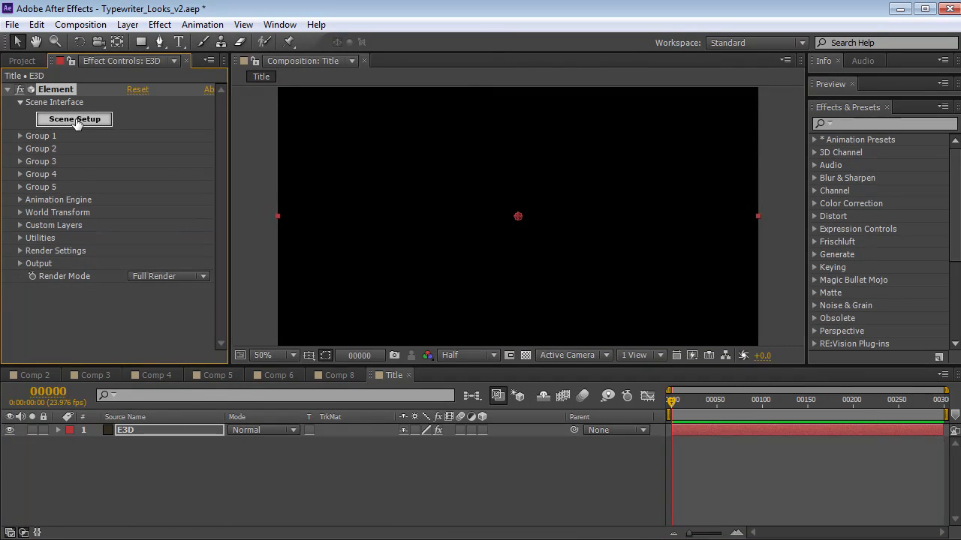
- In Element's Scene Setup, load the full typewriter model from the Typewriter folder
click(74, 119)
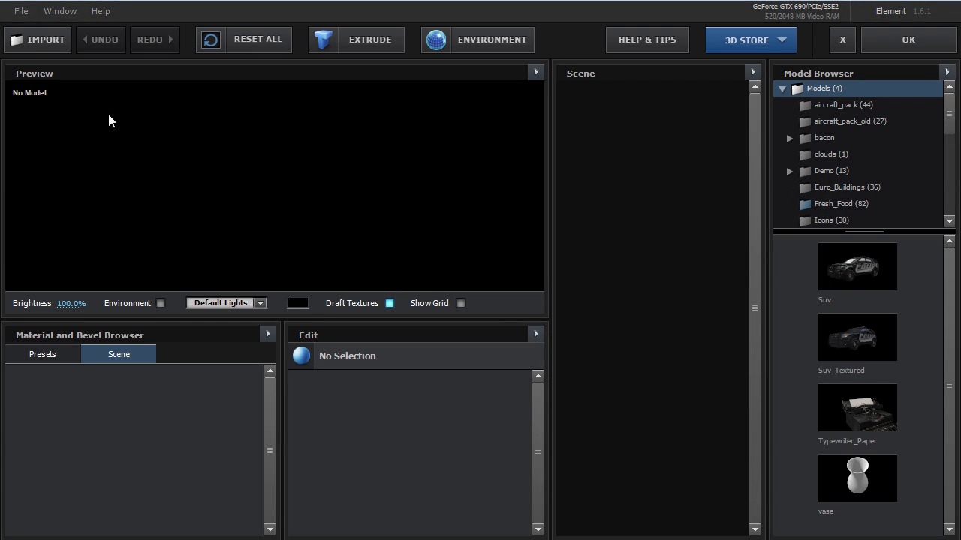
scroll(down, 3)
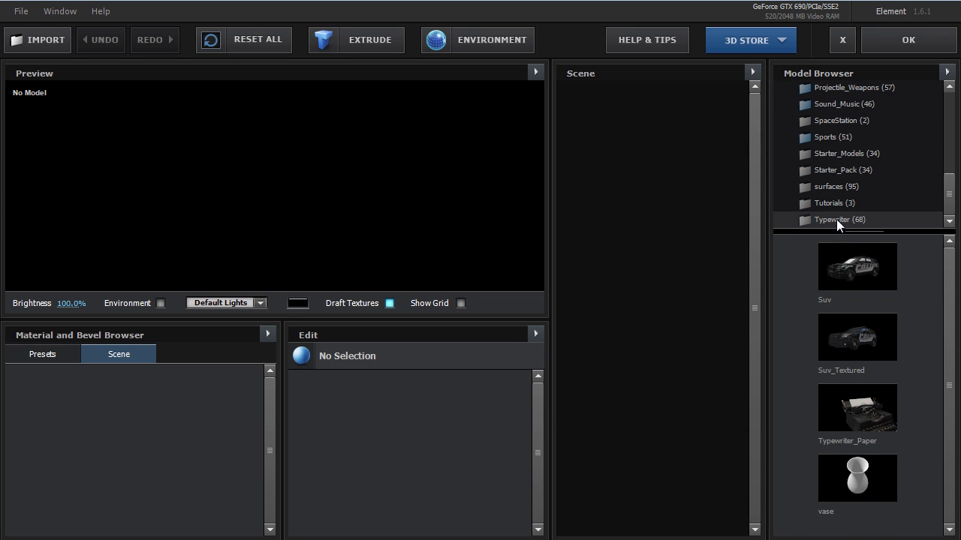
click(839, 219)
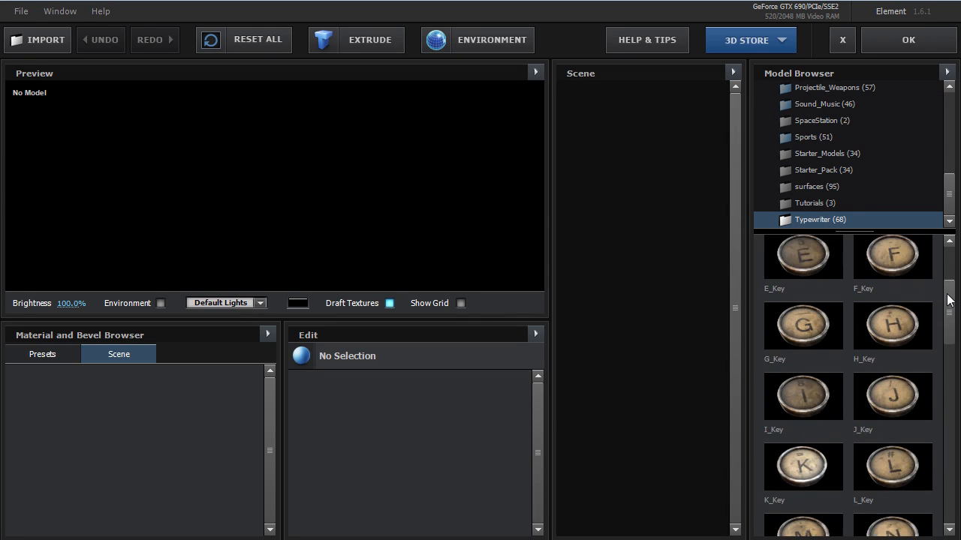
scroll(down, 3)
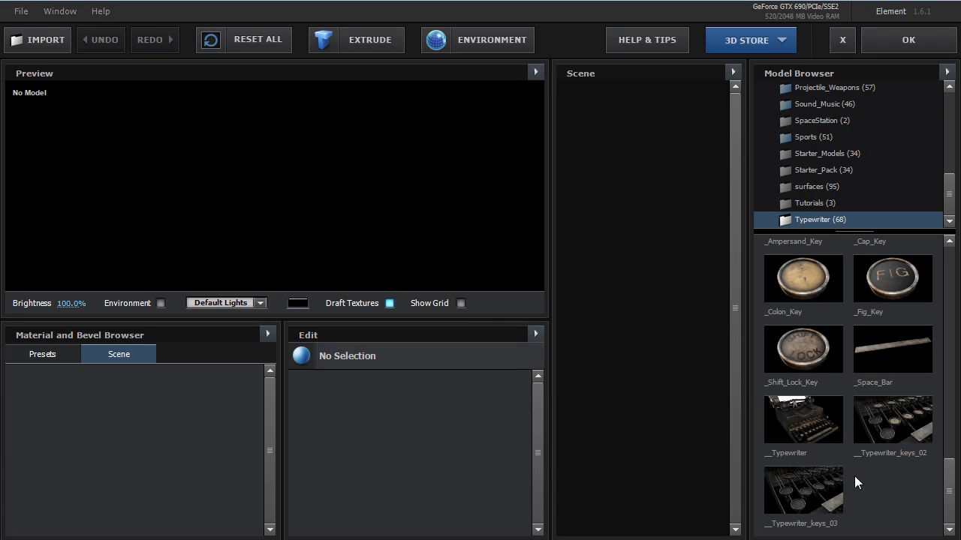
double_click(801, 419)
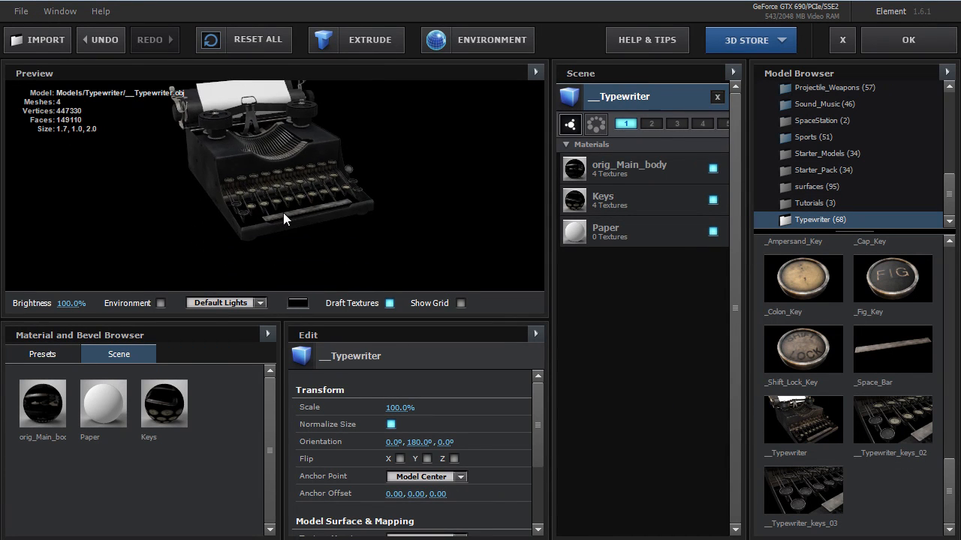
- Remove both typewriter models from the scene and reopen the Typewriter model collection
click(391, 304)
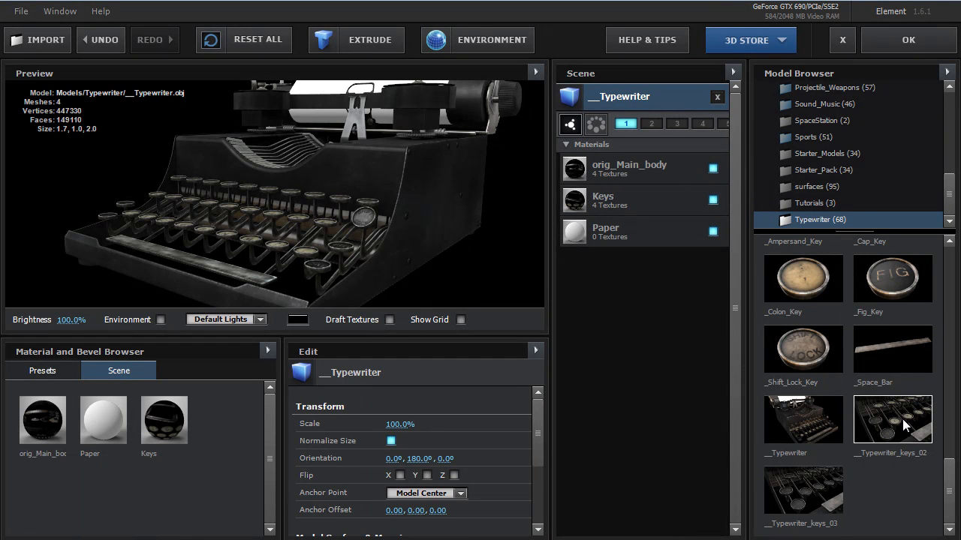
mouse_move(889, 435)
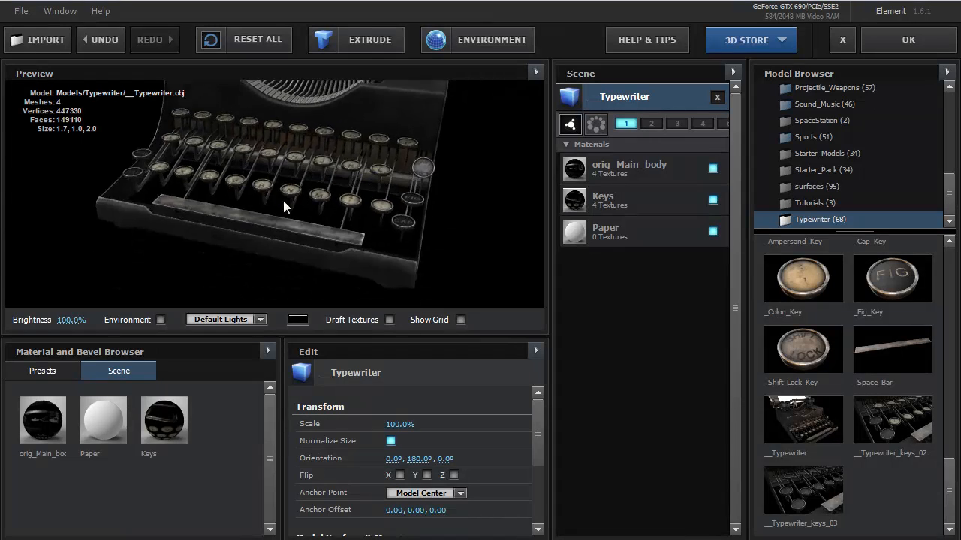
scroll(up, 3)
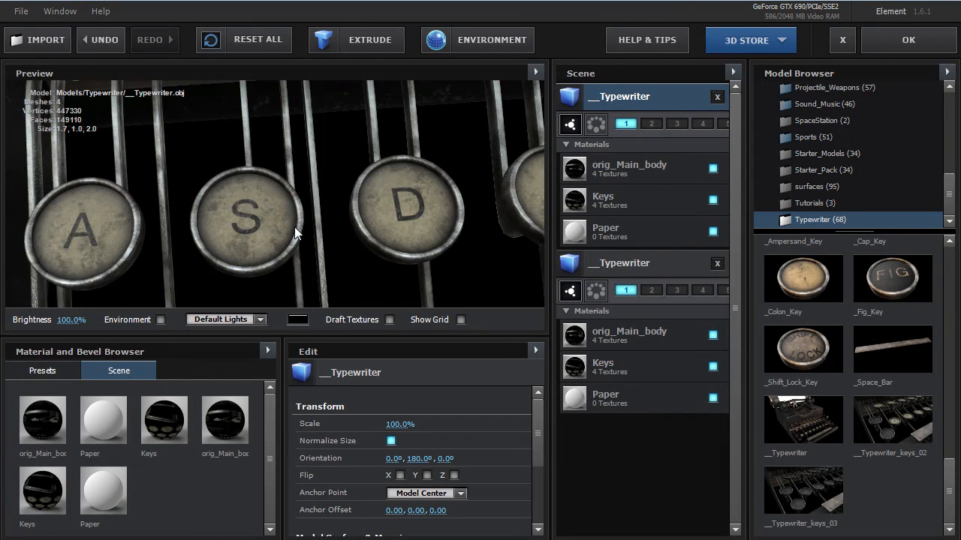
click(716, 264)
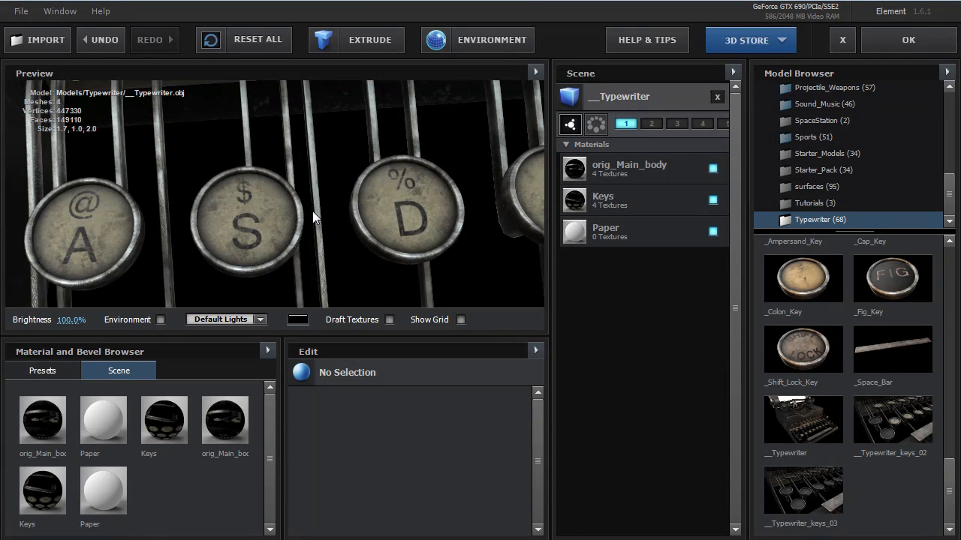
click(716, 96)
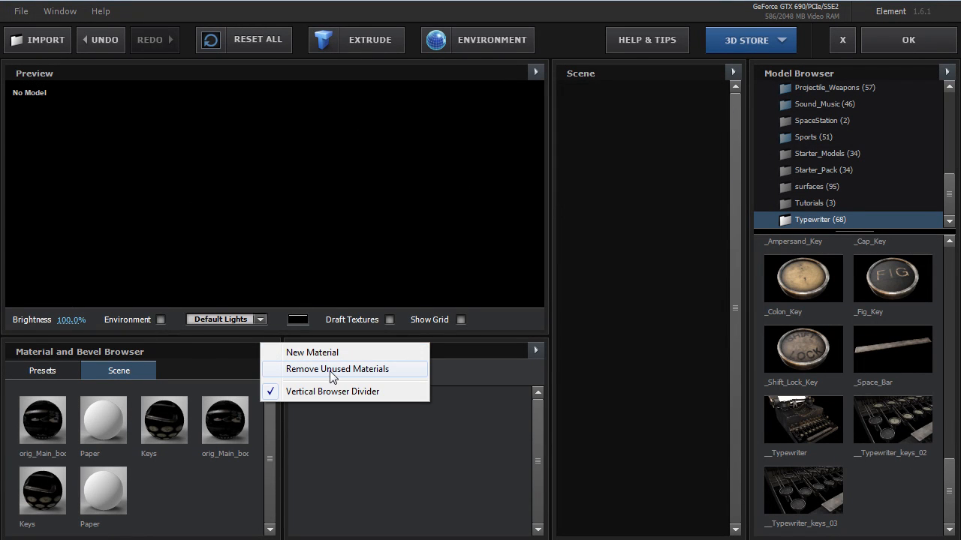
mouse_move(315, 375)
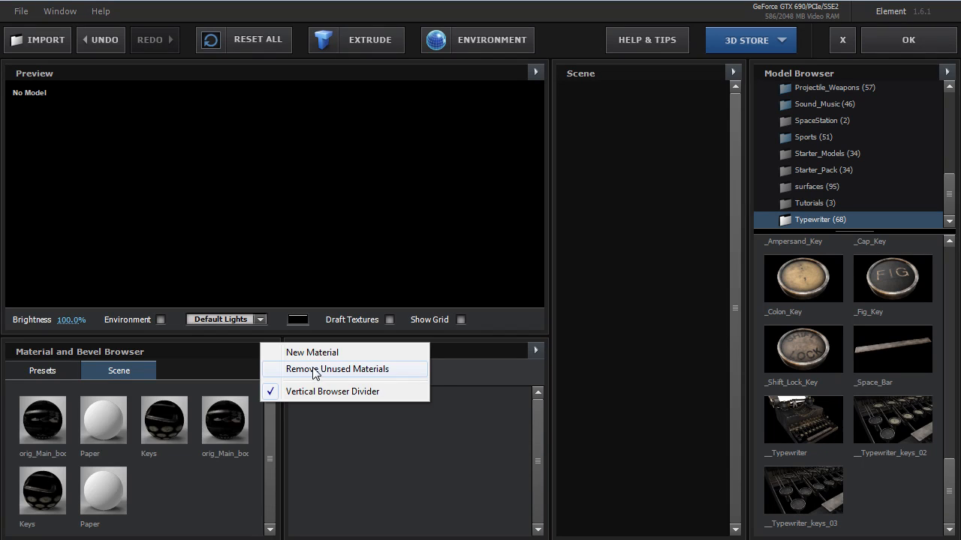
click(336, 369)
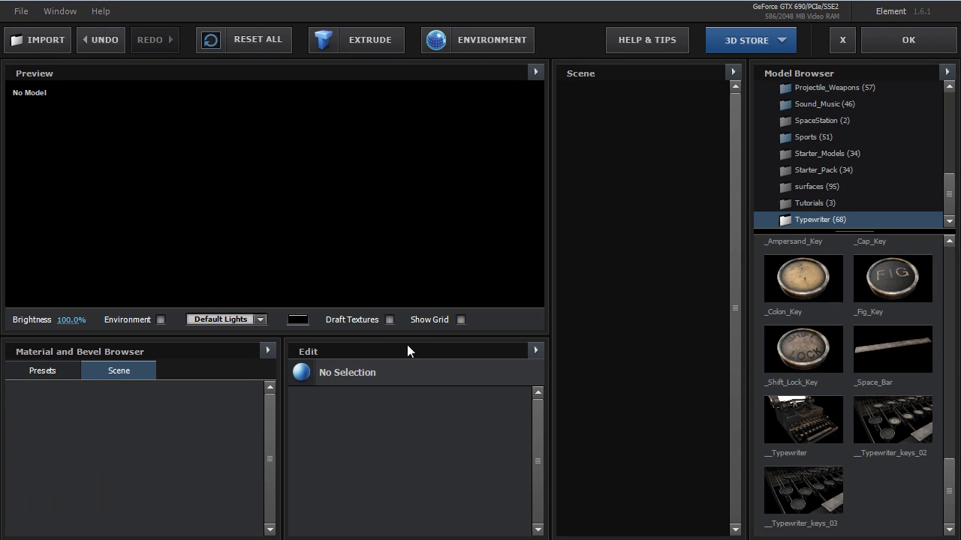
- Add the T, Y, P and E key models to the scene
scroll(down, 3)
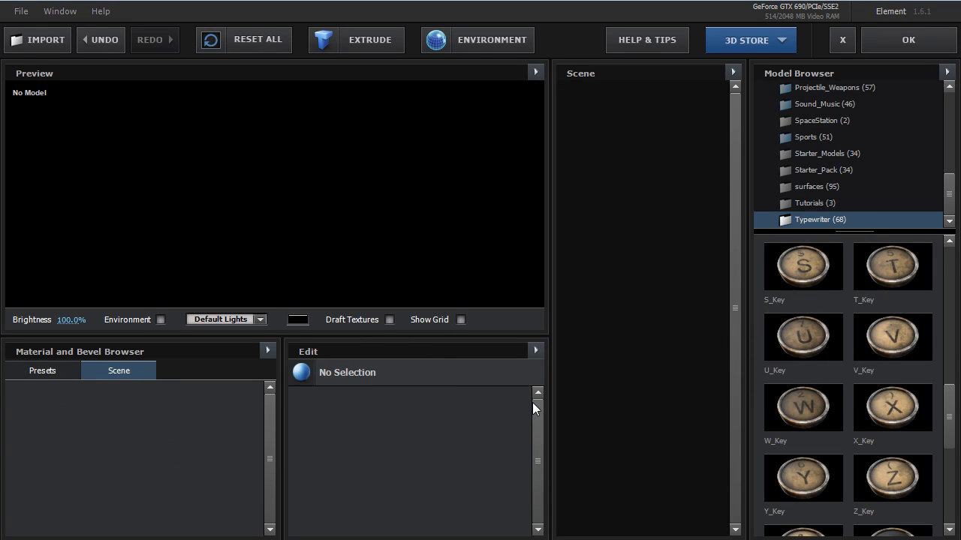
mouse_move(809, 389)
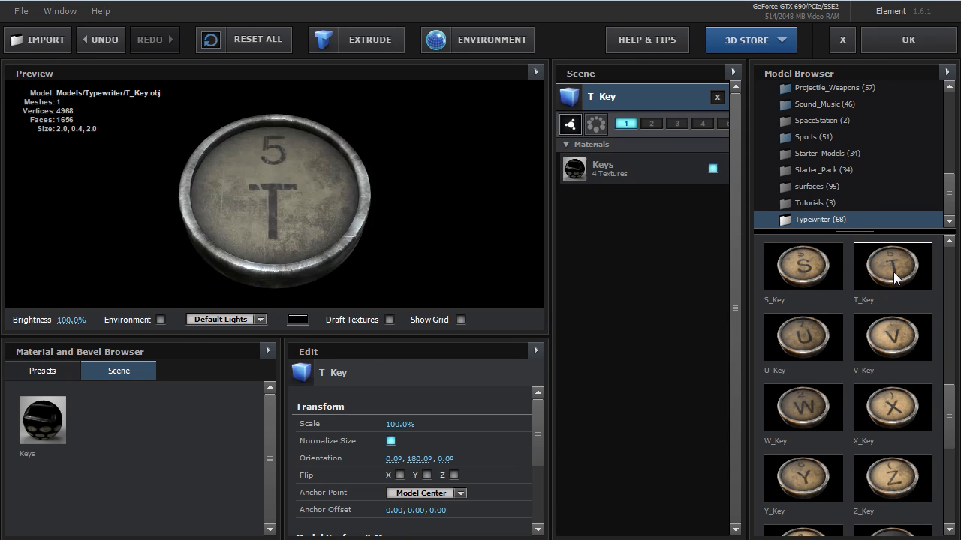
double_click(804, 477)
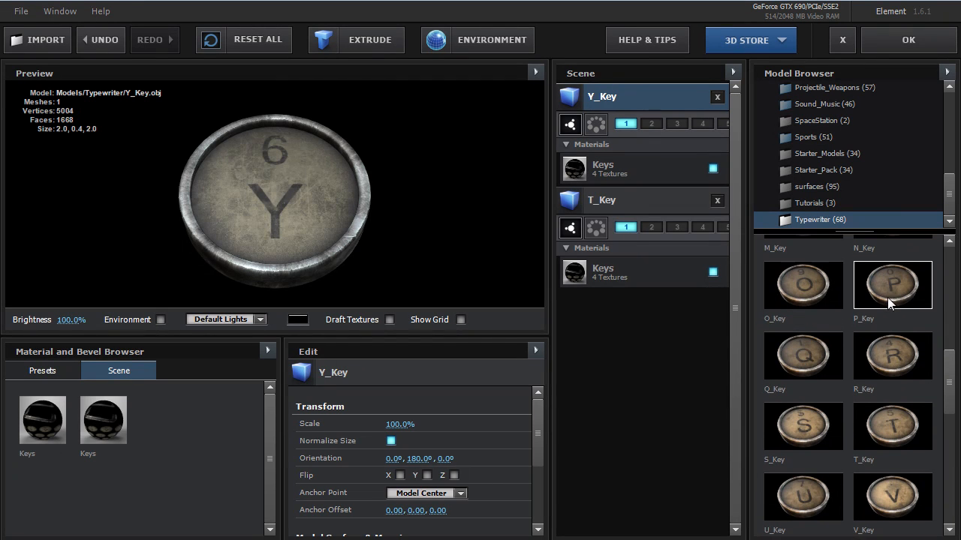
double_click(892, 284)
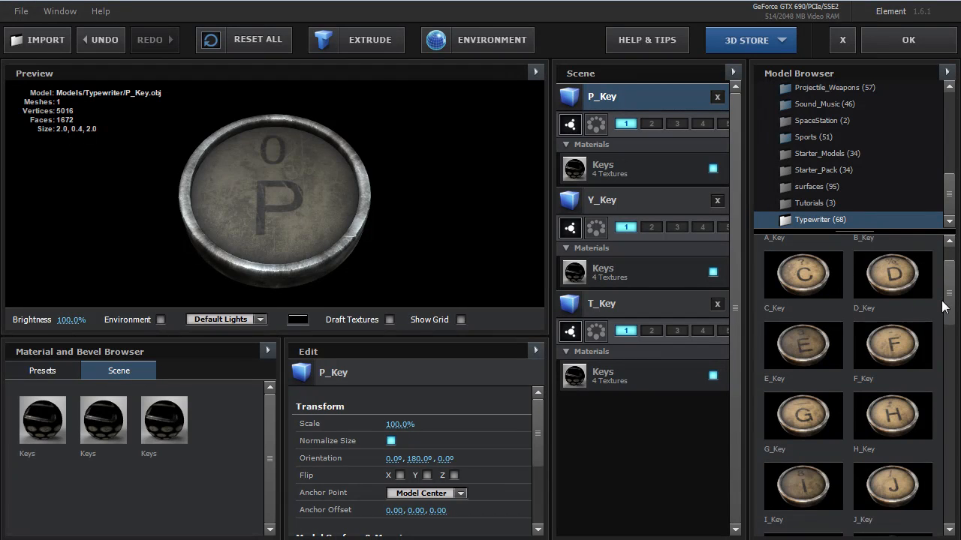
double_click(802, 344)
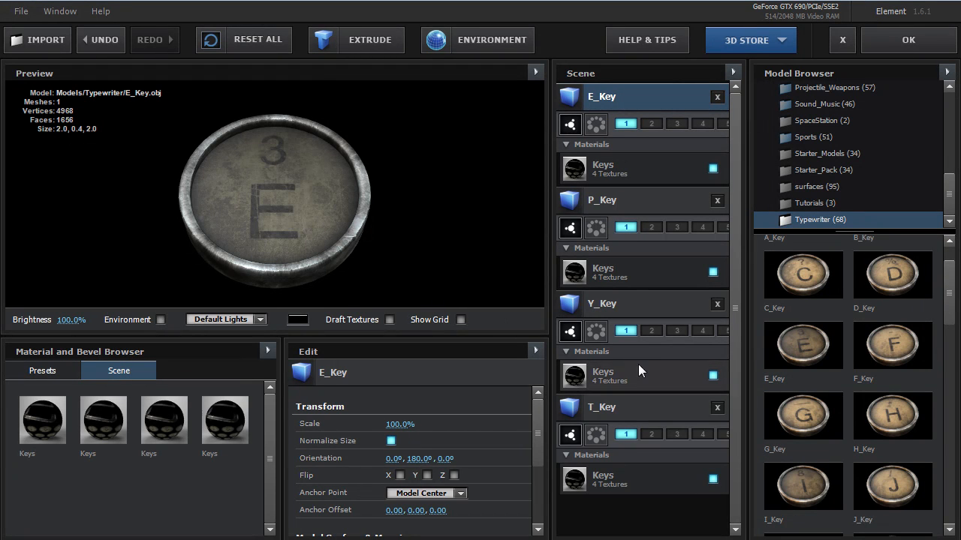
mouse_move(639, 372)
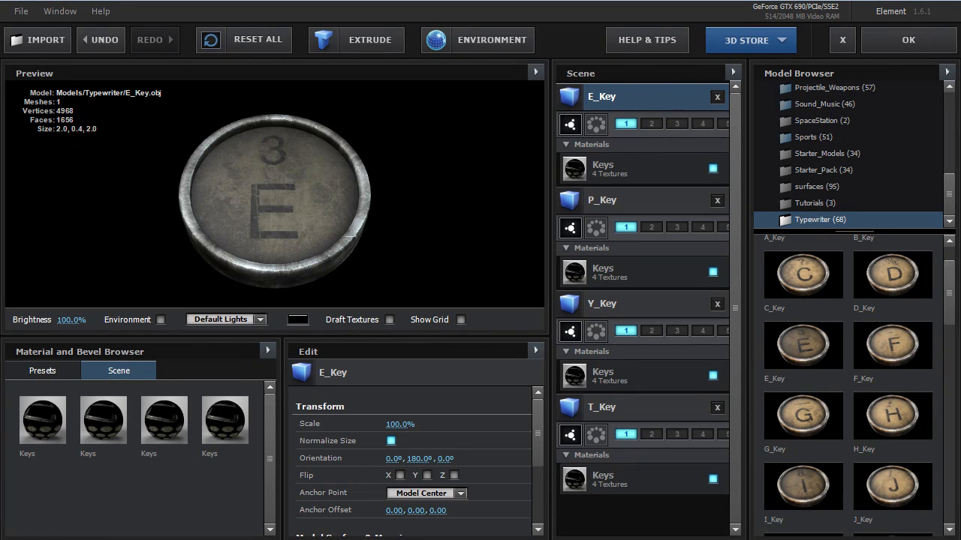
- Remove unused materials so a single shared Keys material remains
click(164, 419)
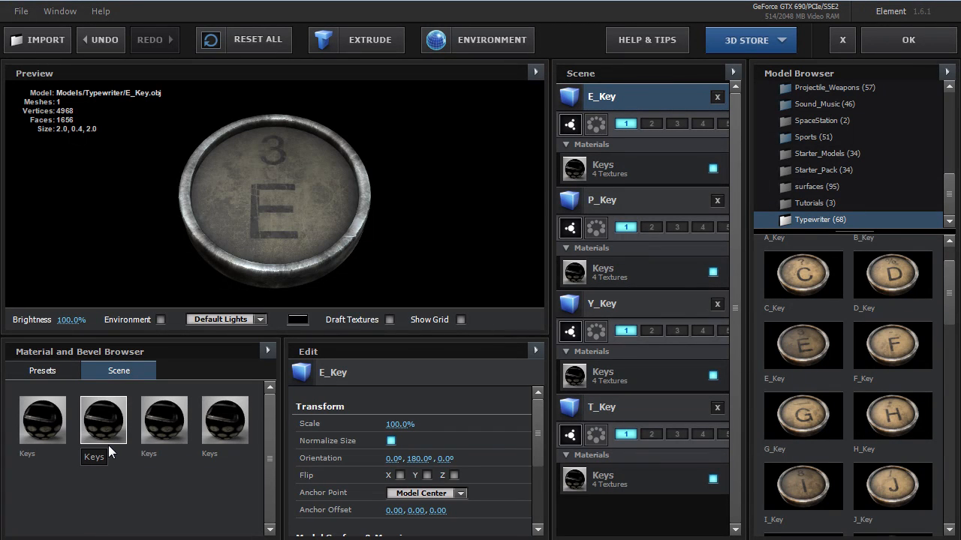
mouse_move(295, 282)
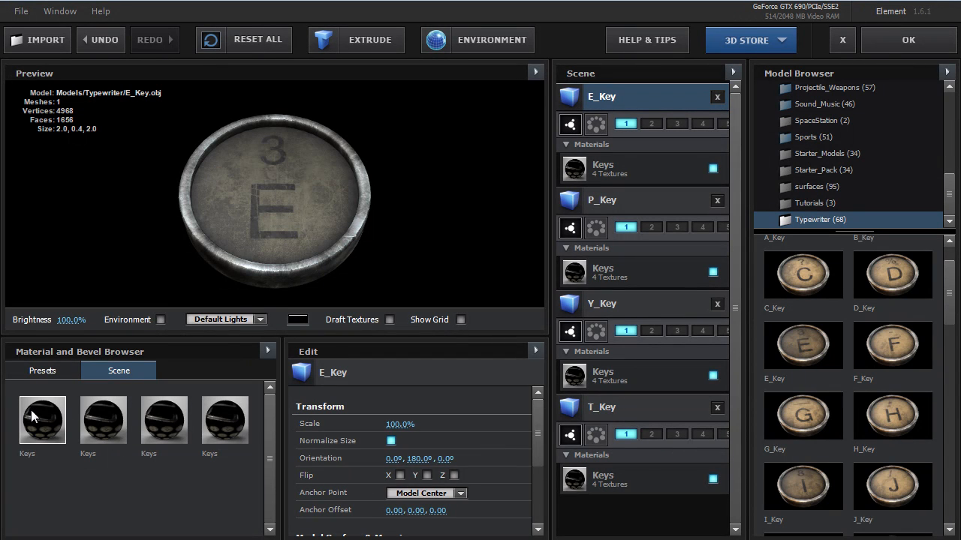
right_click(42, 419)
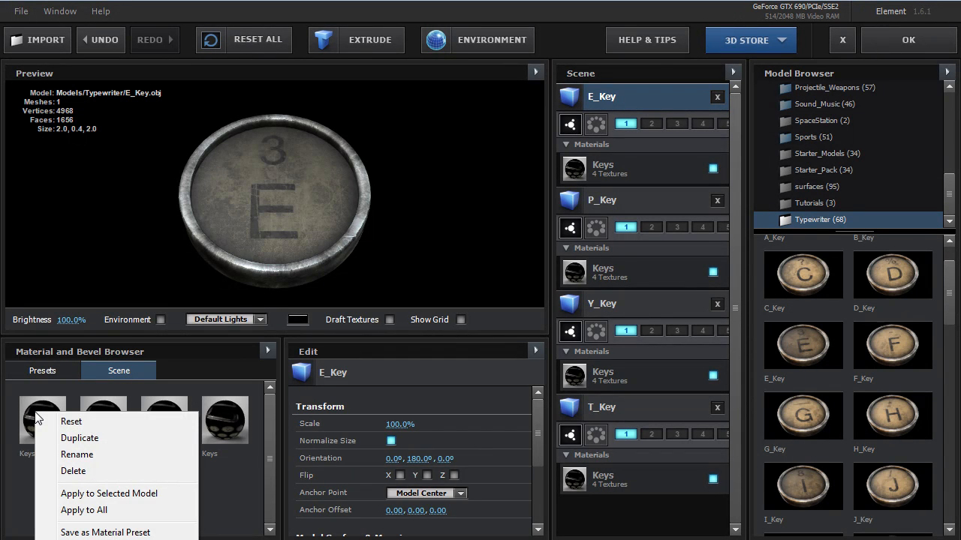
mouse_move(84, 510)
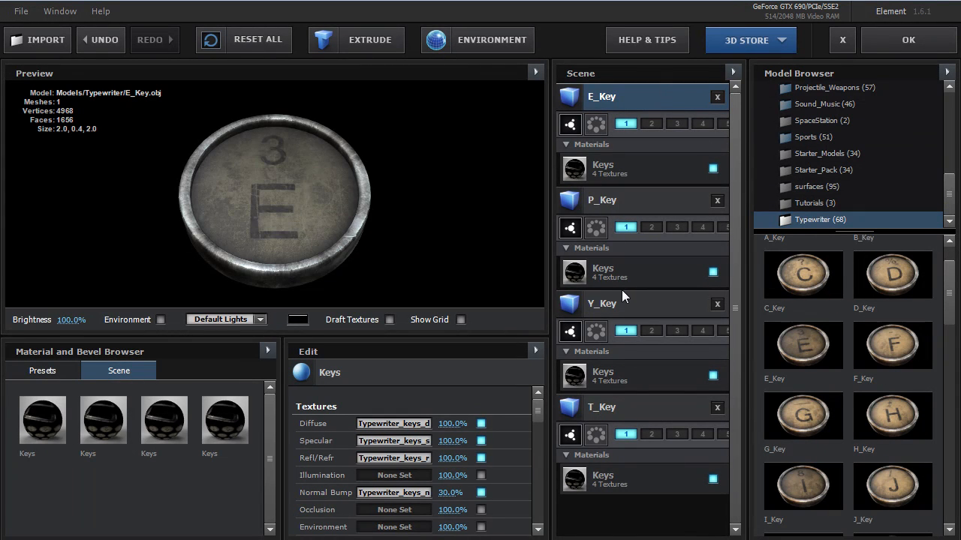
click(267, 350)
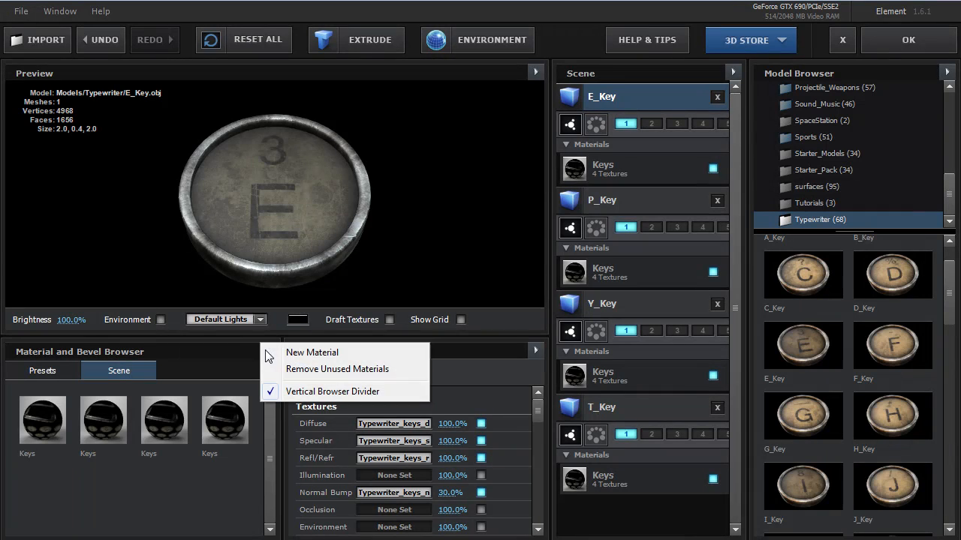
click(336, 369)
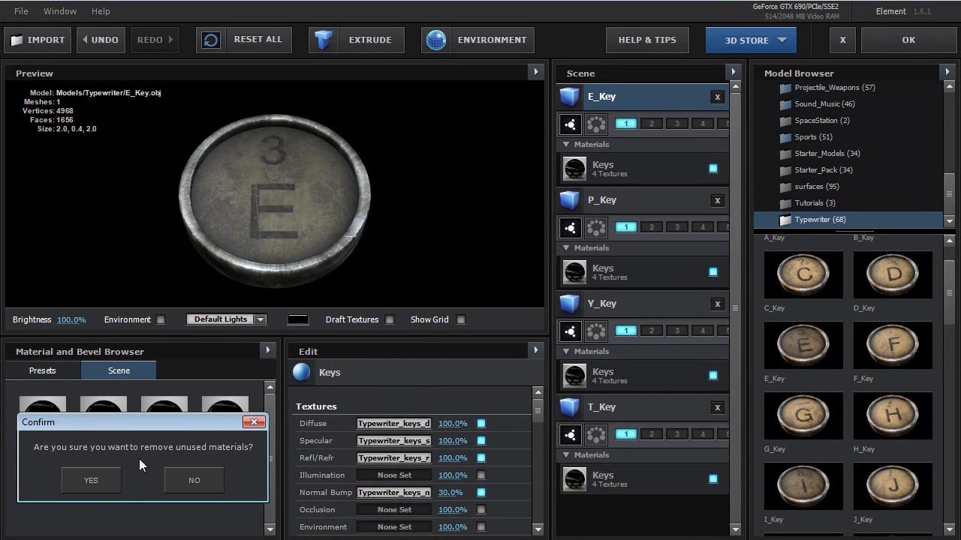
click(90, 481)
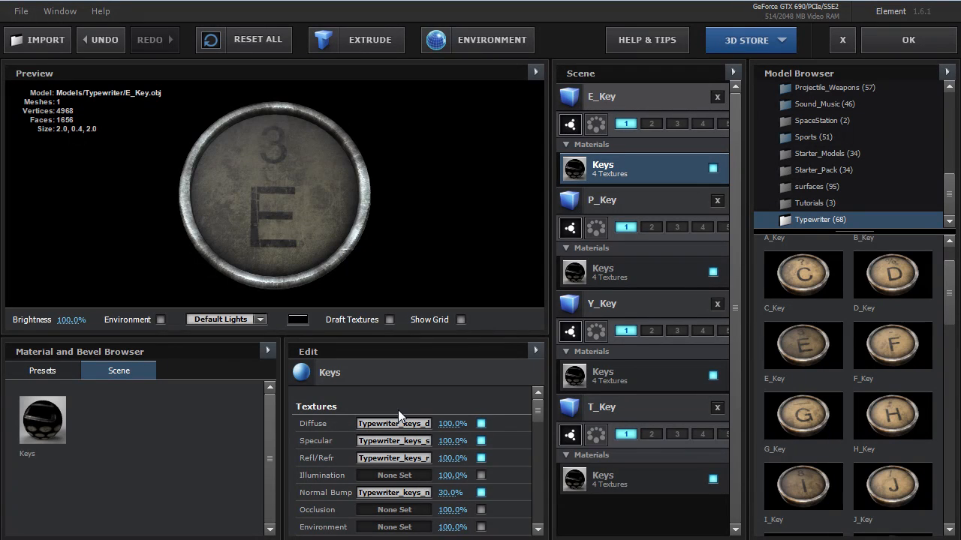
mouse_move(460, 317)
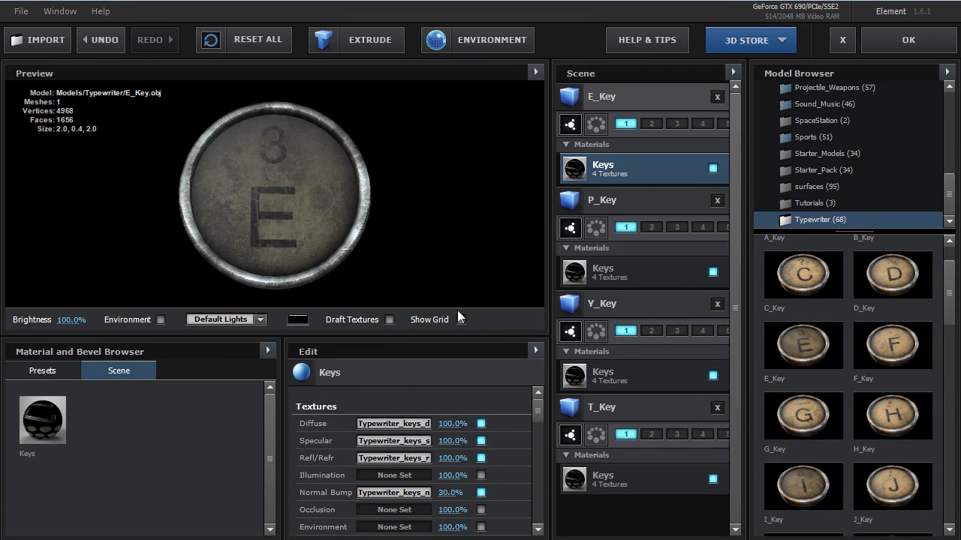
mouse_move(628, 172)
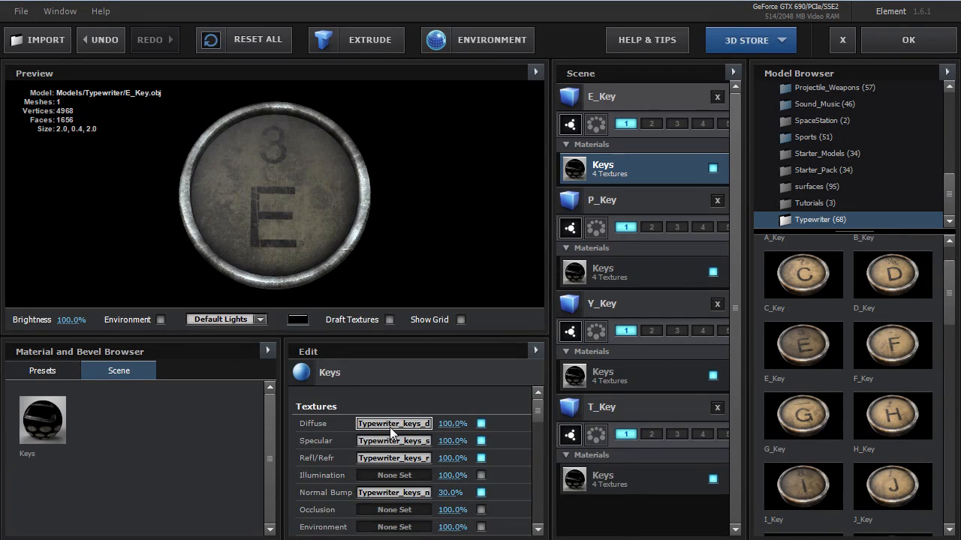
- Load Typewriter_keys_diffuse_big.png as the Keys material's diffuse texture
click(394, 423)
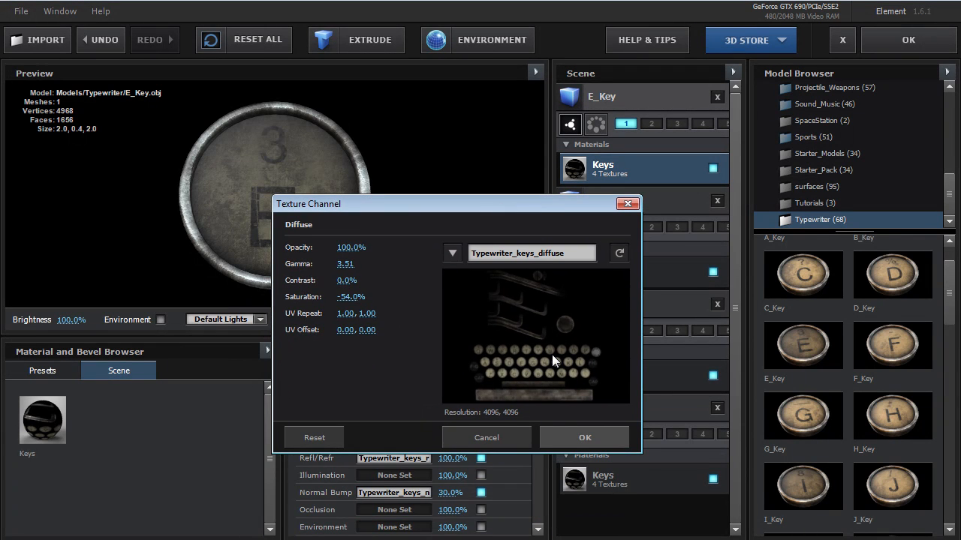
mouse_move(517, 273)
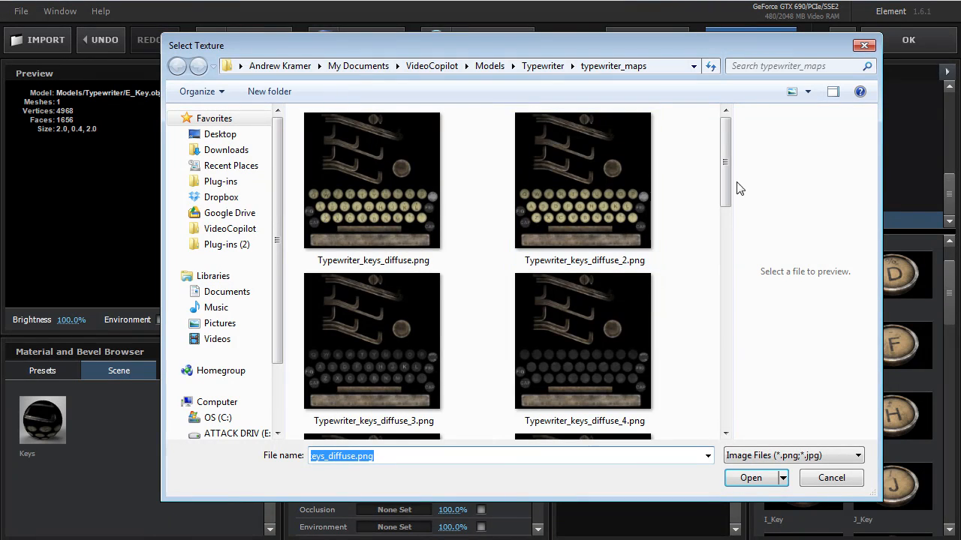
scroll(down, 3)
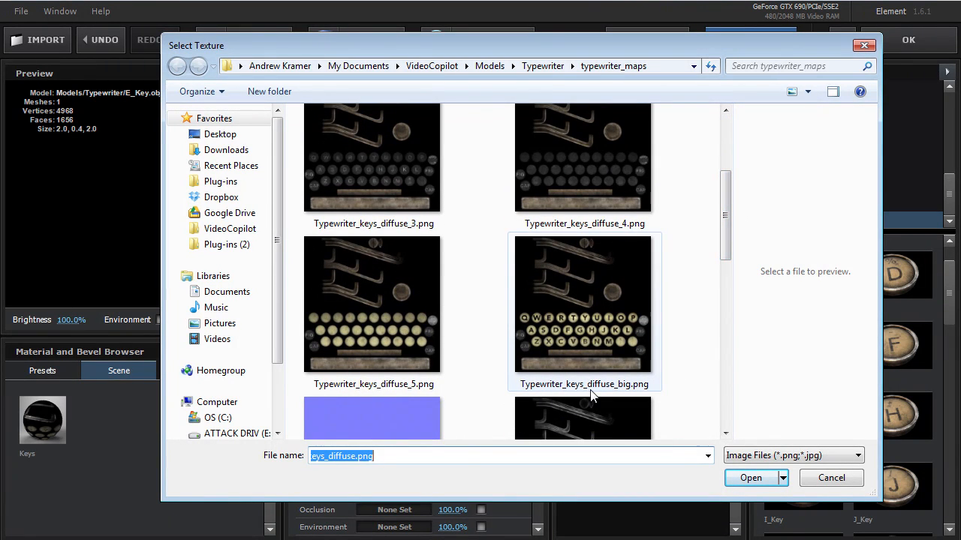
click(584, 304)
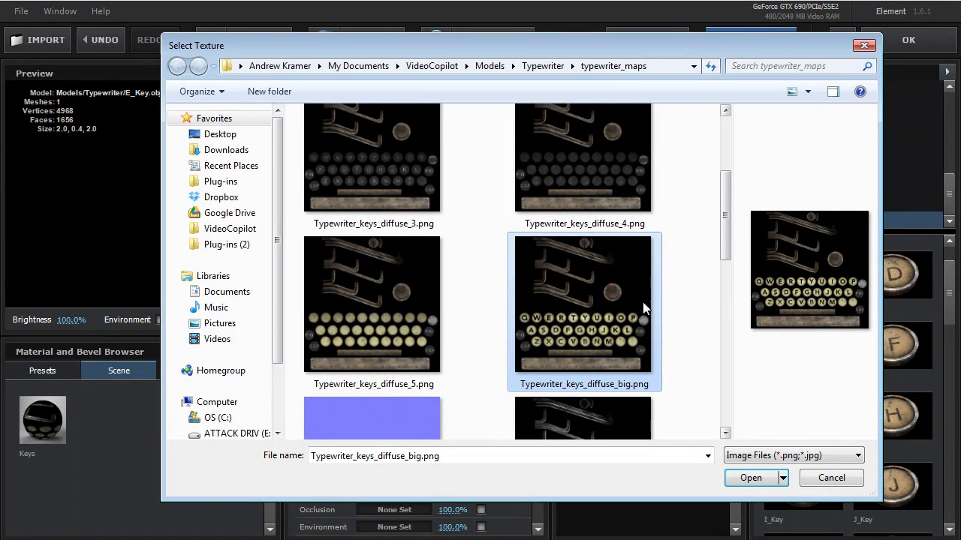
mouse_move(593, 307)
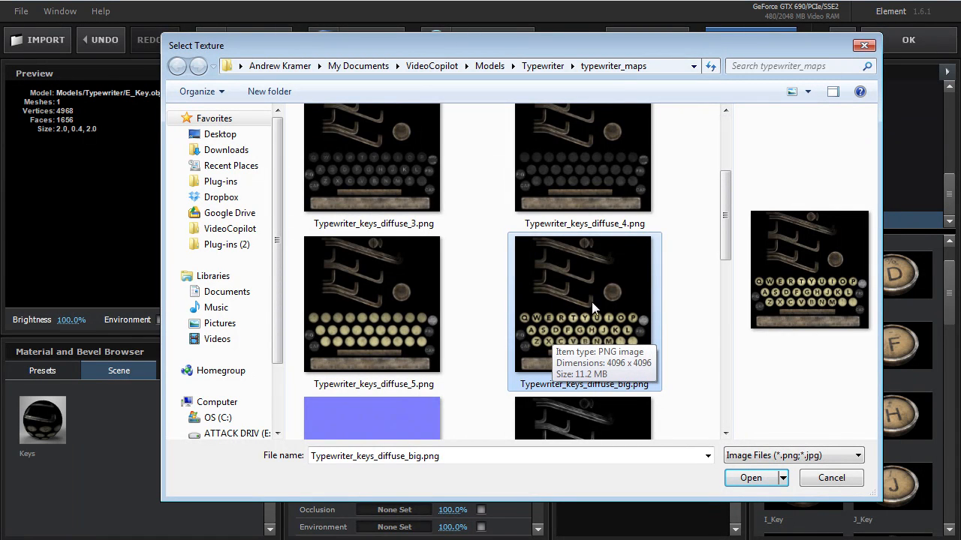
mouse_move(372, 355)
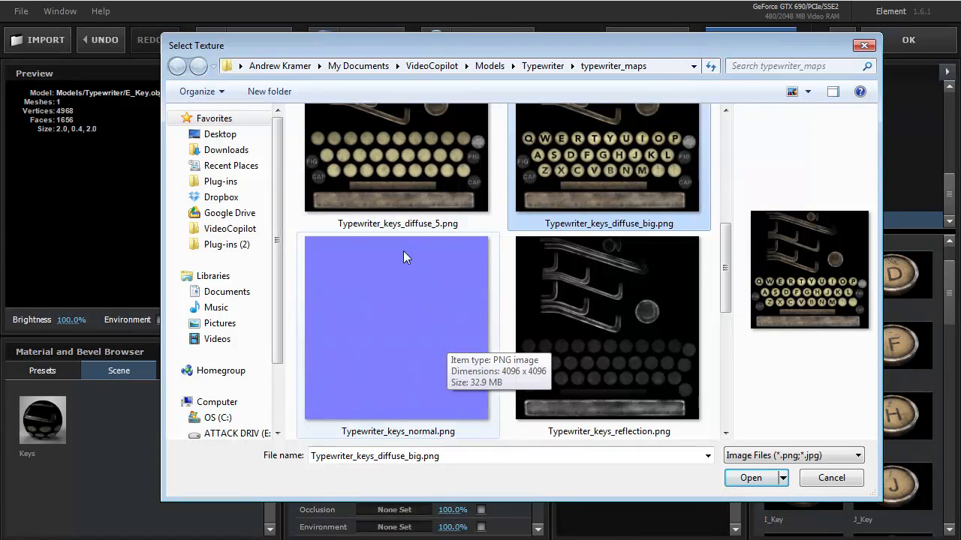
scroll(up, 3)
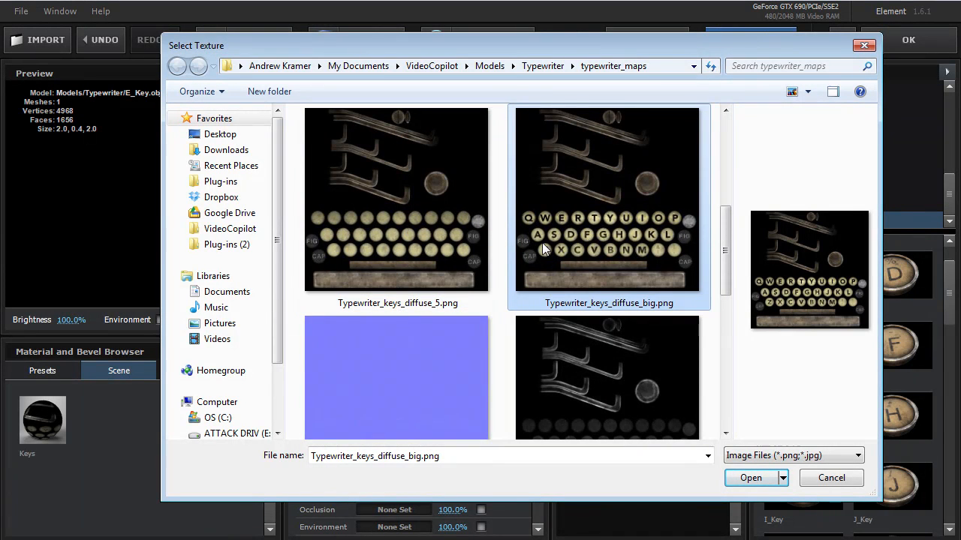
mouse_move(563, 273)
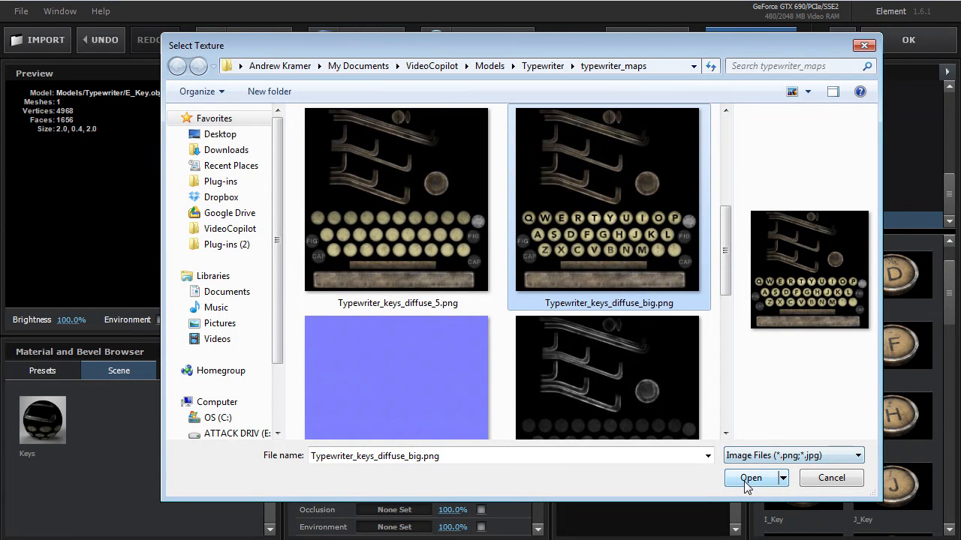
click(750, 477)
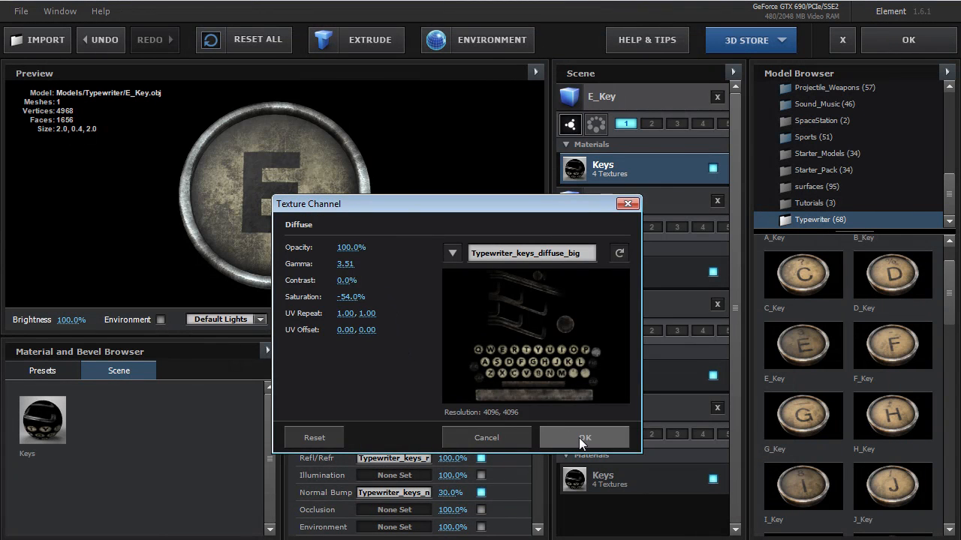
- Confirm the texture, raise Keys specular to 0.97 and turn the E key preview to face front
click(584, 439)
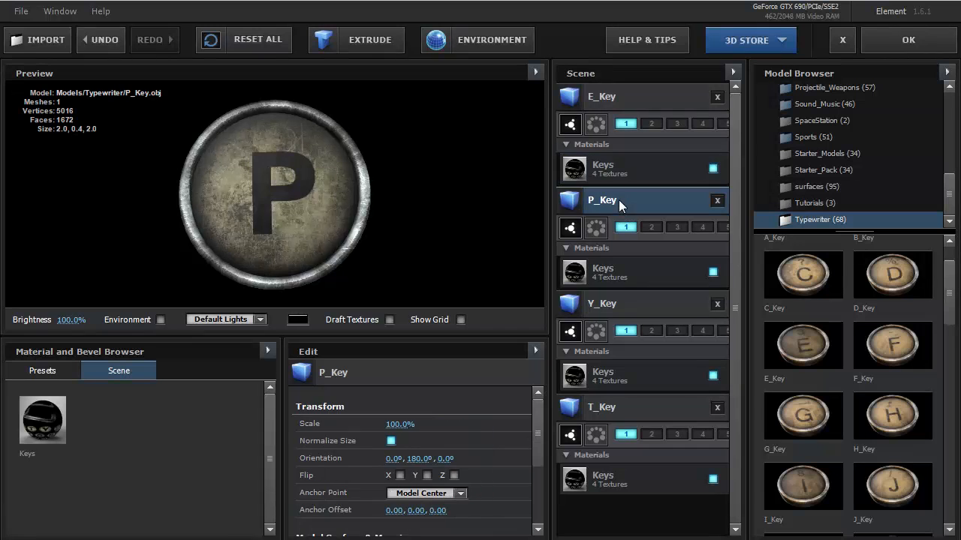
click(601, 407)
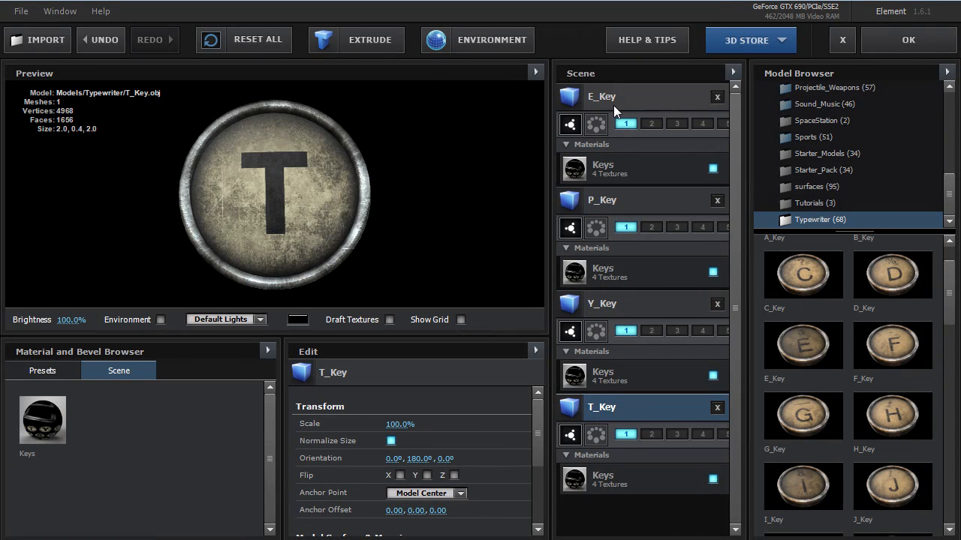
click(608, 96)
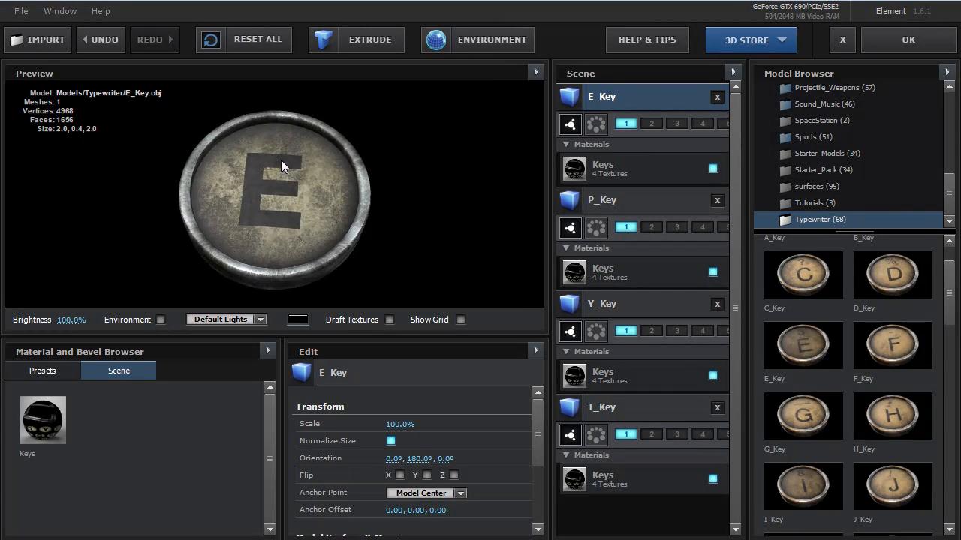
click(603, 168)
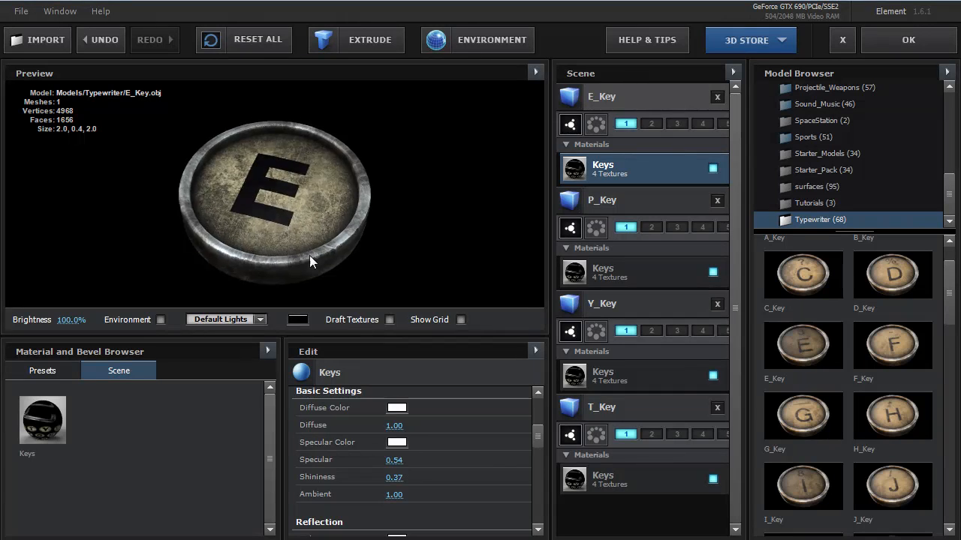
drag(394, 459, 429, 459)
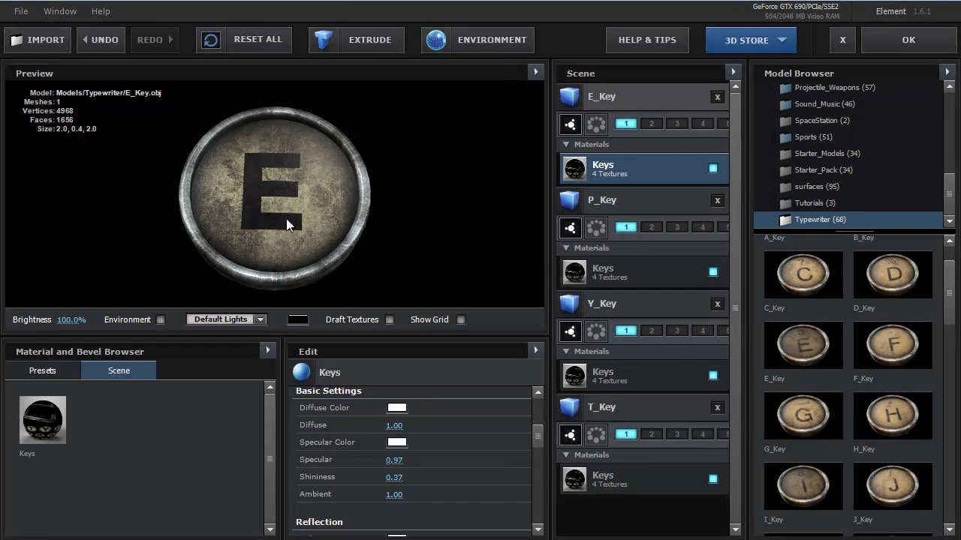
mouse_move(487, 48)
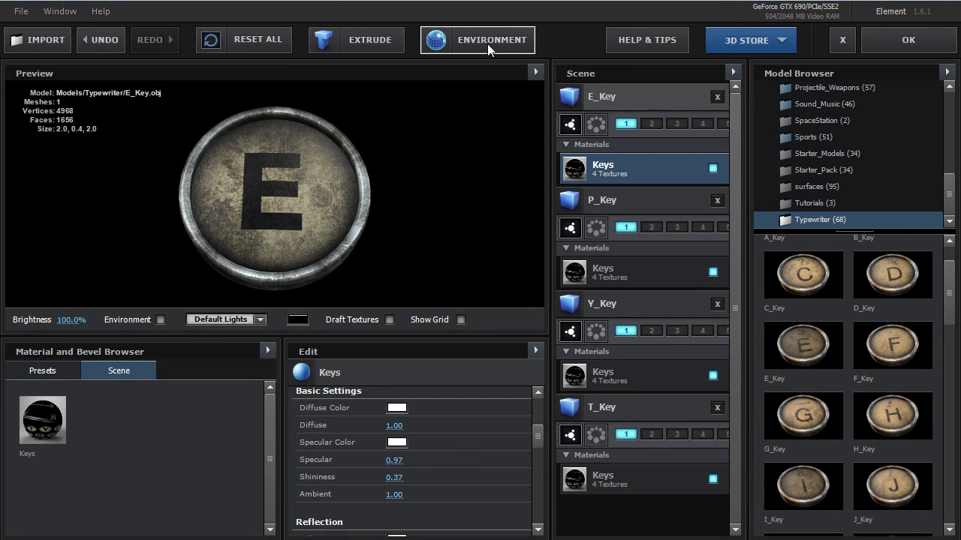
- Use the Studio environment map with saturation about -71% and gamma 1.78
click(478, 39)
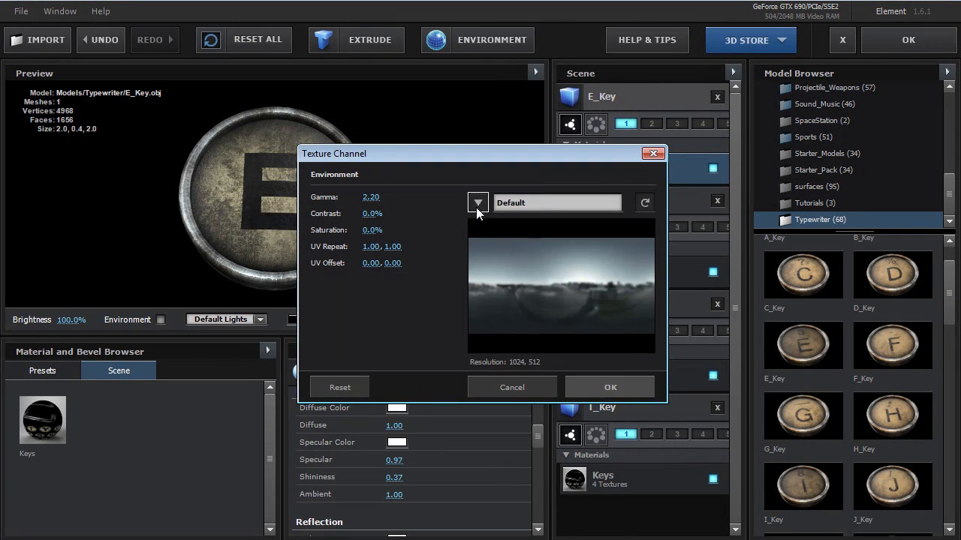
click(477, 202)
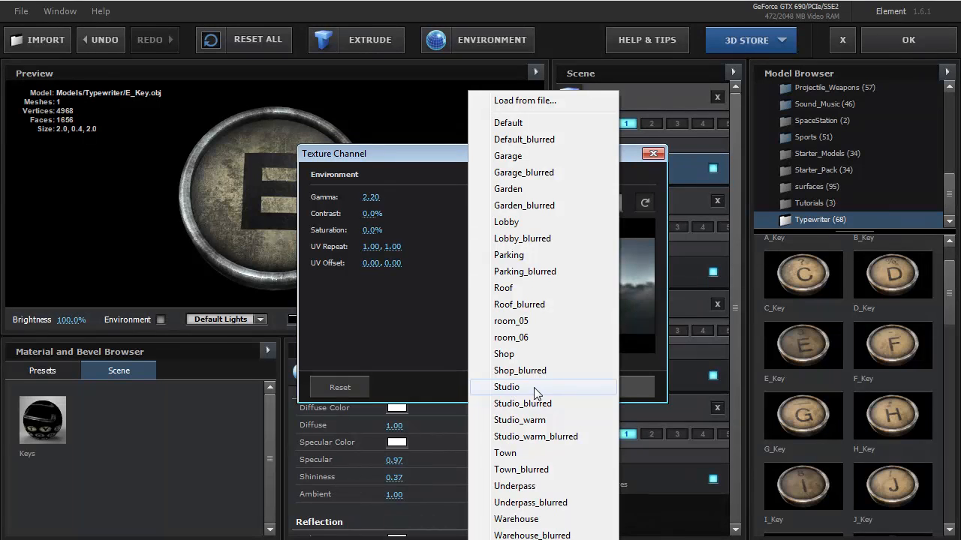
click(507, 387)
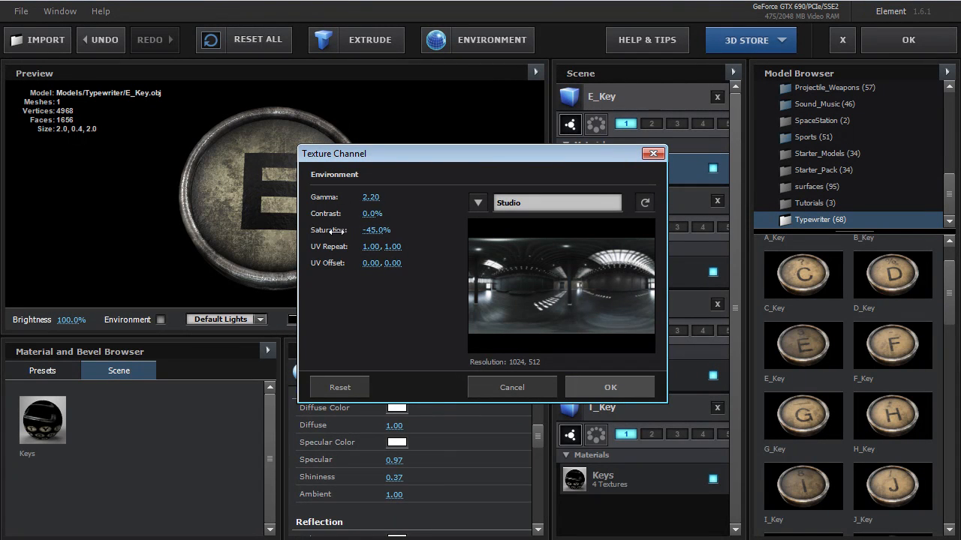
drag(371, 197, 379, 197)
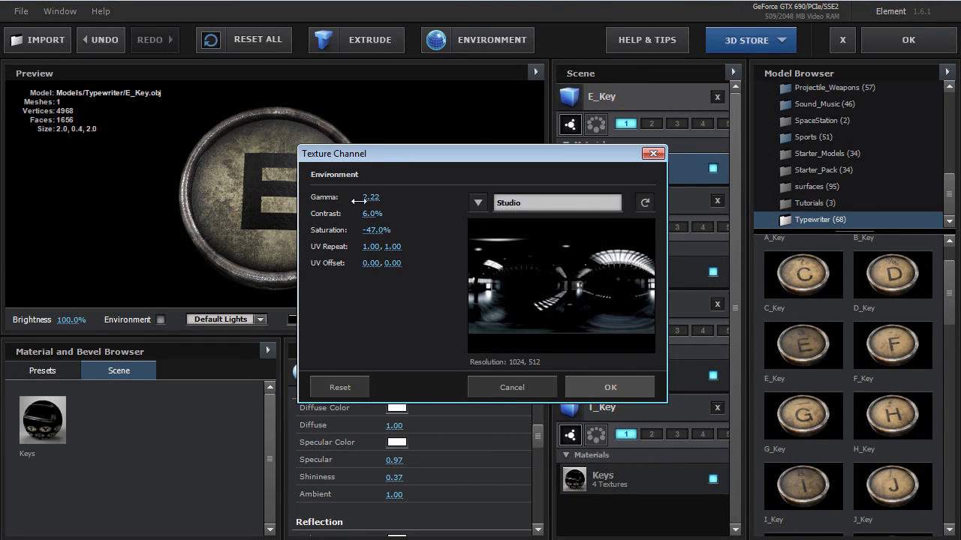
drag(371, 197, 361, 197)
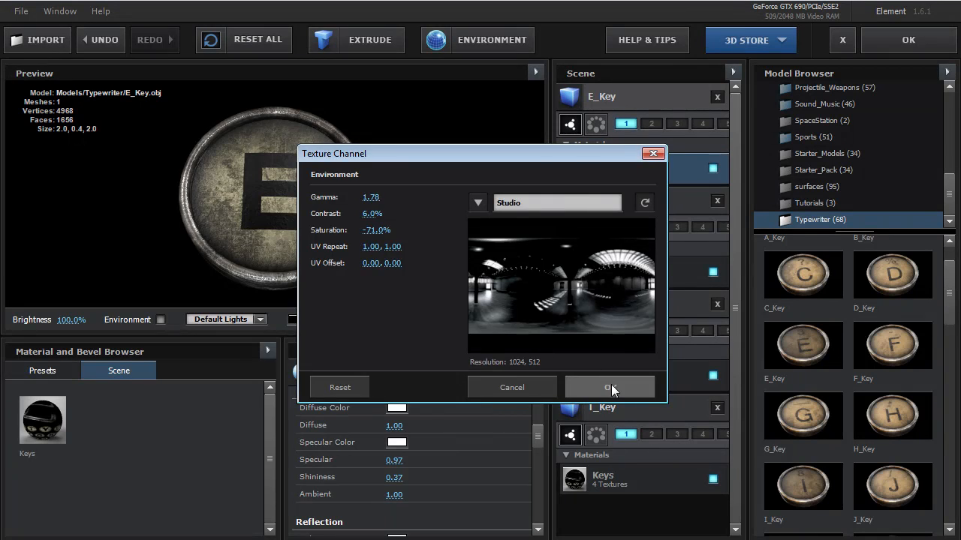
click(609, 388)
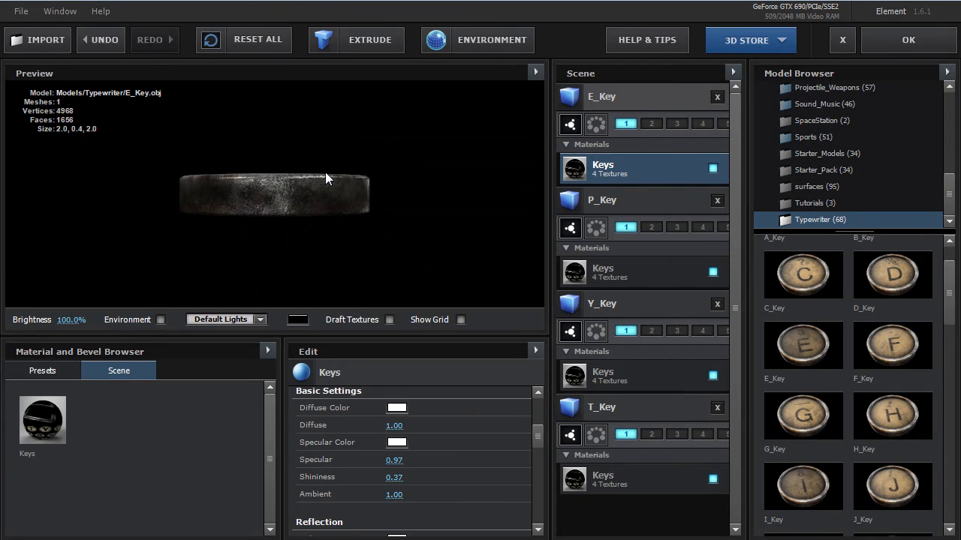
drag(327, 179, 298, 241)
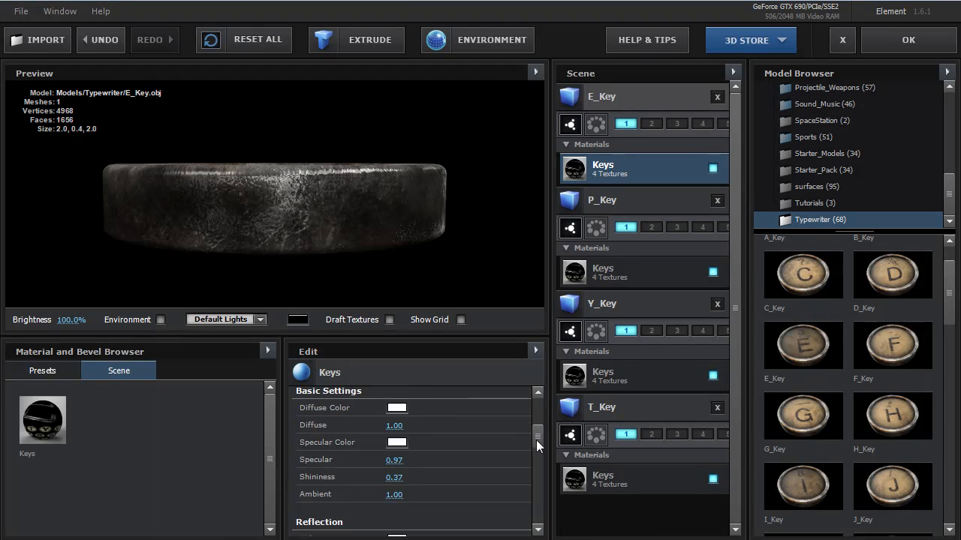
scroll(down, 3)
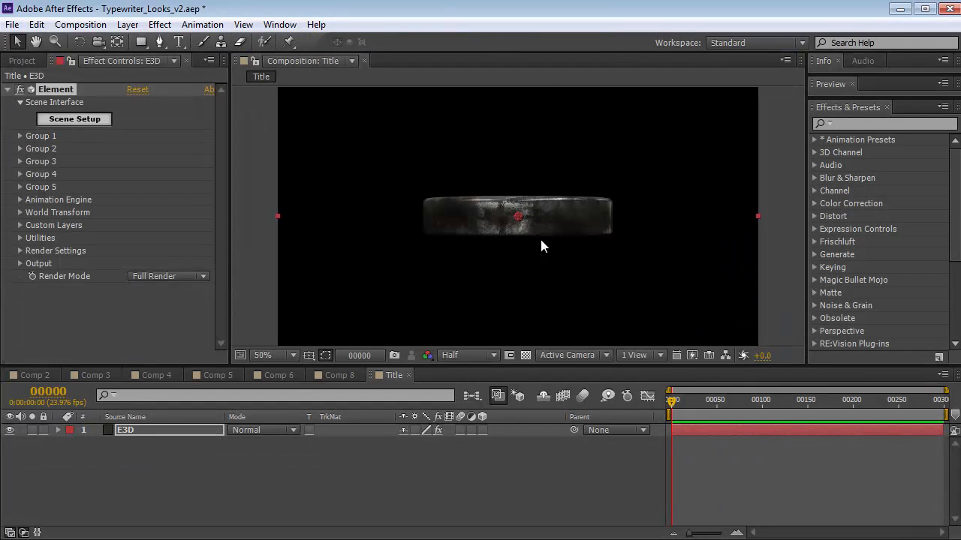
- Set Group 1's Particle Look X Rotation to 90° so the key faces the camera
click(21, 135)
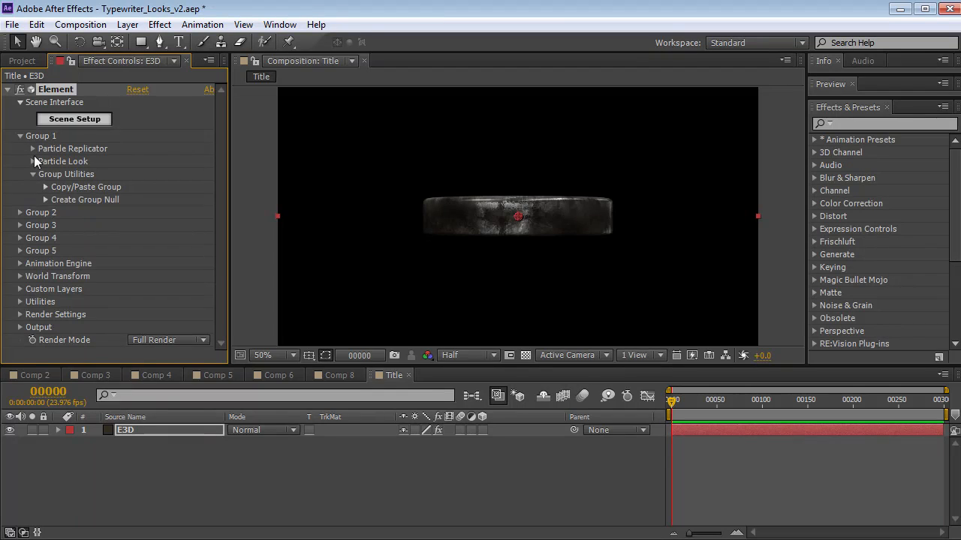
click(33, 161)
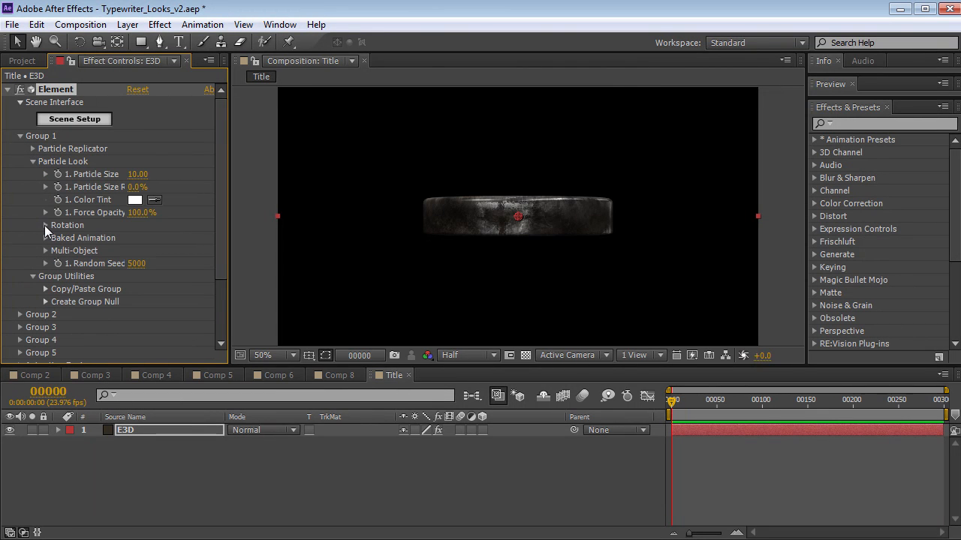
click(45, 225)
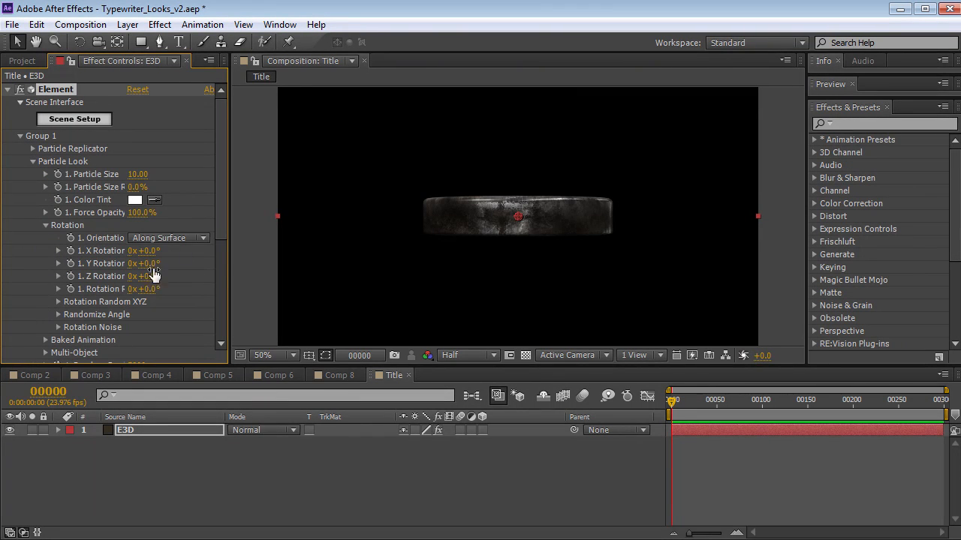
drag(142, 251, 163, 251)
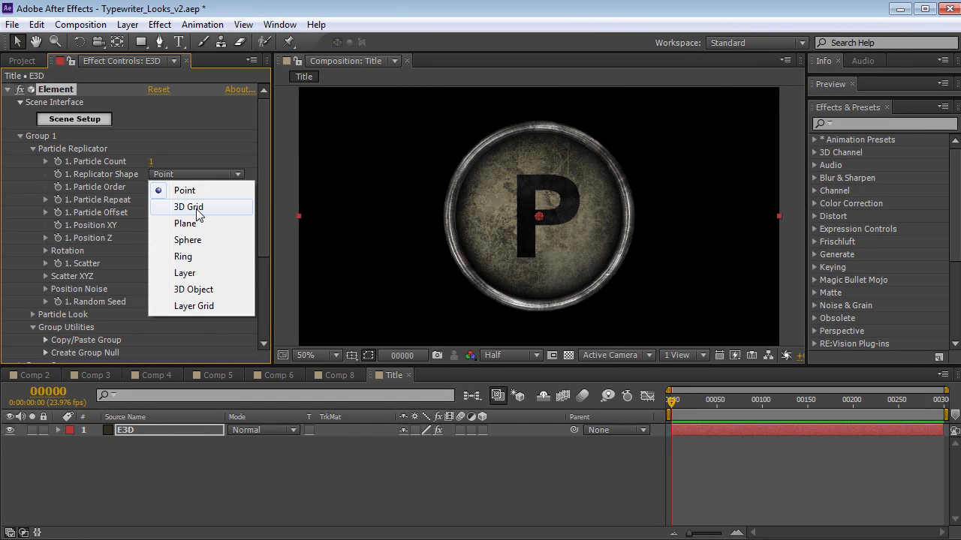
- Set Replicator Shape to 3D Grid and shrink Particle Size so the four keys no longer overlap
click(189, 207)
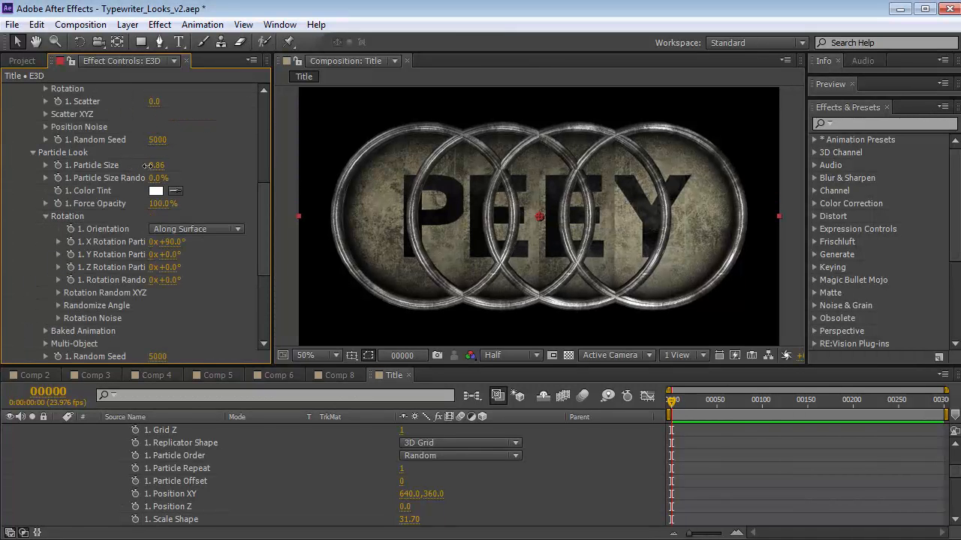
drag(157, 165, 153, 166)
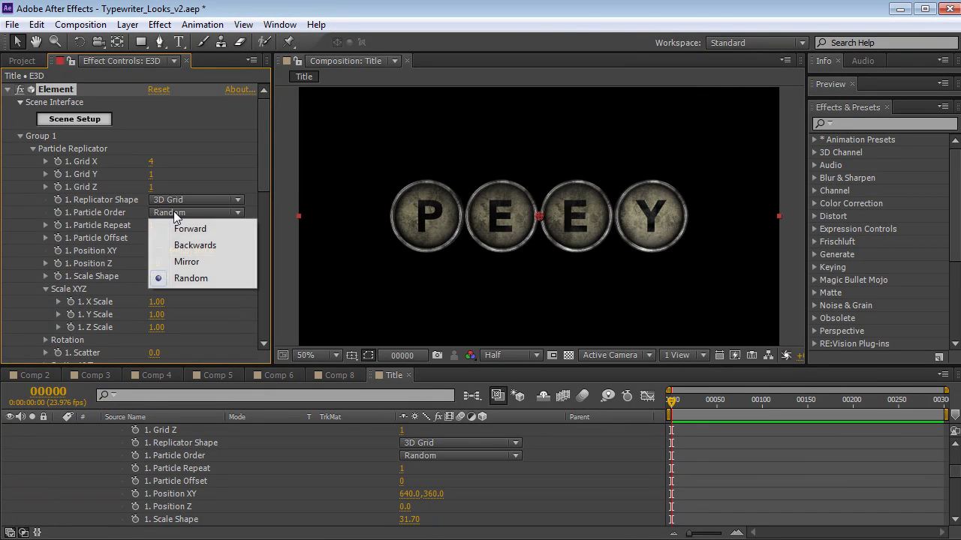
mouse_move(195, 247)
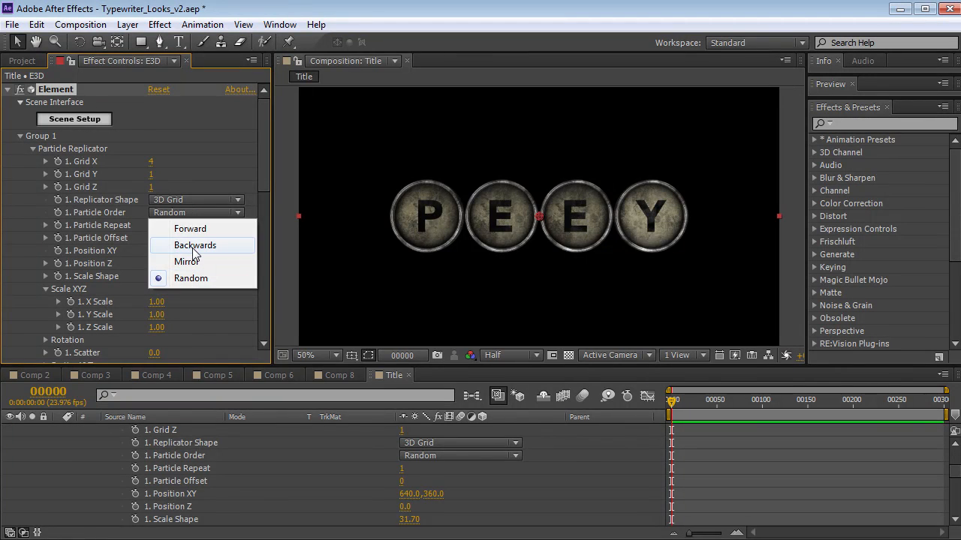
- Set Particle Order to Backwards so the row spells TYPE
click(195, 245)
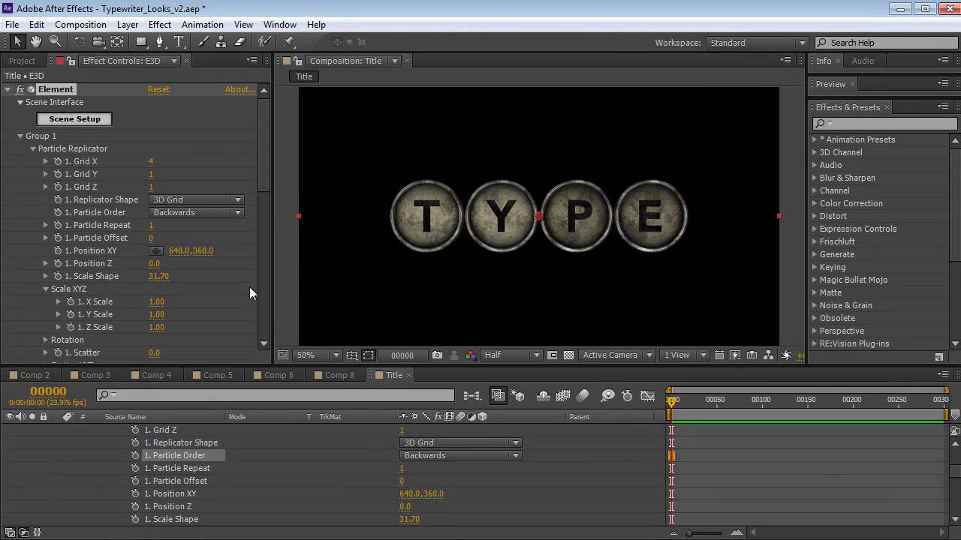
mouse_move(81, 125)
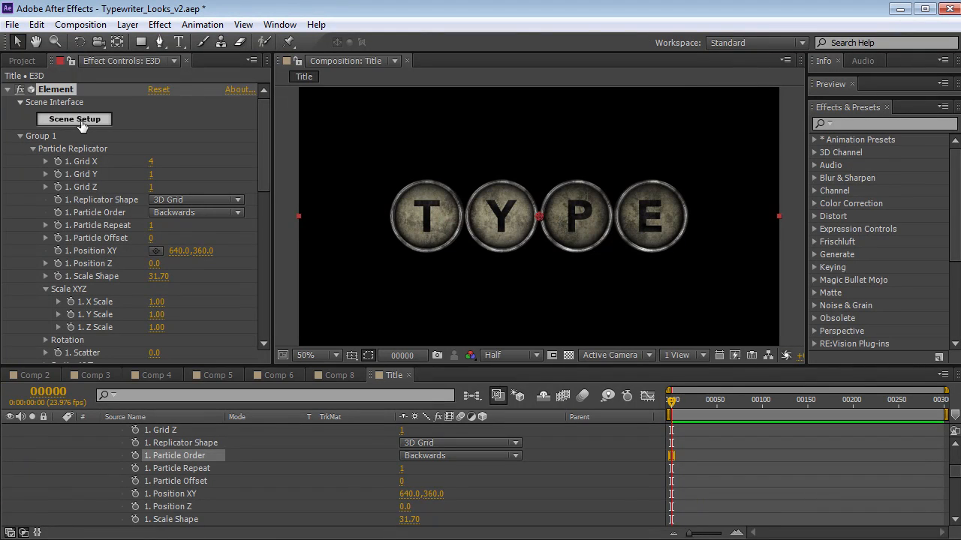
- Select the T_Key model in Scene Setup to show its Transform settings
click(73, 119)
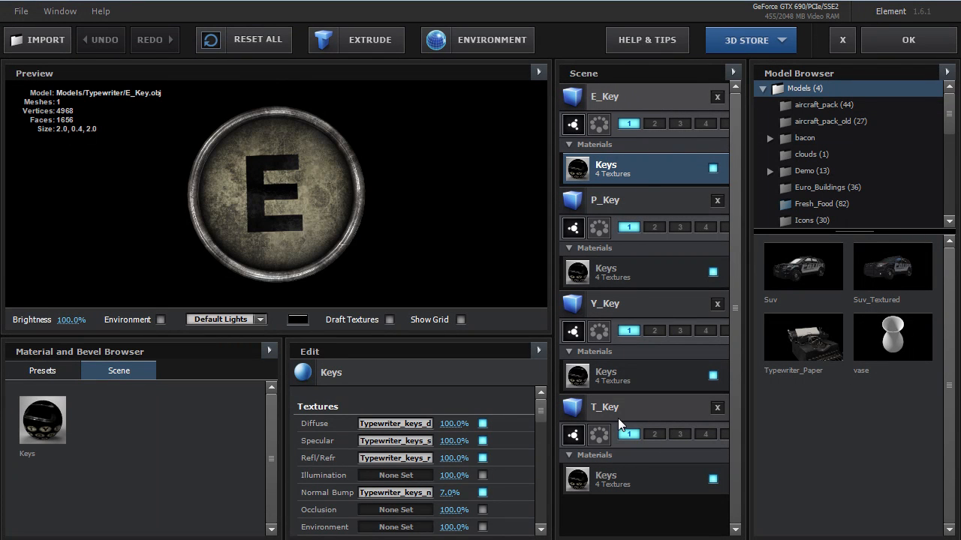
click(605, 407)
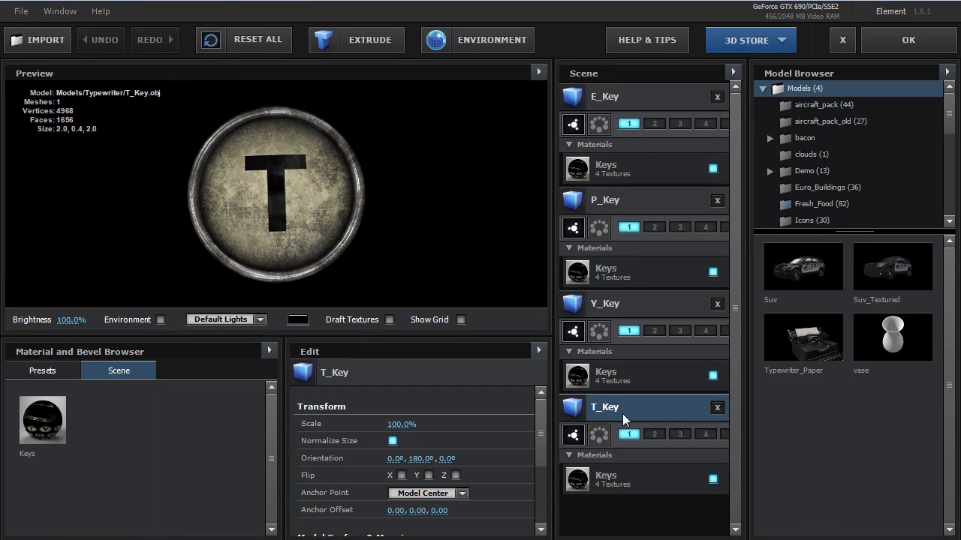
click(603, 96)
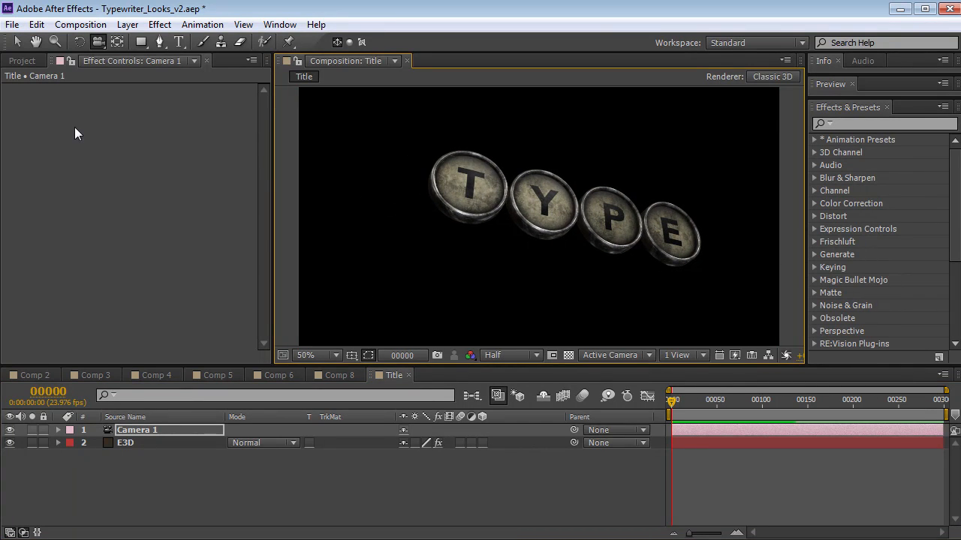
- Drag Tan_BG.jpg from the Project panel into the timeline beneath the E3D layer
click(21, 60)
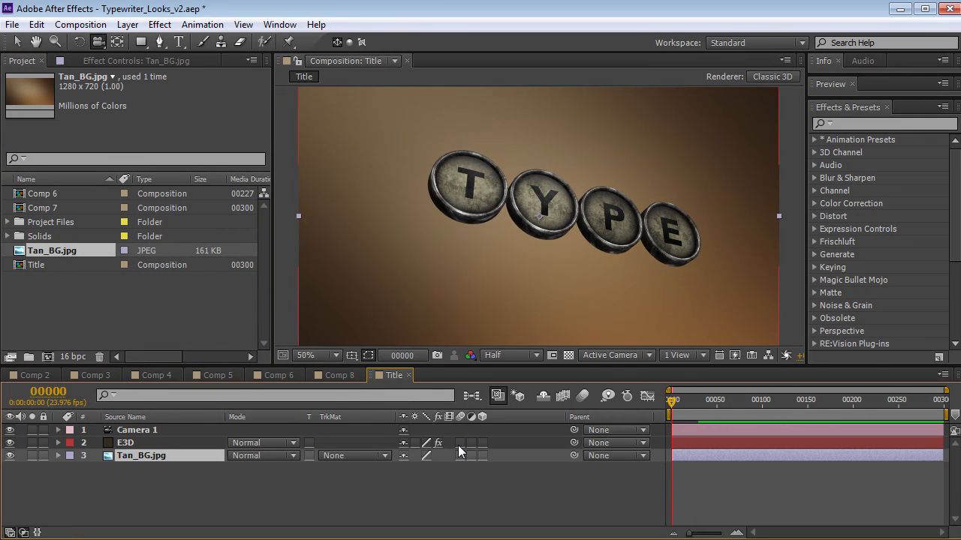
key(`)
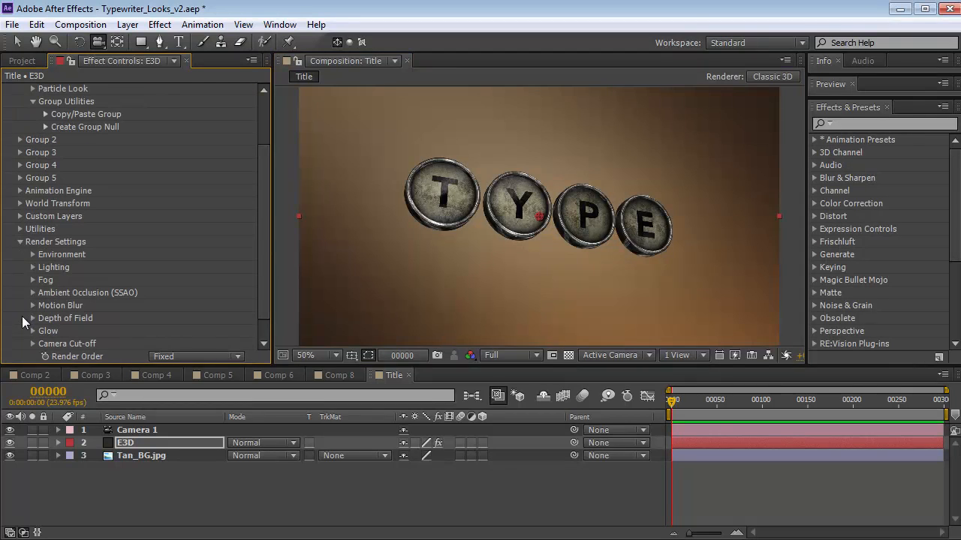
- Expand Element 3D Render Settings > Lighting and reveal the Additional Lighting options
click(21, 267)
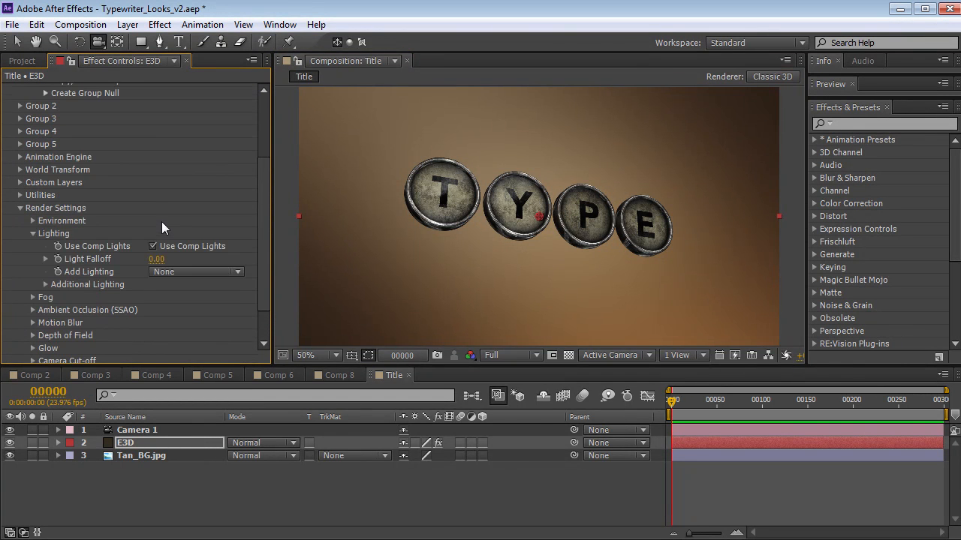
mouse_move(123, 287)
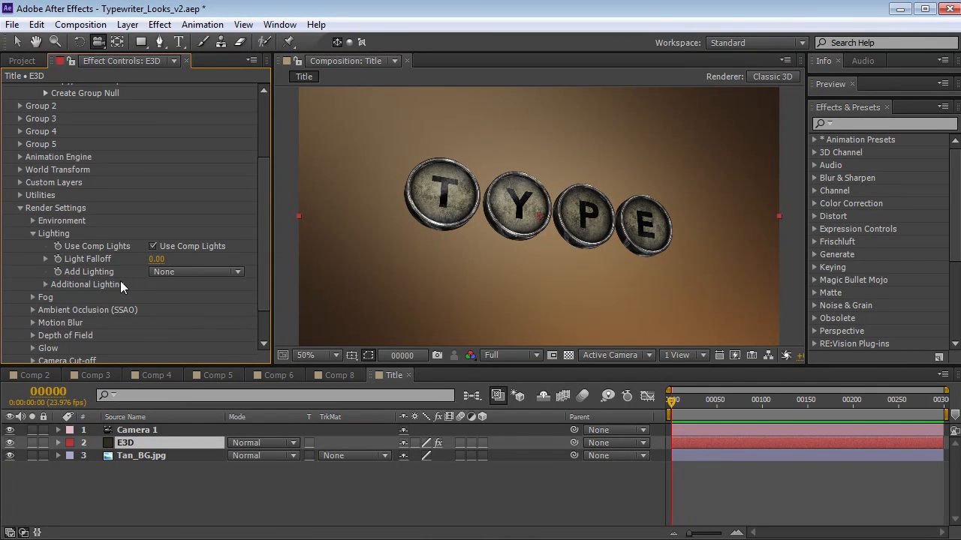
click(195, 272)
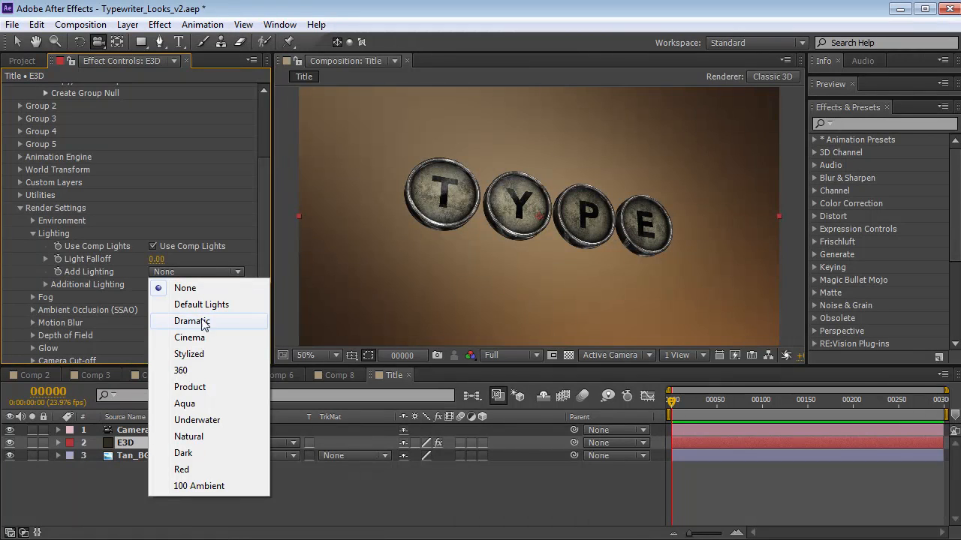
click(192, 321)
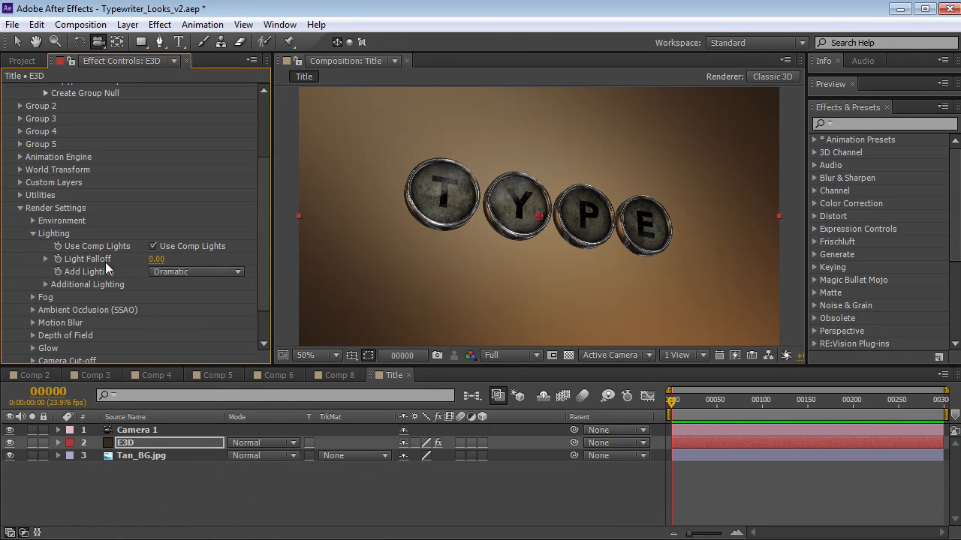
click(510, 354)
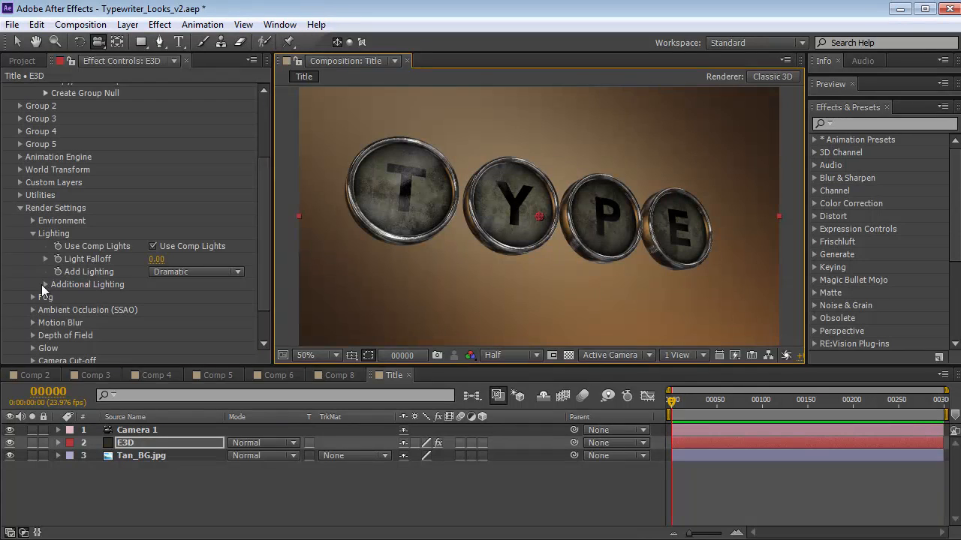
click(45, 284)
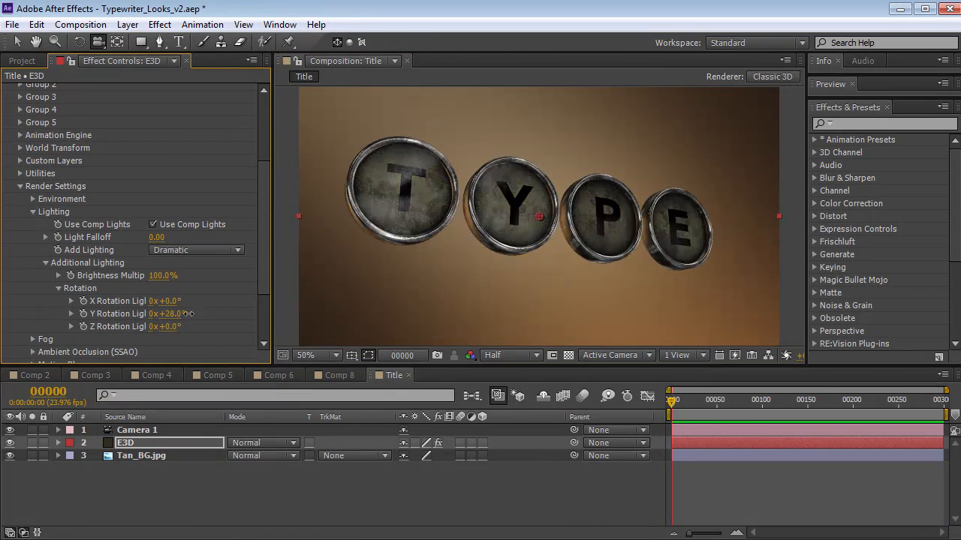
- Set Add Lighting to the Cinema preset at 109% brightness and adjust its rotation for even lighting
drag(168, 300, 188, 300)
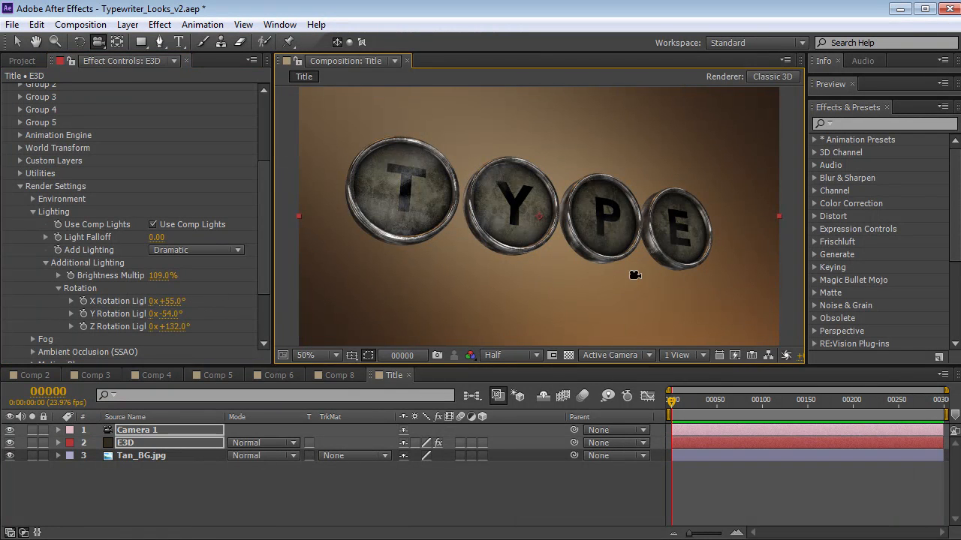
click(196, 250)
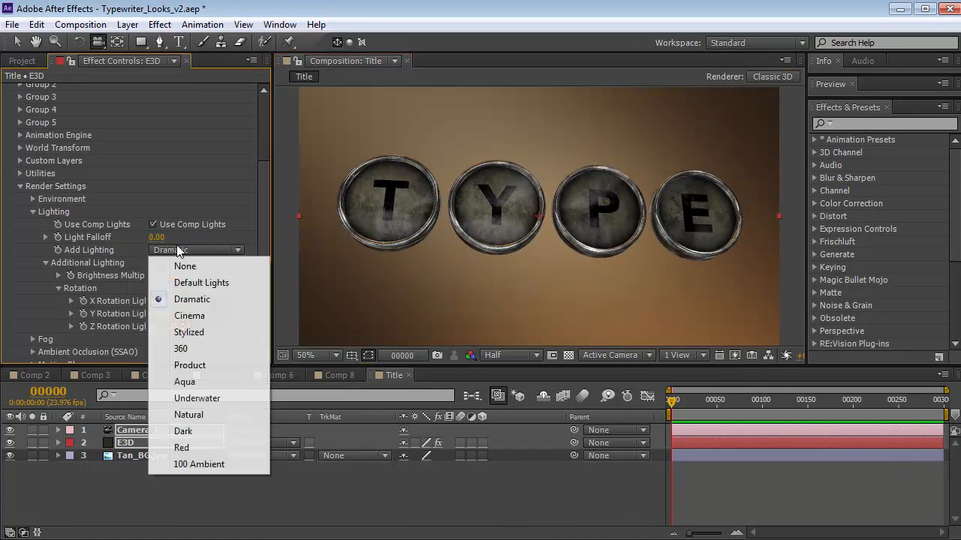
click(189, 315)
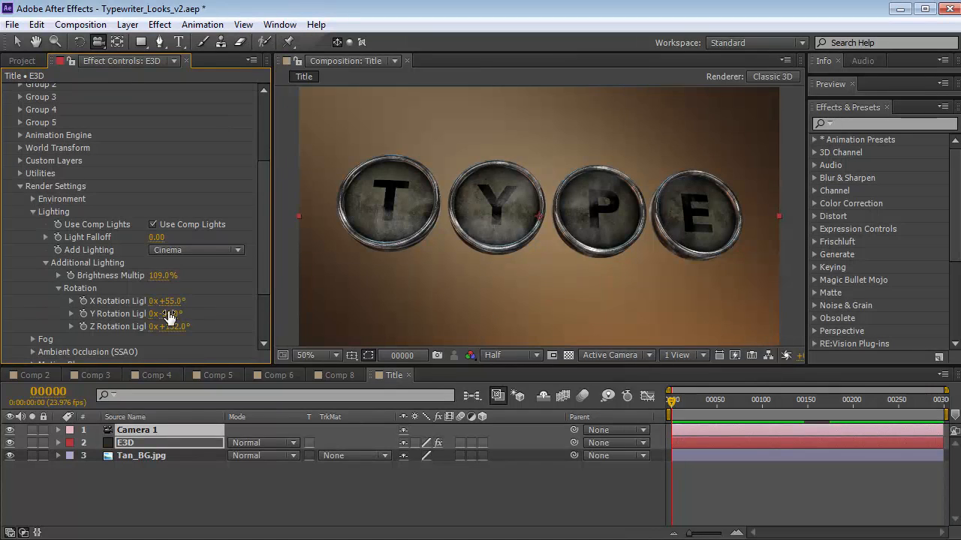
drag(165, 313, 177, 314)
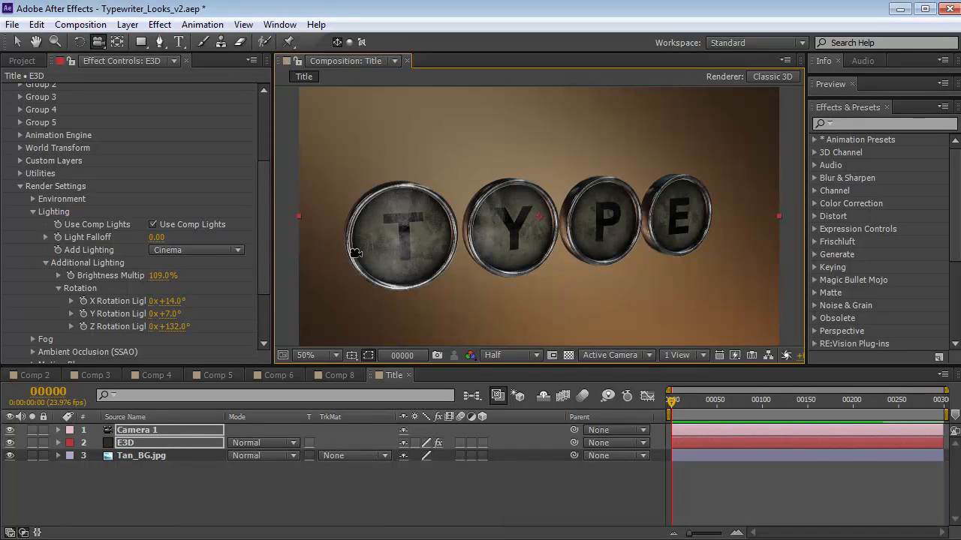
click(126, 24)
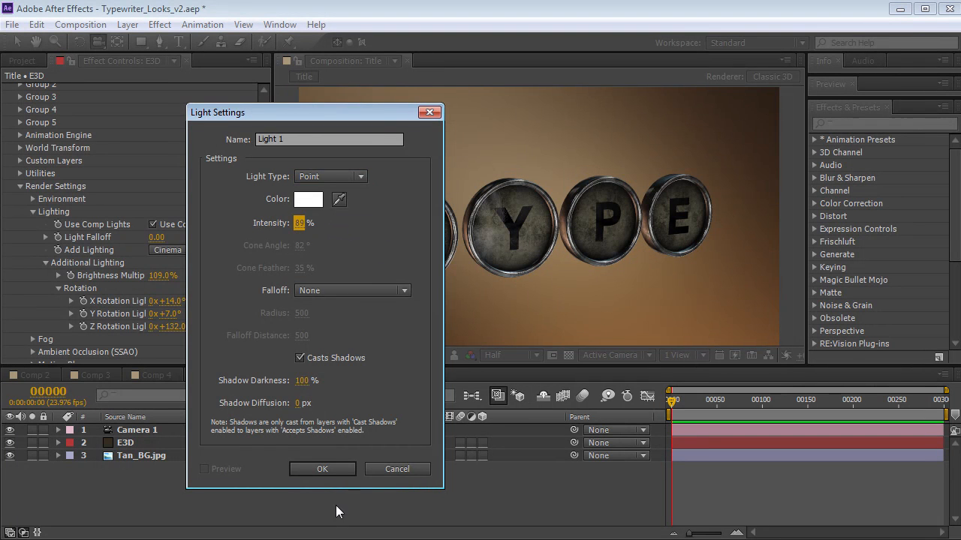
- Create point light Light 1 and lower its intensity to 51%
click(321, 468)
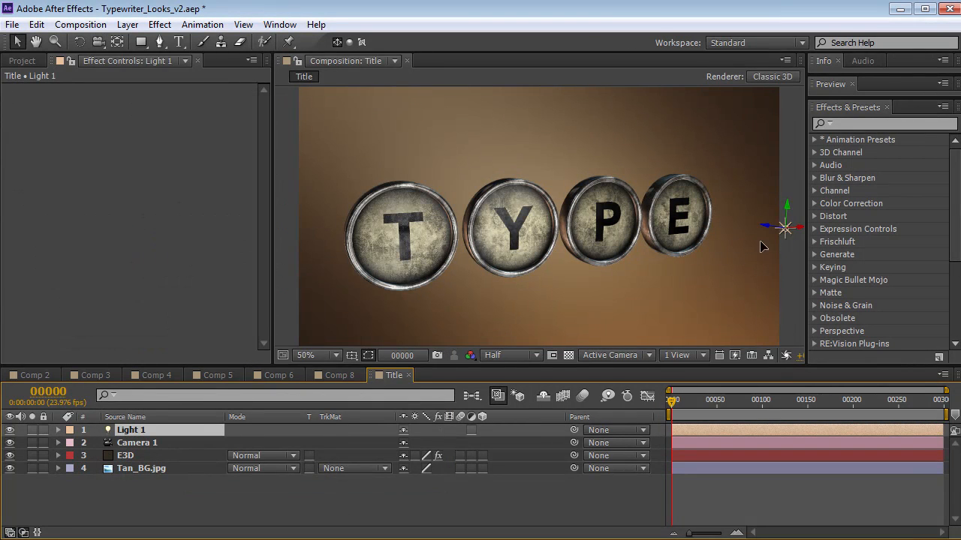
double_click(132, 430)
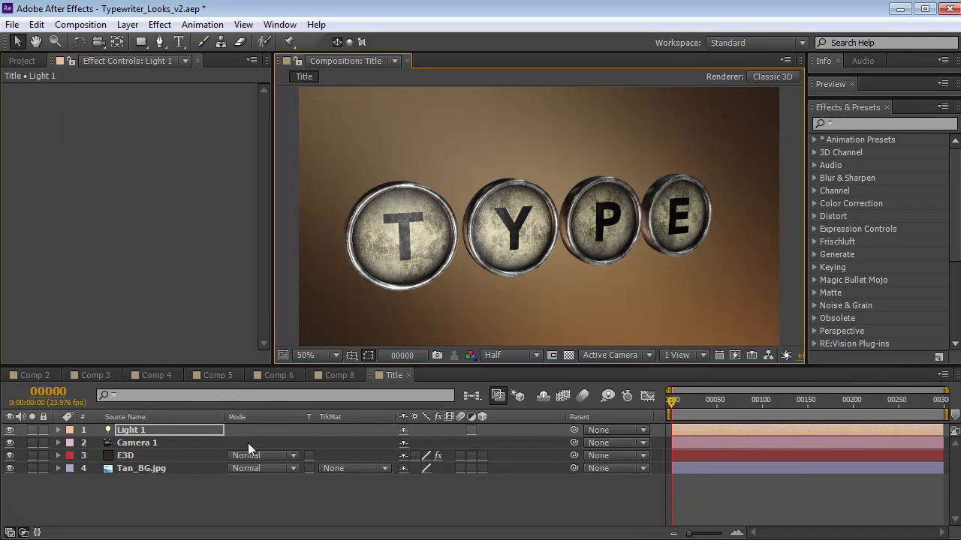
click(59, 429)
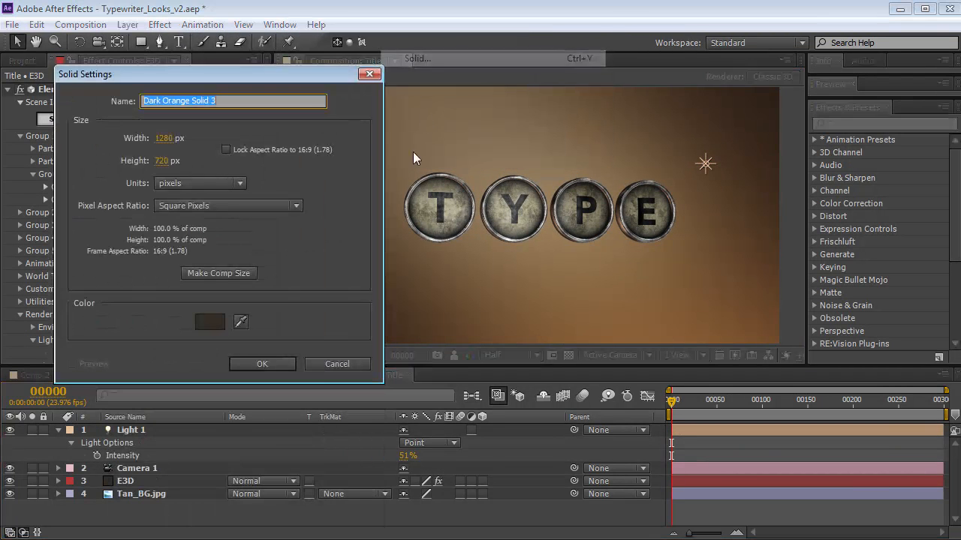
- Create a new solid layer in a tan-orange colour
click(211, 322)
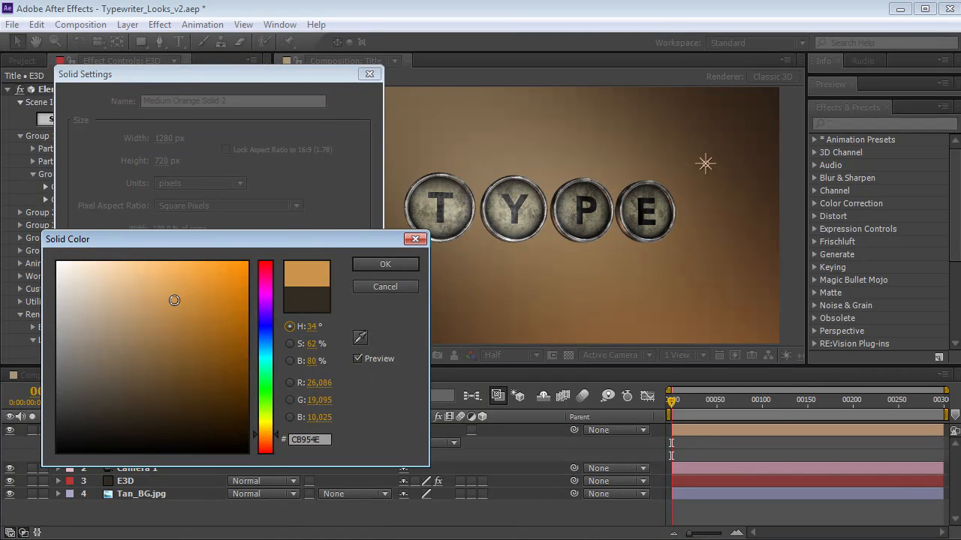
click(384, 265)
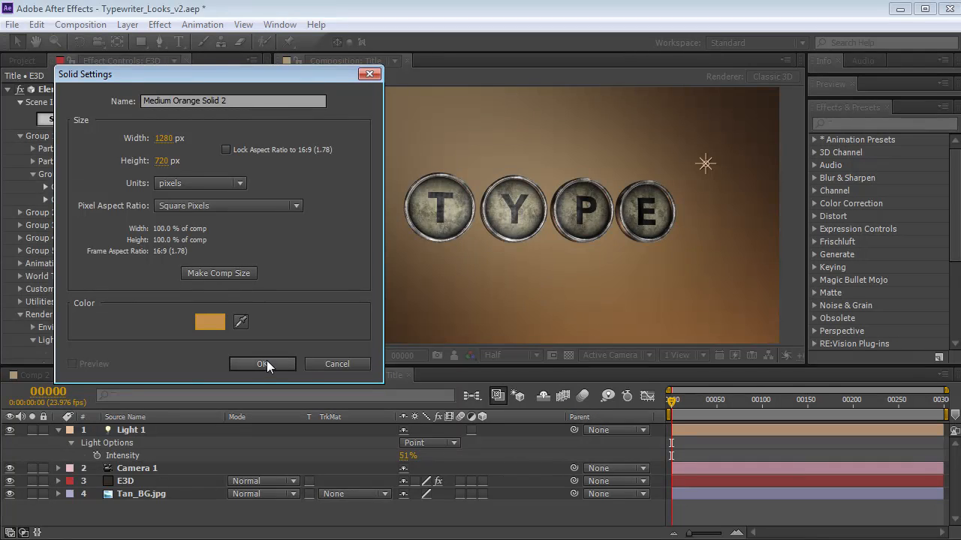
click(263, 365)
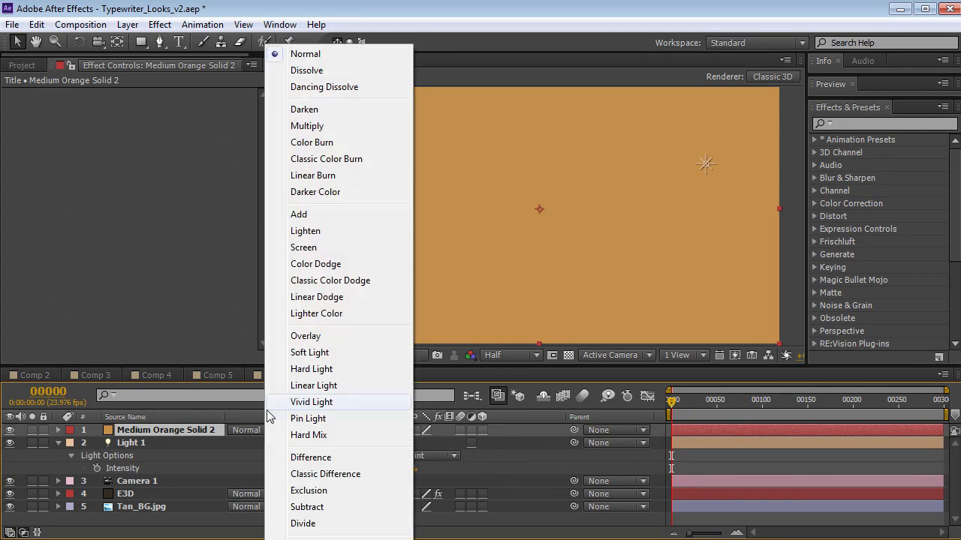
- Set the solid to Screen mode and mask it with a feathered oval for an upper-left glow
click(304, 246)
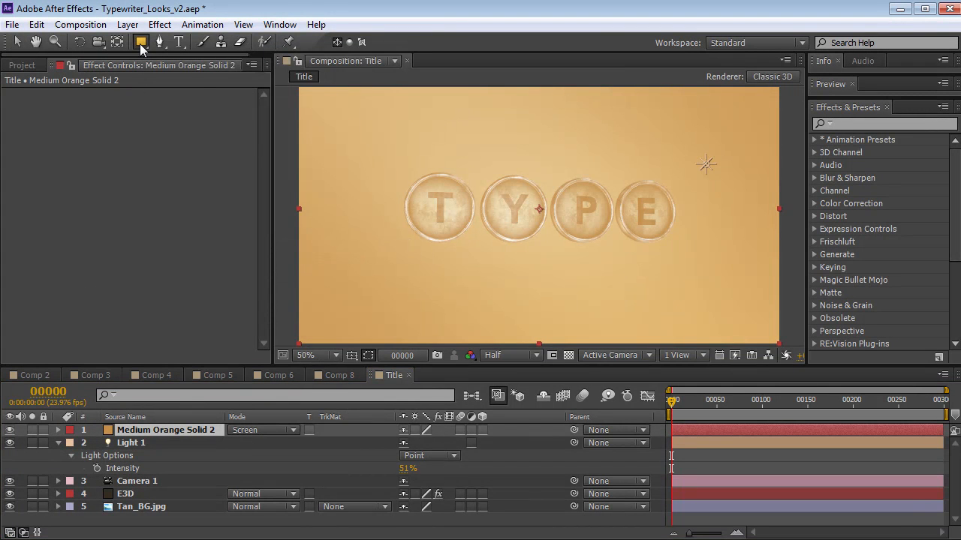
click(306, 354)
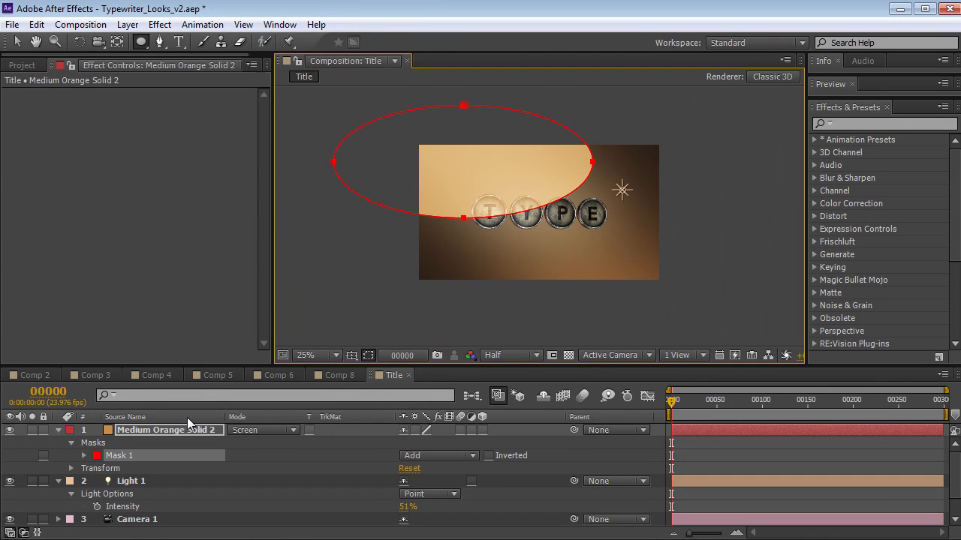
click(84, 455)
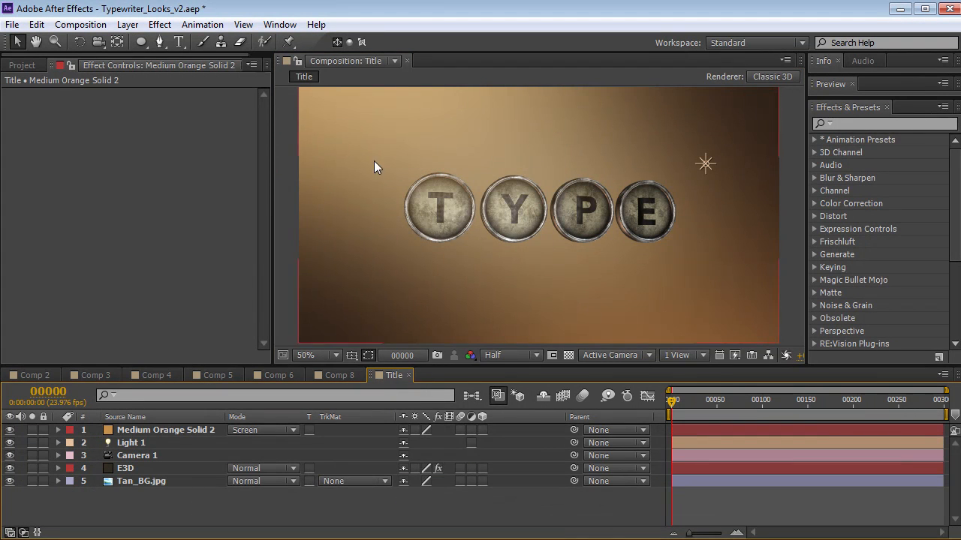
- Add an adjustment layer with Curves and Tint, with Tint ordered above Curves
click(127, 24)
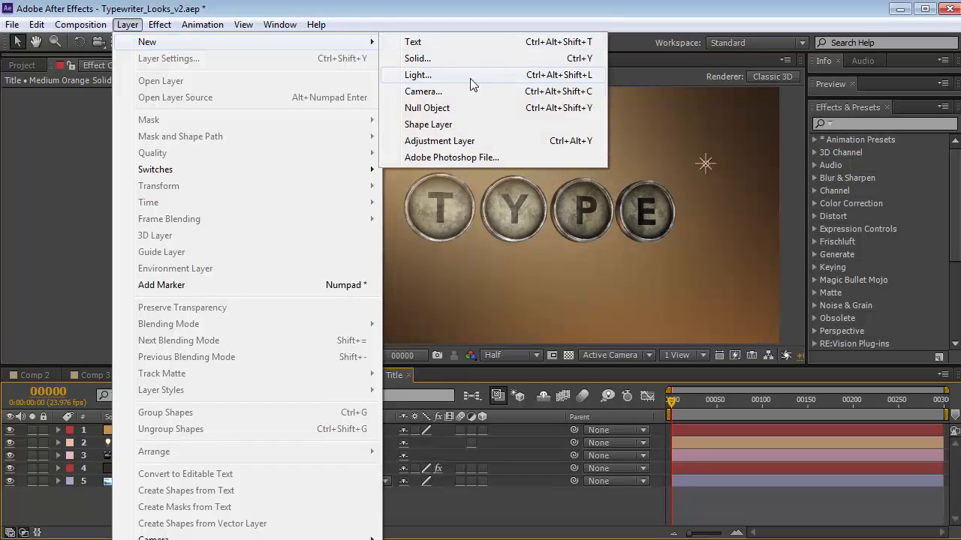
click(160, 24)
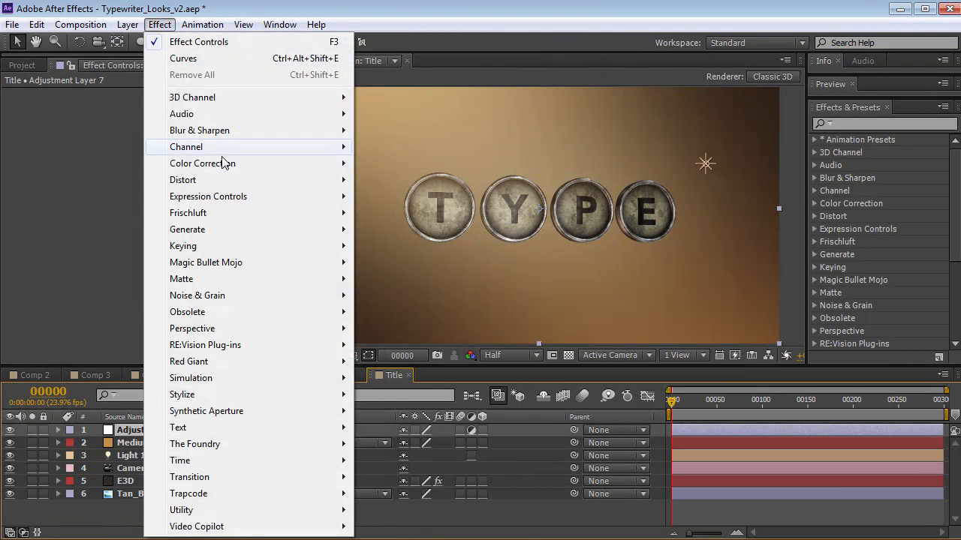
click(183, 57)
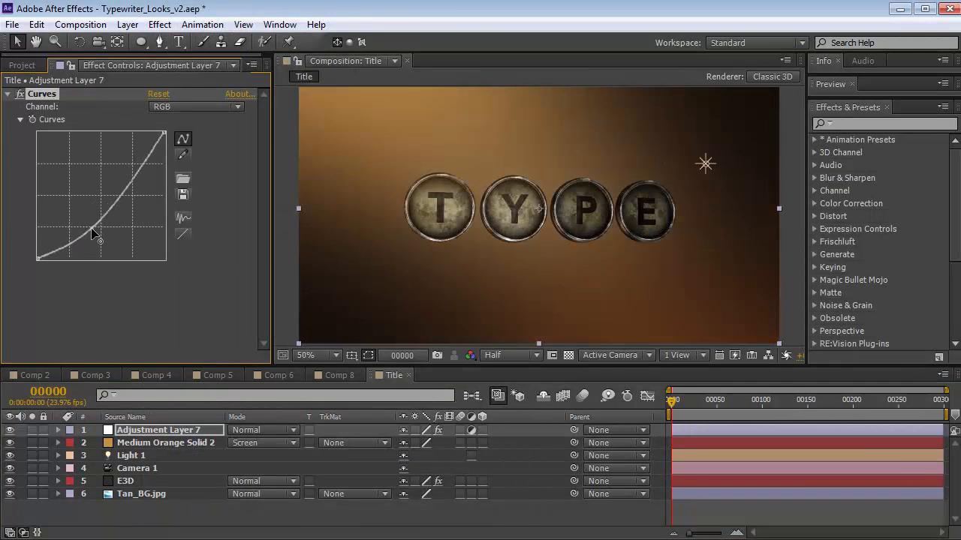
click(159, 24)
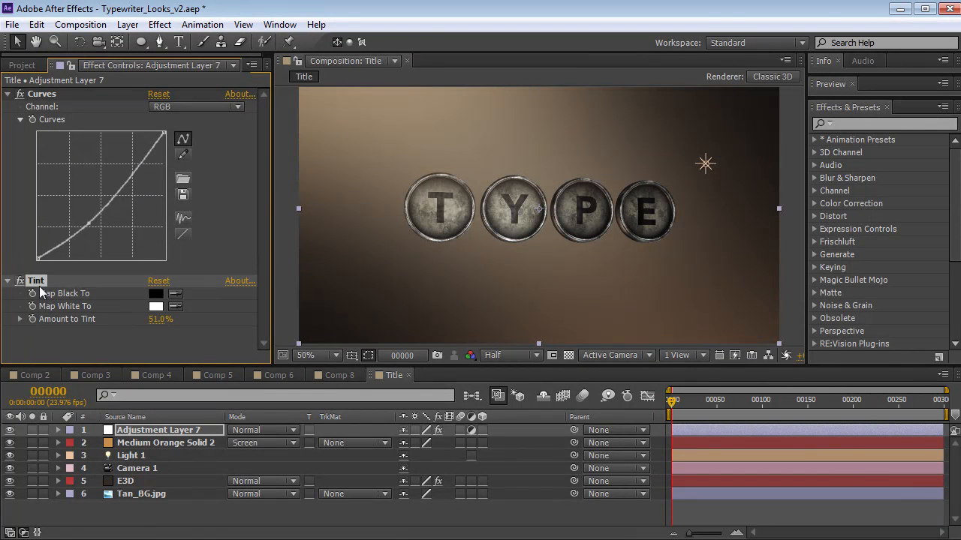
drag(36, 281, 36, 93)
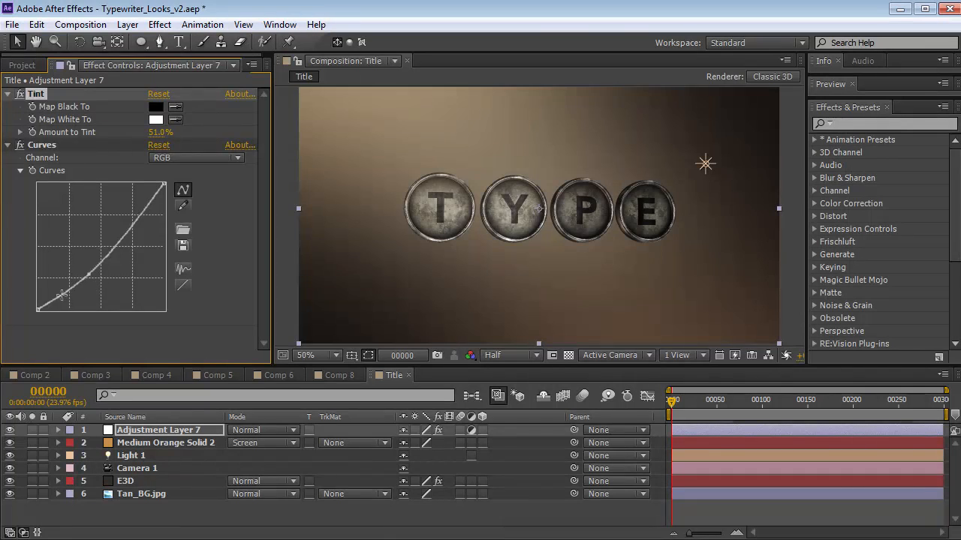
- Shape the adjustment layer's curve into an S for a darker, higher-contrast look
drag(63, 293, 98, 278)
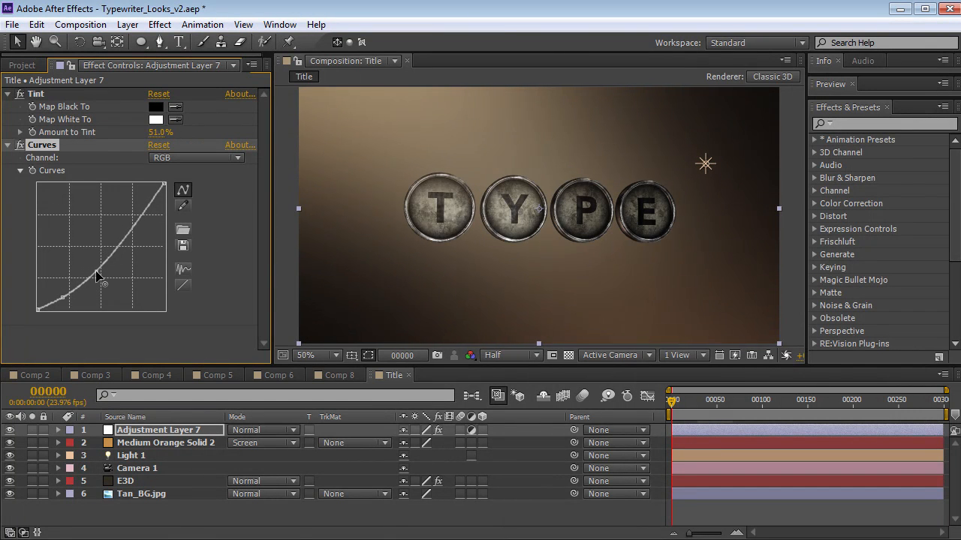
drag(98, 282, 127, 225)
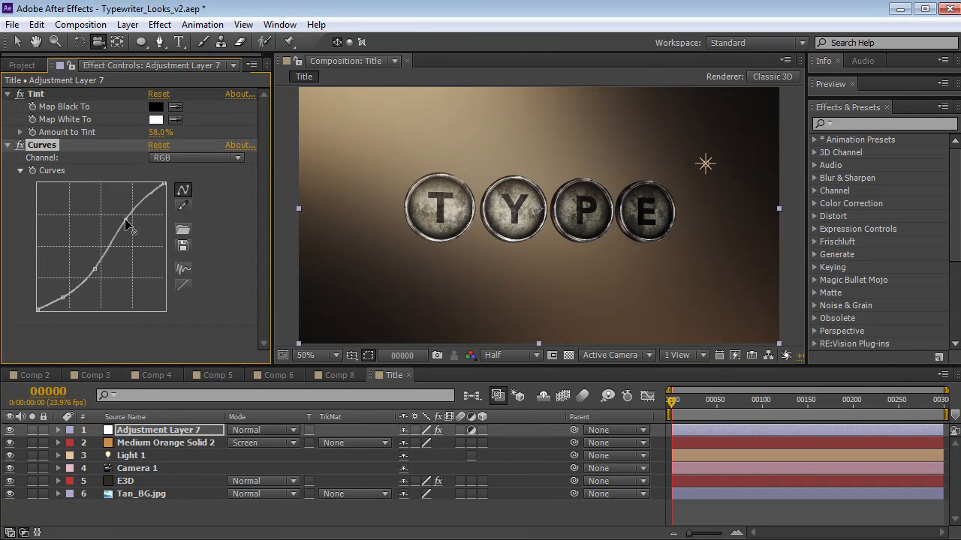
- Apply Curves to Tan_BG.jpg and pull the curve down to darken the background
click(141, 494)
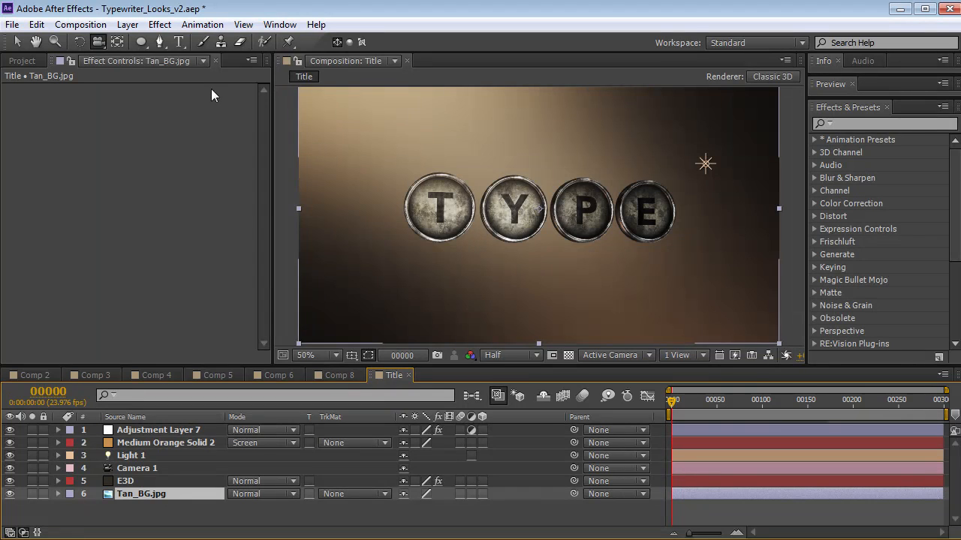
click(159, 24)
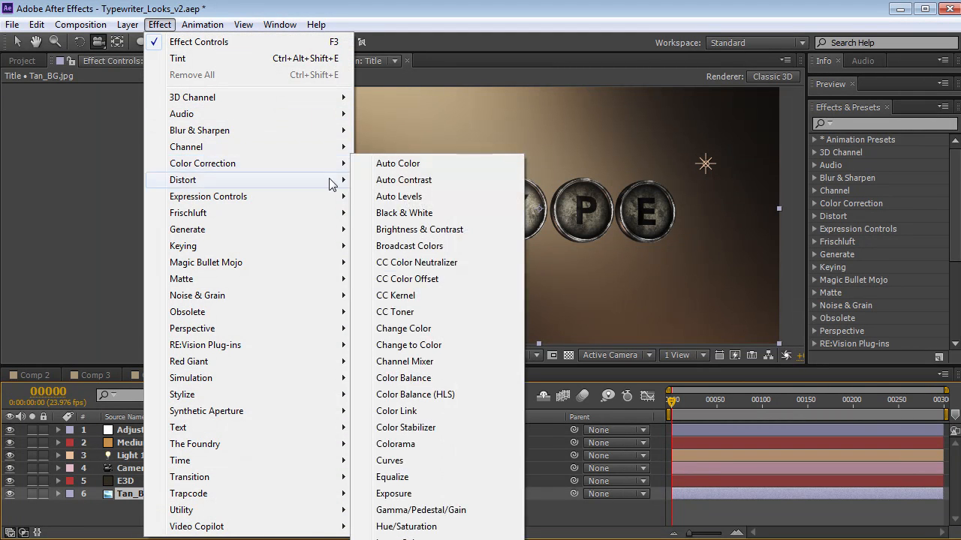
click(390, 459)
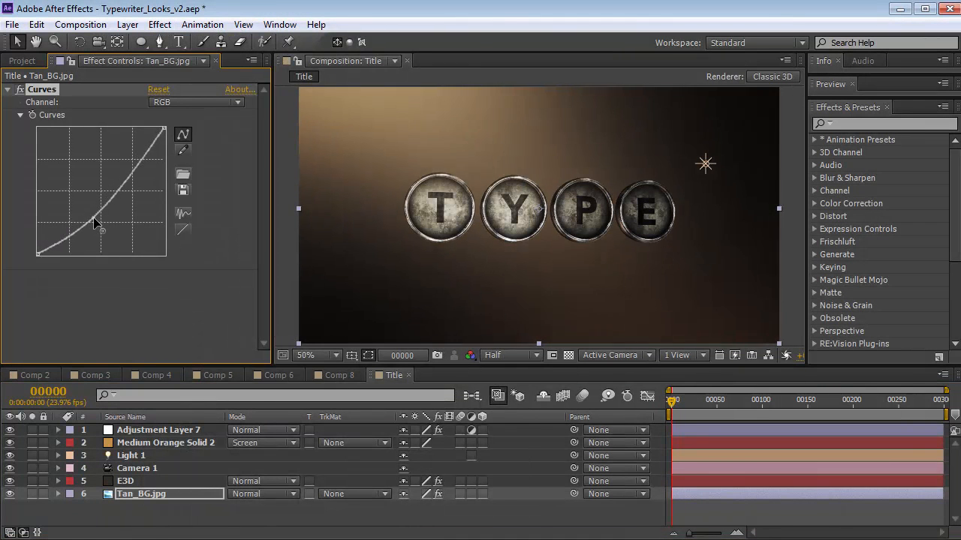
drag(96, 222, 102, 232)
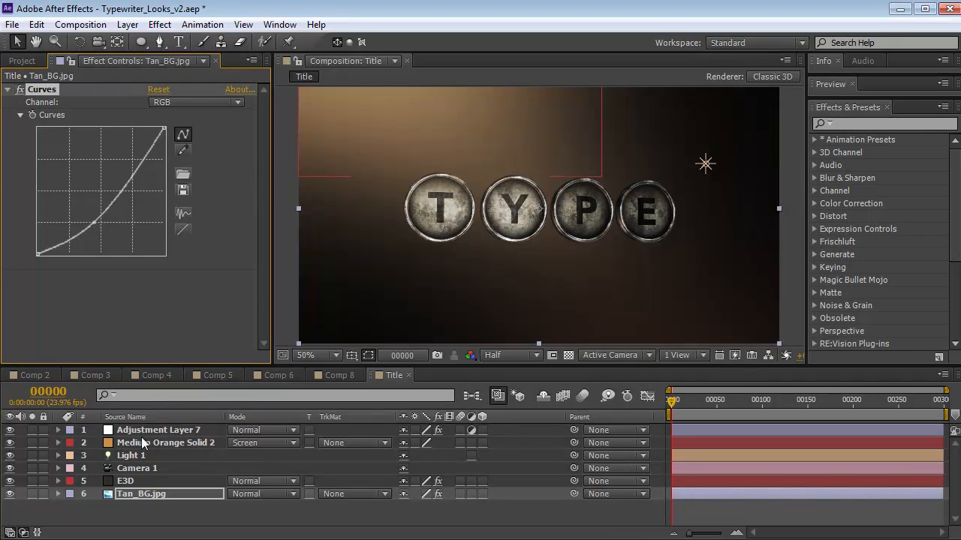
click(158, 429)
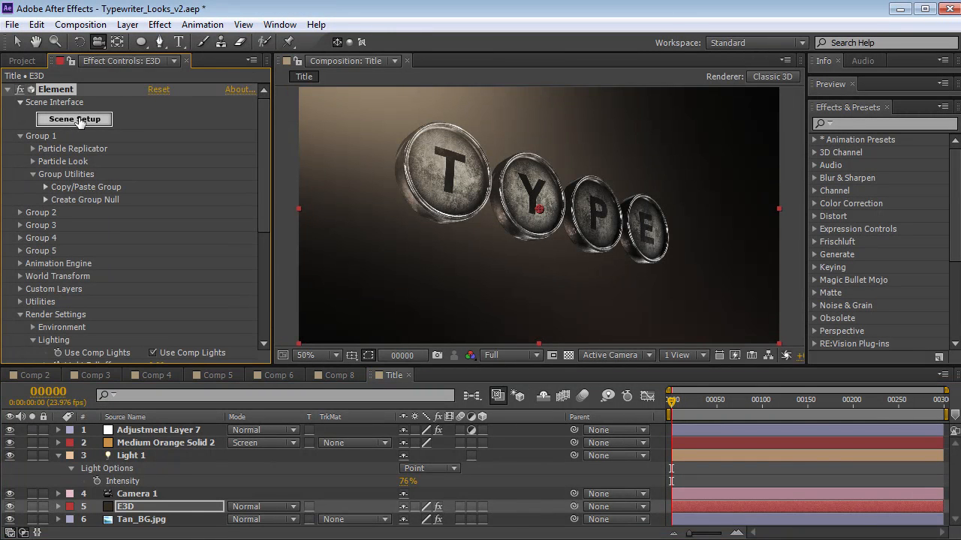
- Remove all objects from the Element 3D scene and add the A through F typewriter keys
click(74, 119)
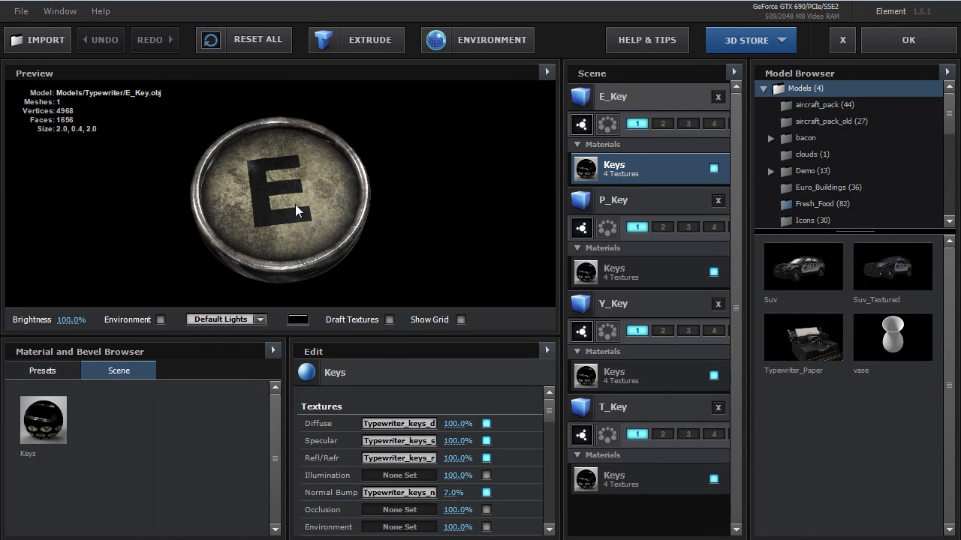
click(734, 73)
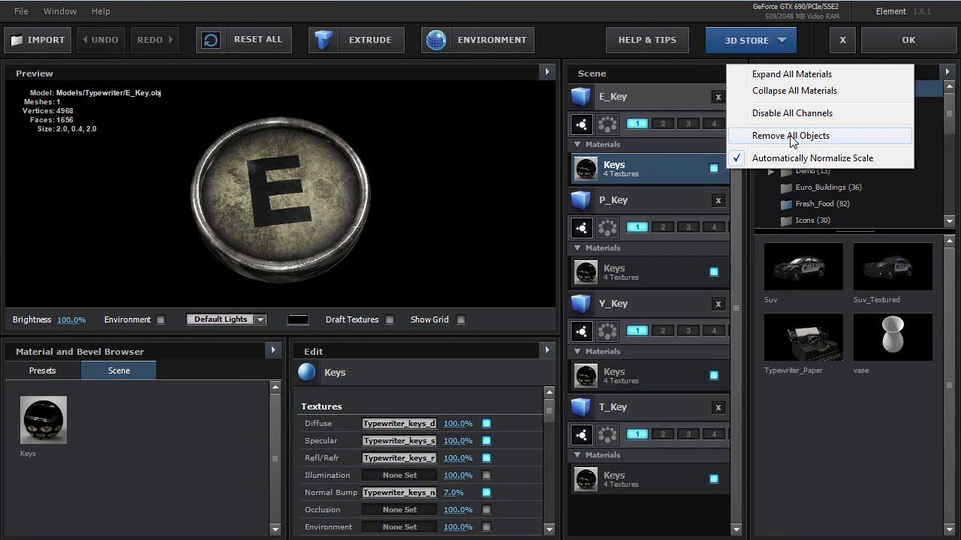
click(789, 135)
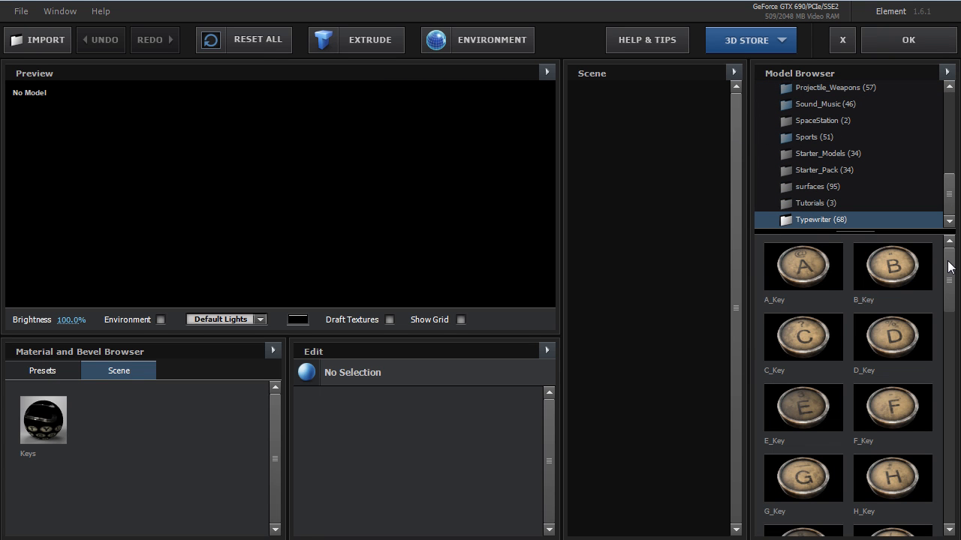
double_click(891, 264)
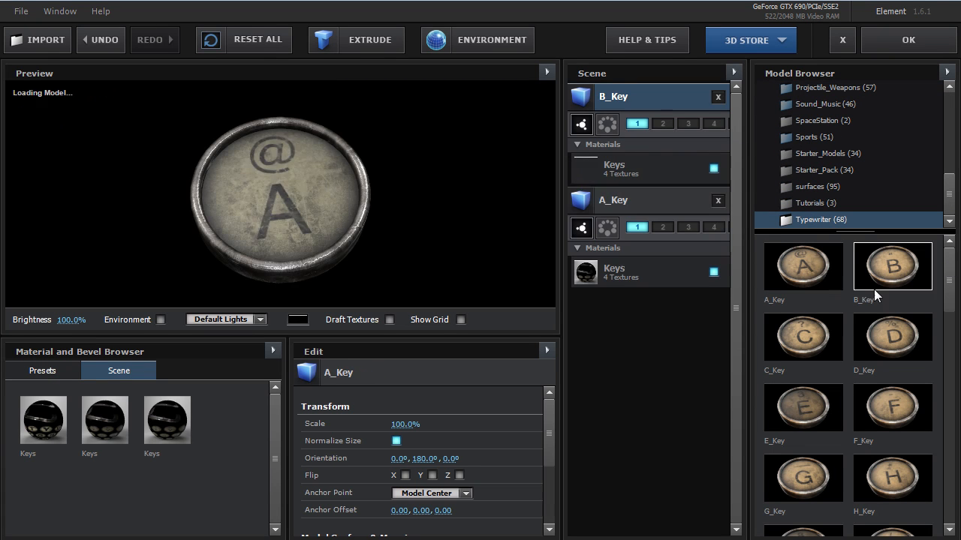
double_click(892, 409)
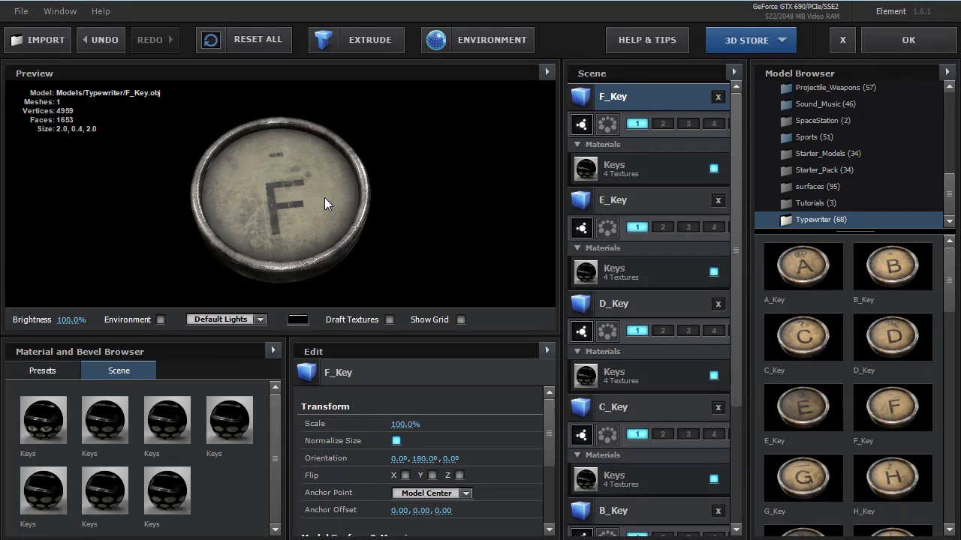
- Remove unused materials, leaving the single Keys material
right_click(42, 419)
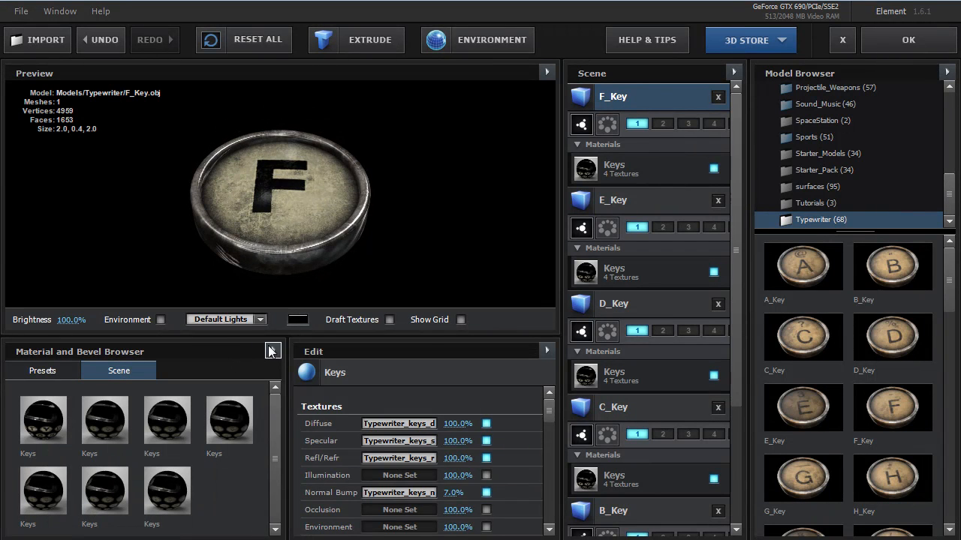
click(274, 352)
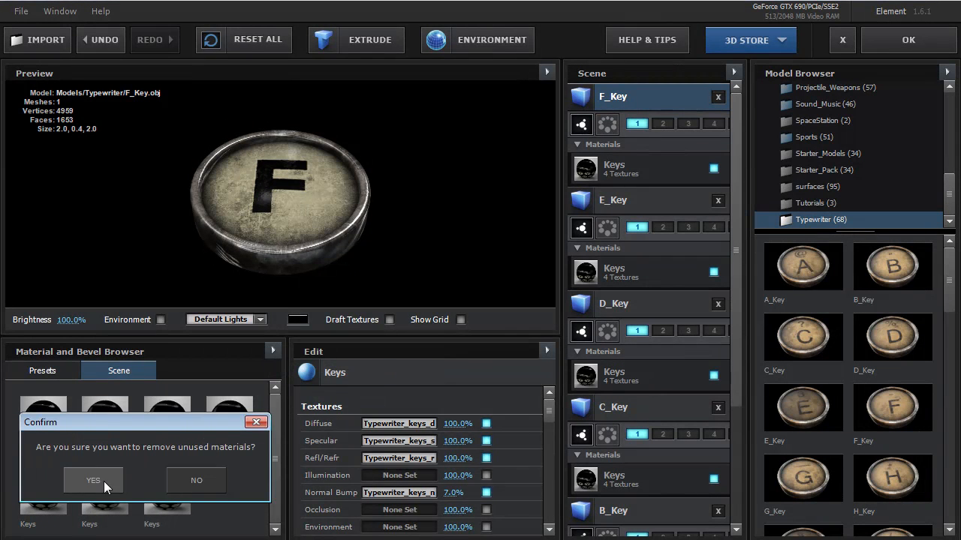
click(94, 480)
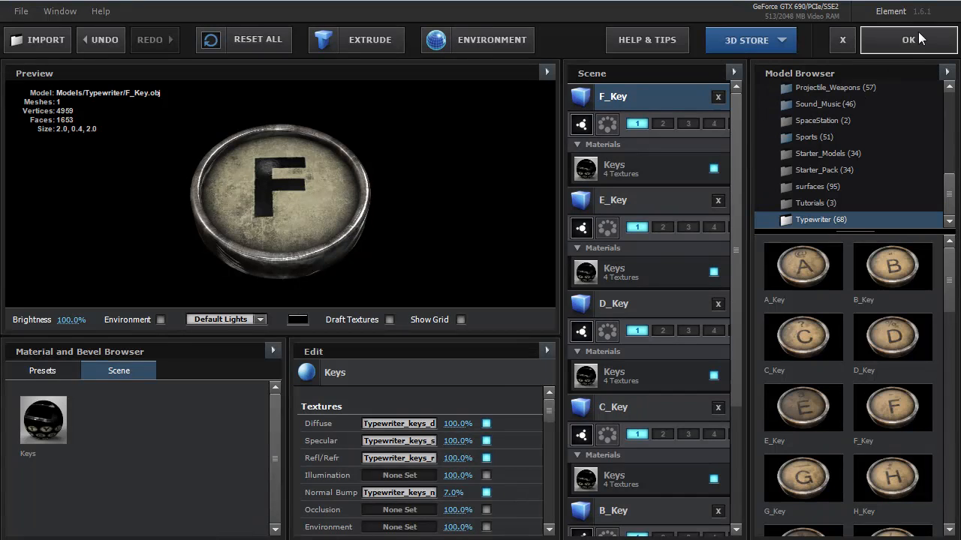
- Return to the comp, set Particle Replicator Scale Shape to 48 and viewer resolution to Half
click(907, 39)
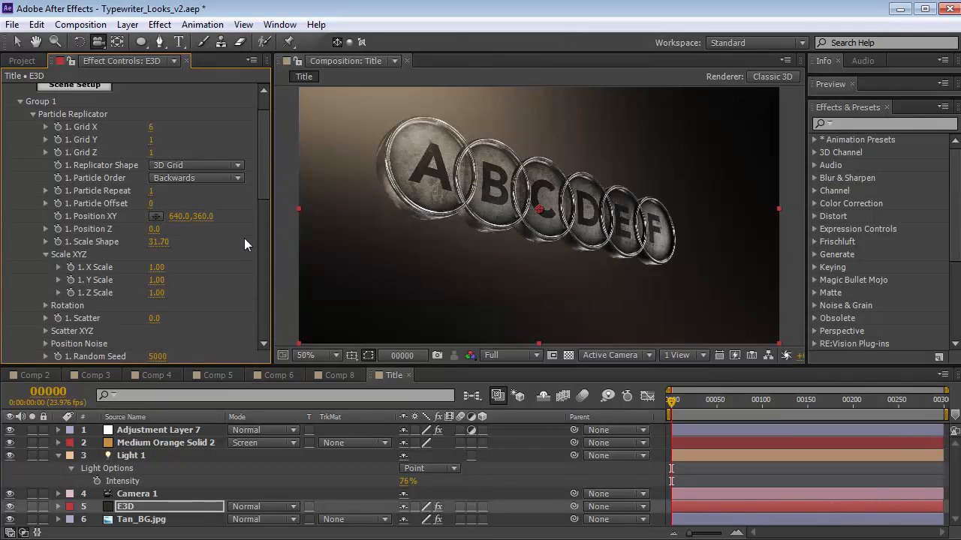
drag(159, 242, 184, 242)
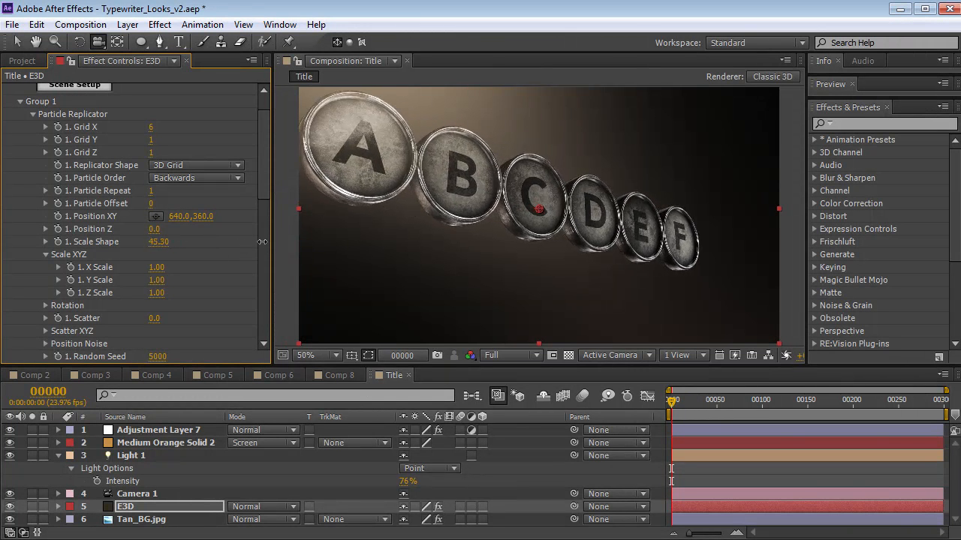
drag(159, 242, 181, 242)
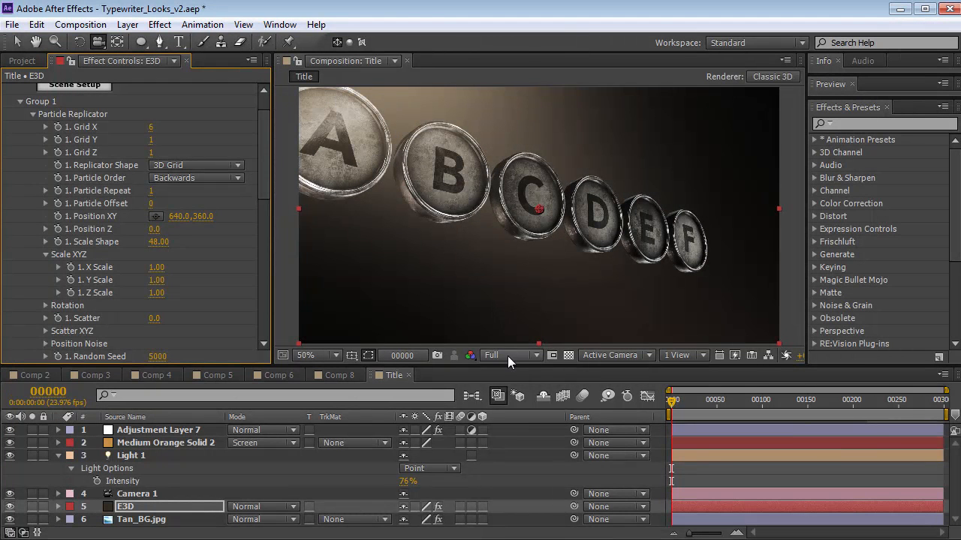
click(510, 354)
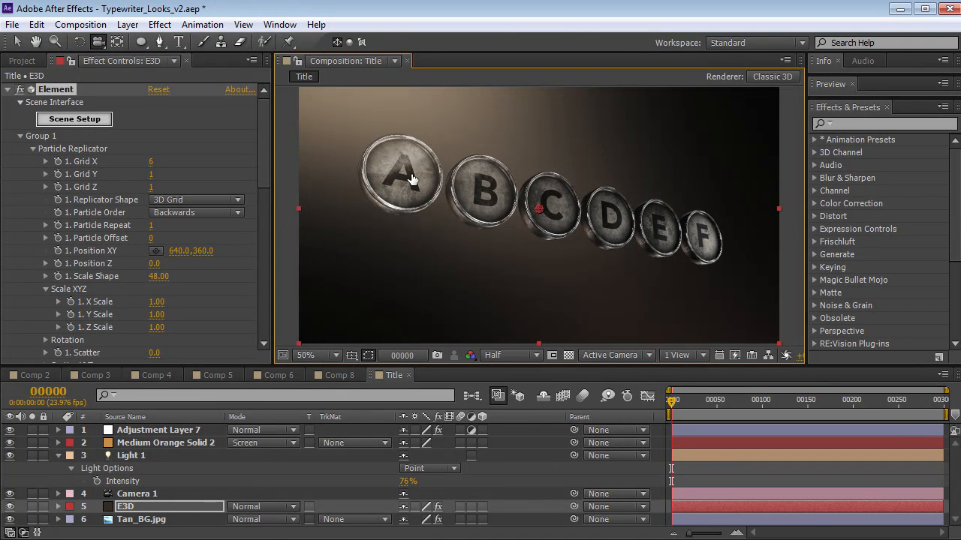
- In Scene Setup, assign each key object to group 2 alongside group 1
click(73, 118)
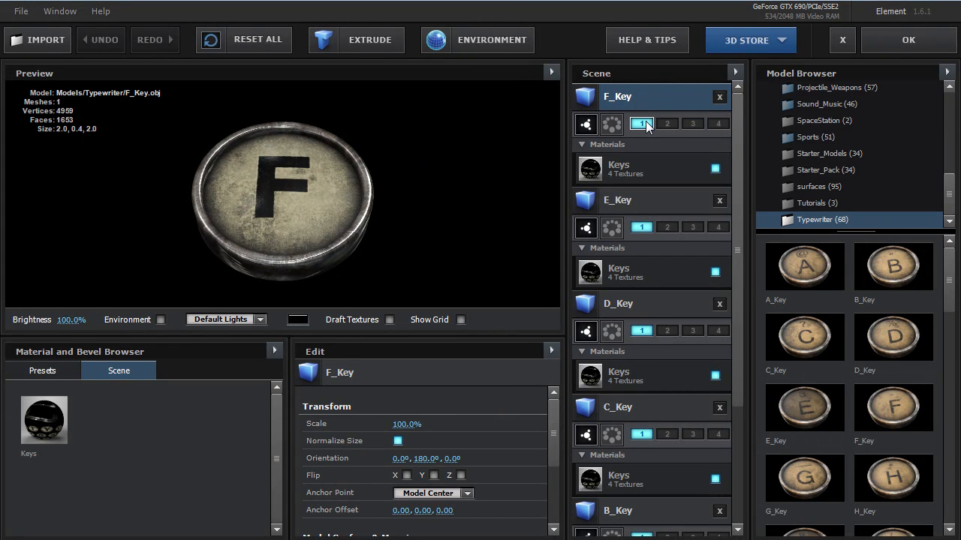
mouse_move(641, 123)
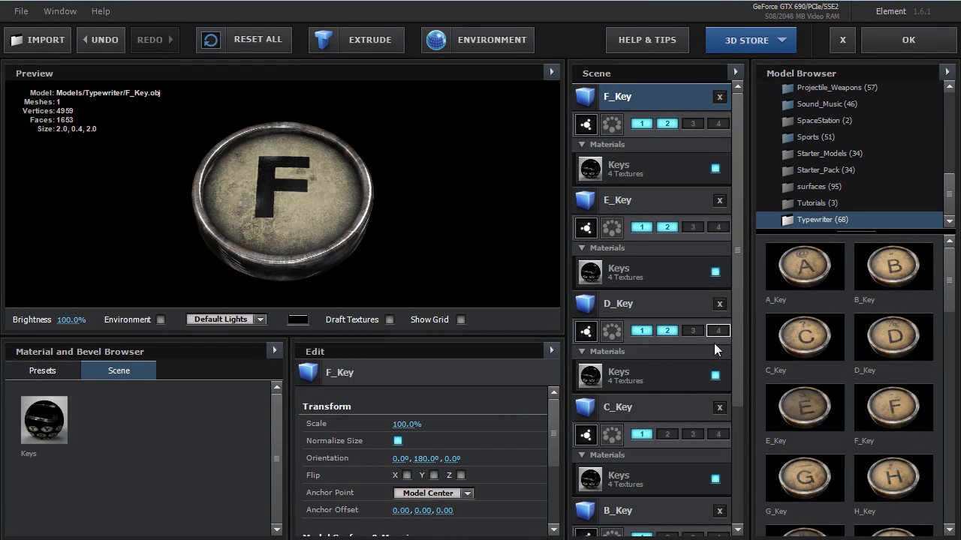
scroll(down, 3)
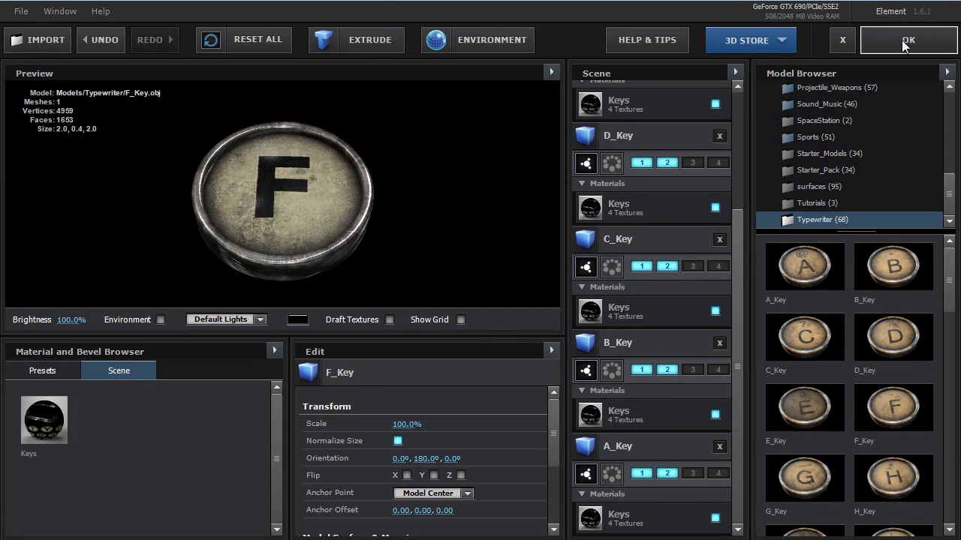
- Copy Group 1's settings via Group Utilities and paste them into Group 2
click(906, 39)
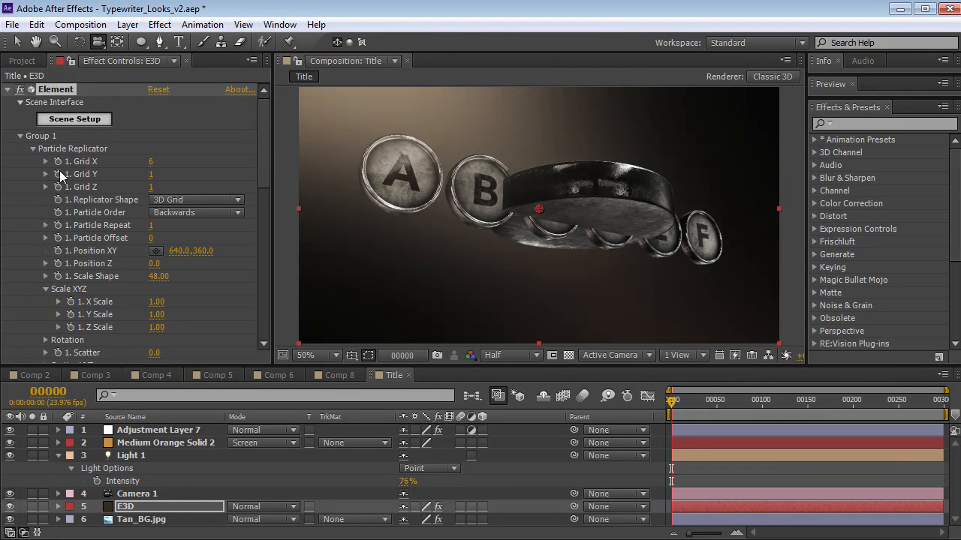
click(33, 149)
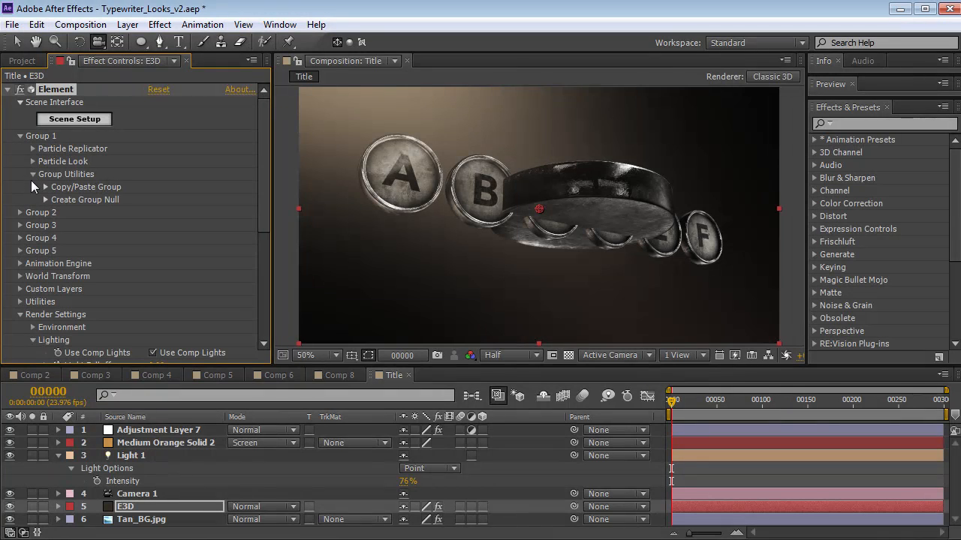
mouse_move(59, 194)
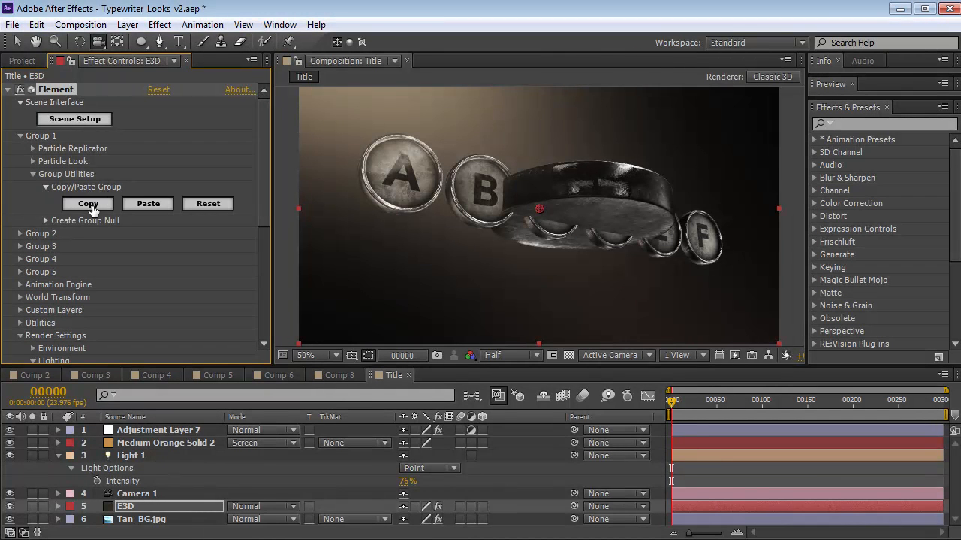
click(21, 135)
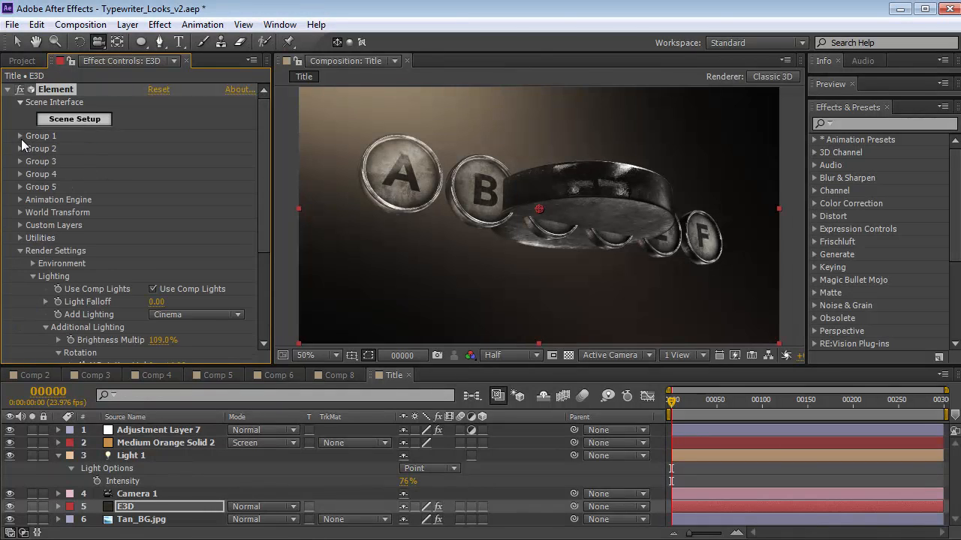
click(21, 148)
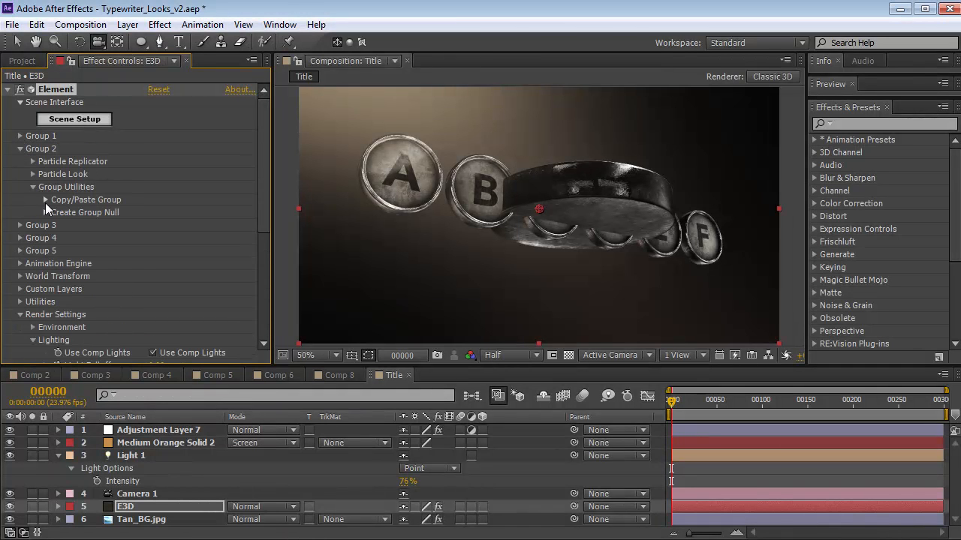
click(21, 162)
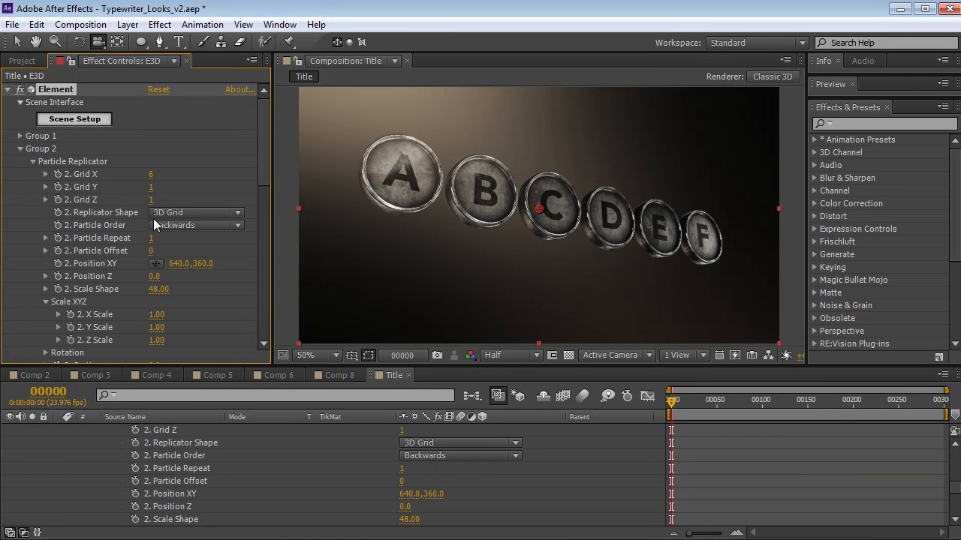
mouse_move(207, 277)
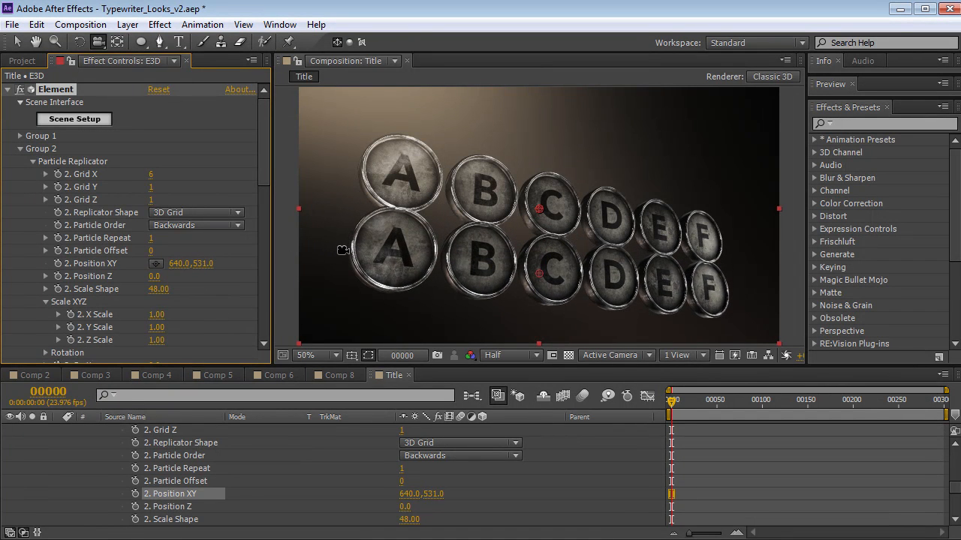
- Enable Element's Animation Engine, running from Start Group 1 to Finish Group 2
click(21, 149)
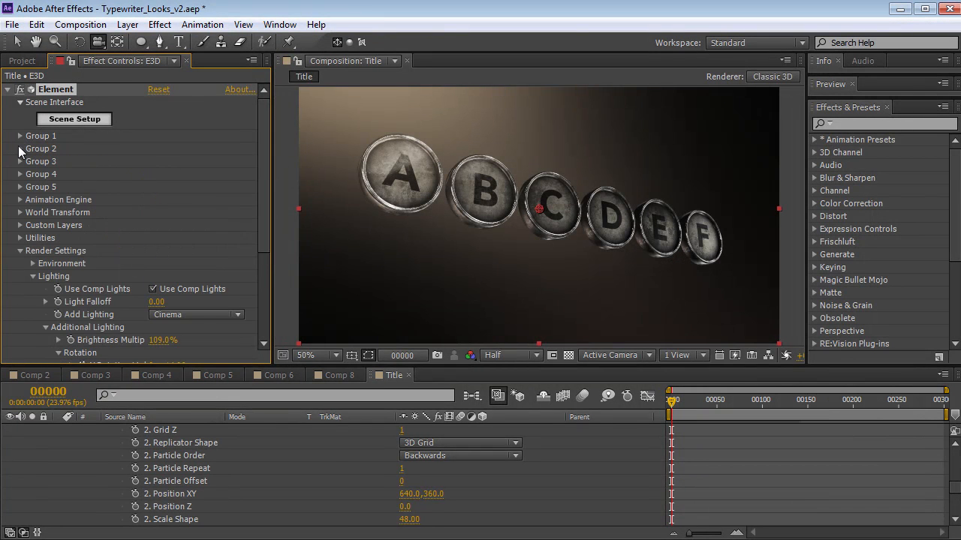
click(21, 250)
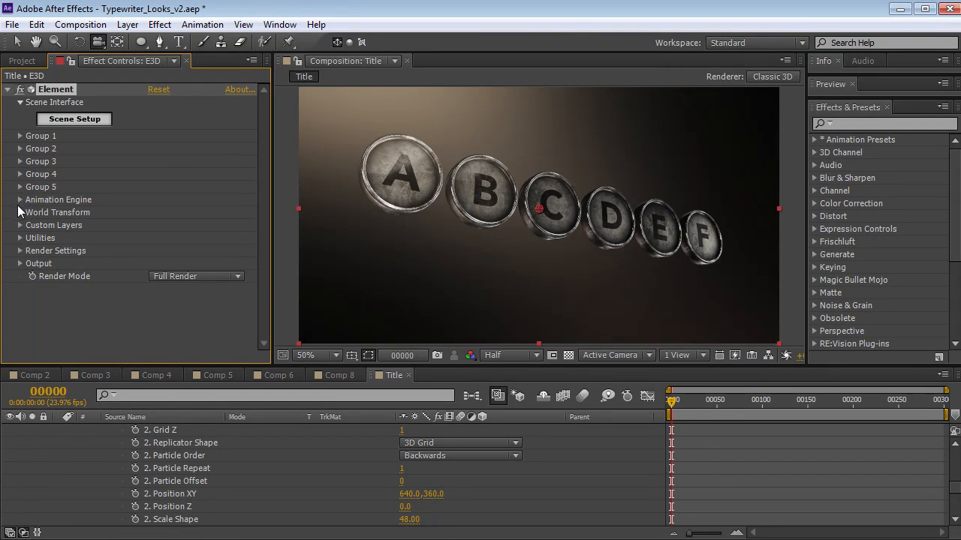
click(19, 200)
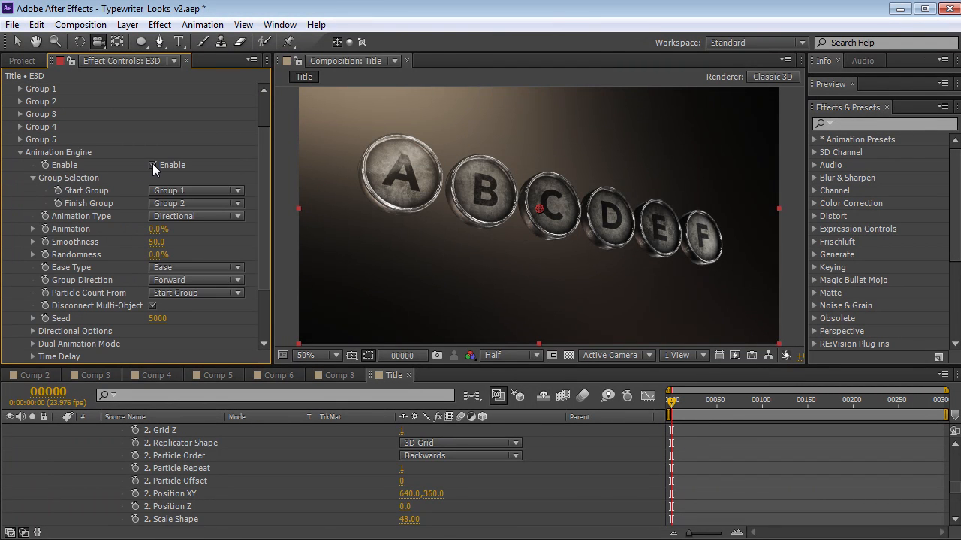
click(153, 165)
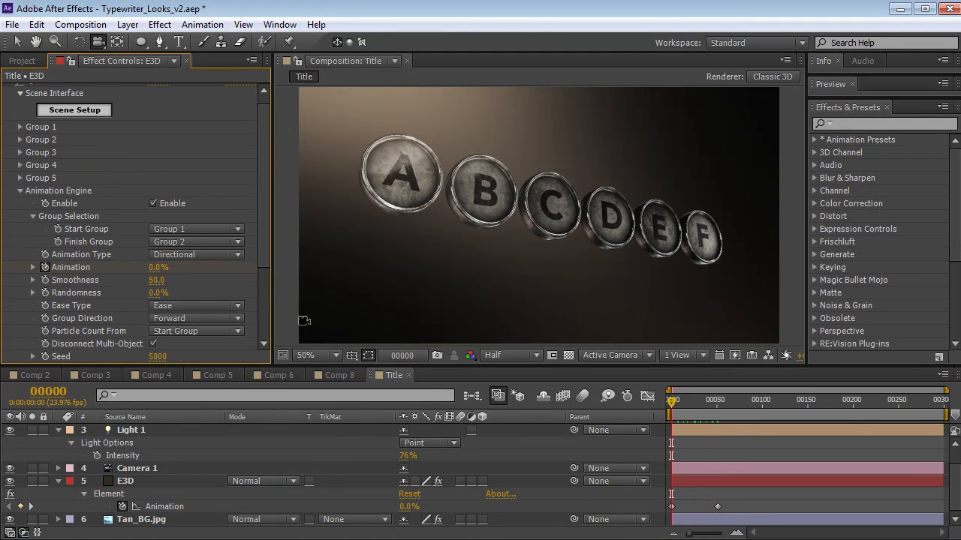
mouse_move(132, 177)
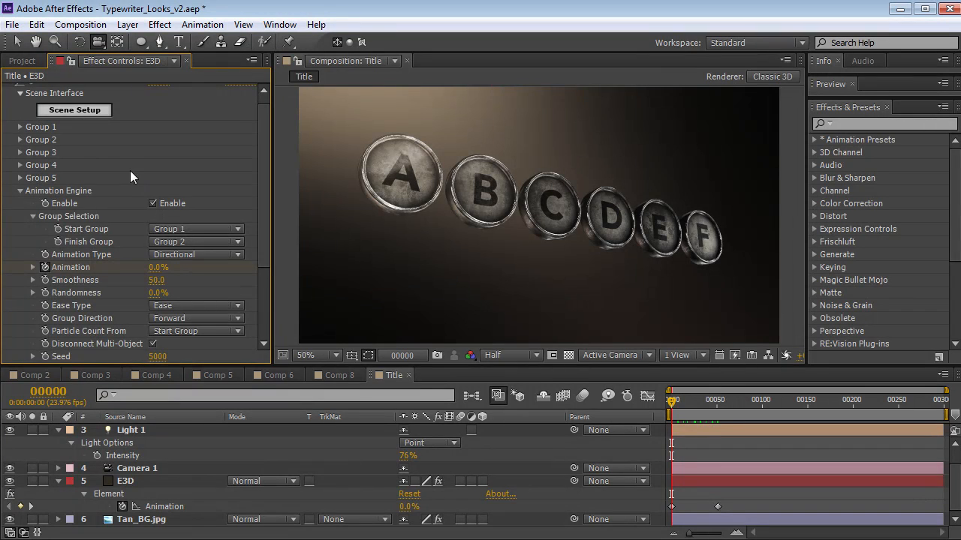
- Reveal Group 1's Particle Look rotation settings and view the keys' edge-on pose at frame 0
click(21, 126)
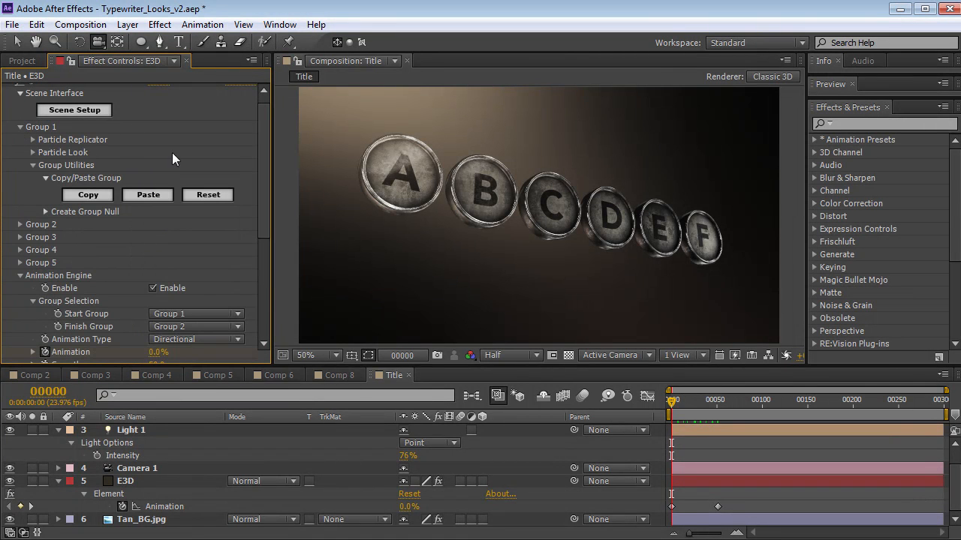
mouse_move(38, 162)
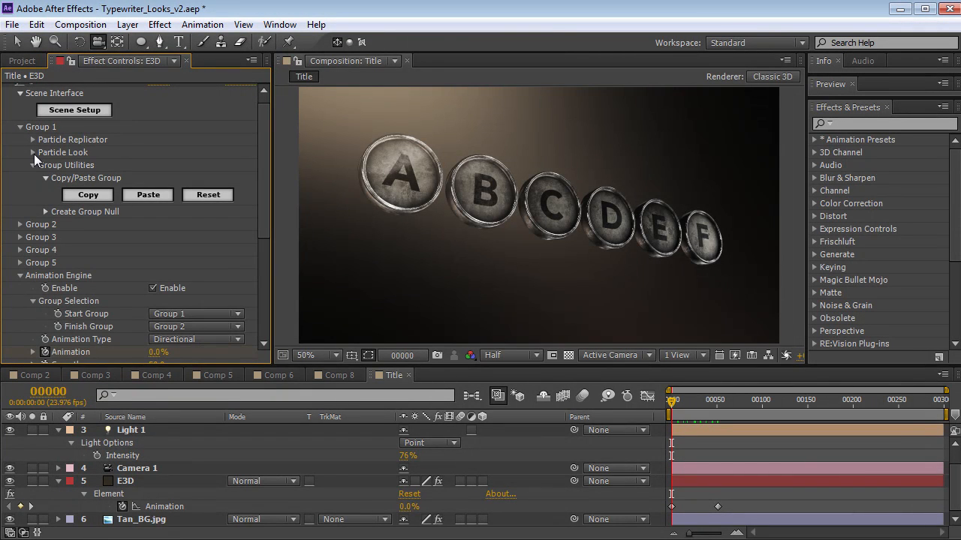
click(33, 153)
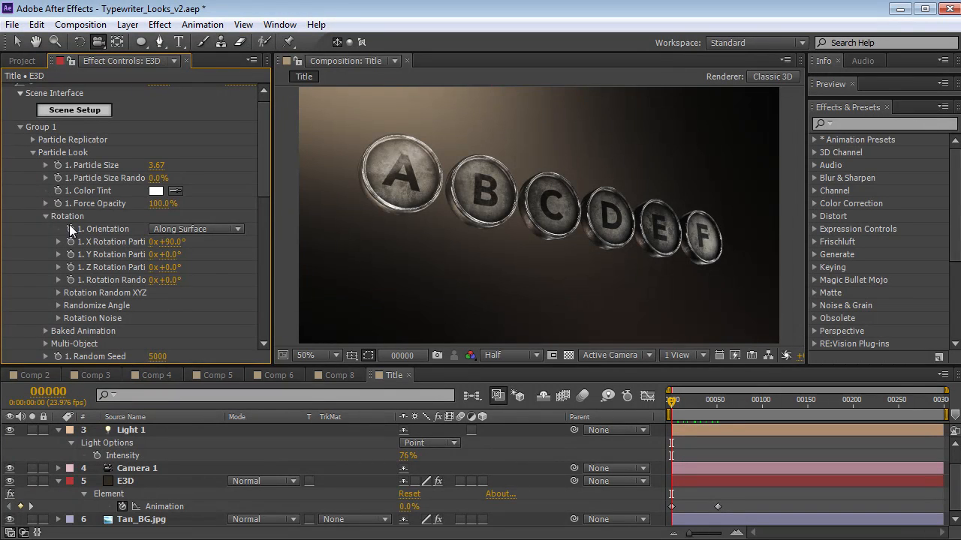
mouse_move(102, 273)
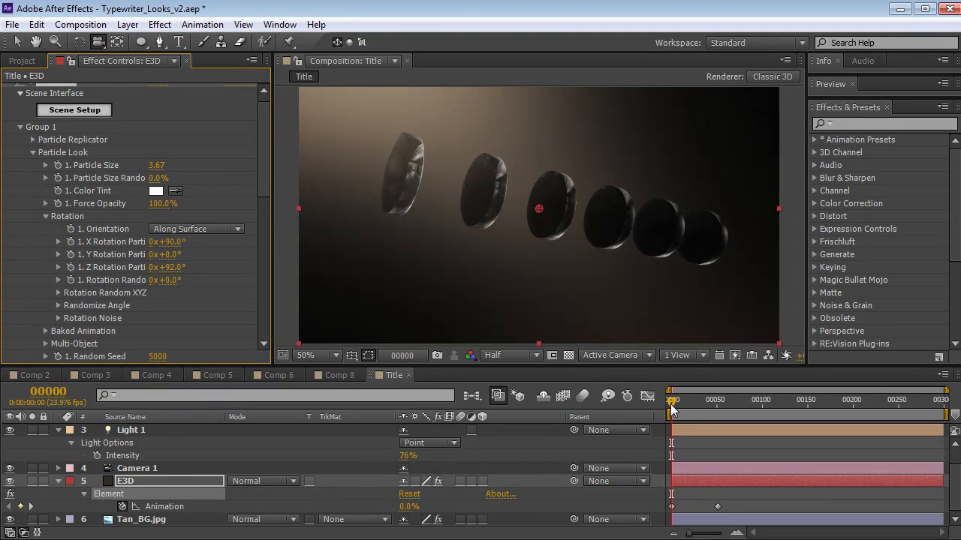
drag(673, 413, 706, 413)
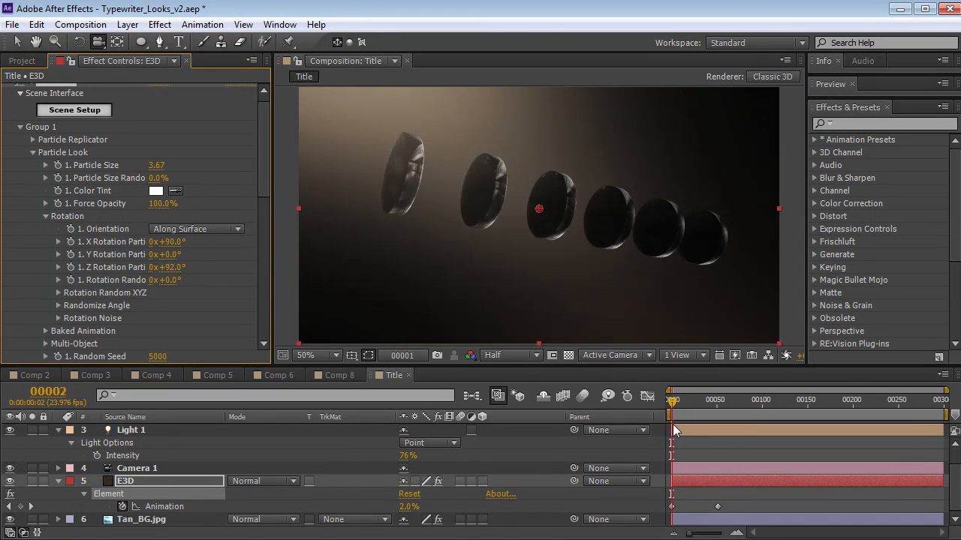
- Set Group 1's replicator Position Z to about -1180, preview the fly-in, and collapse Group 1
click(33, 139)
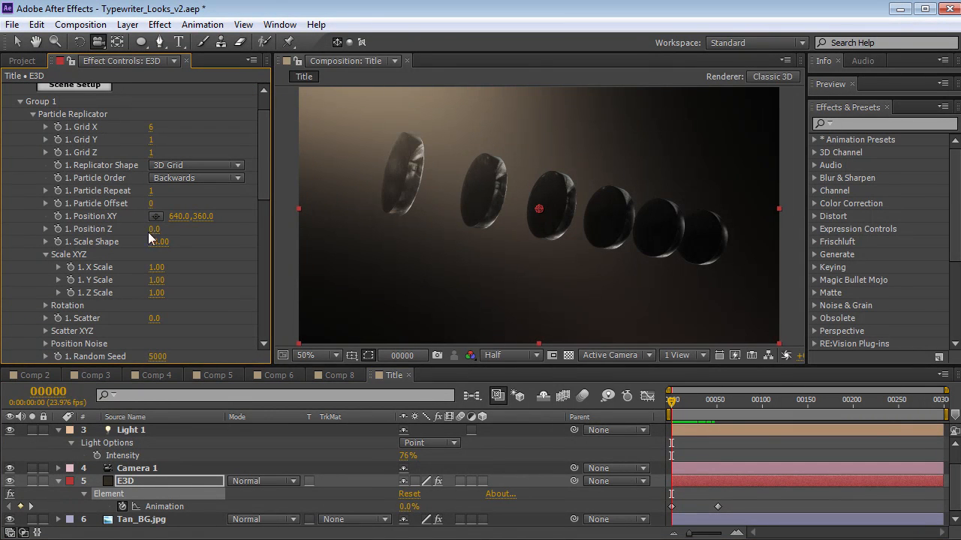
drag(155, 228, 225, 228)
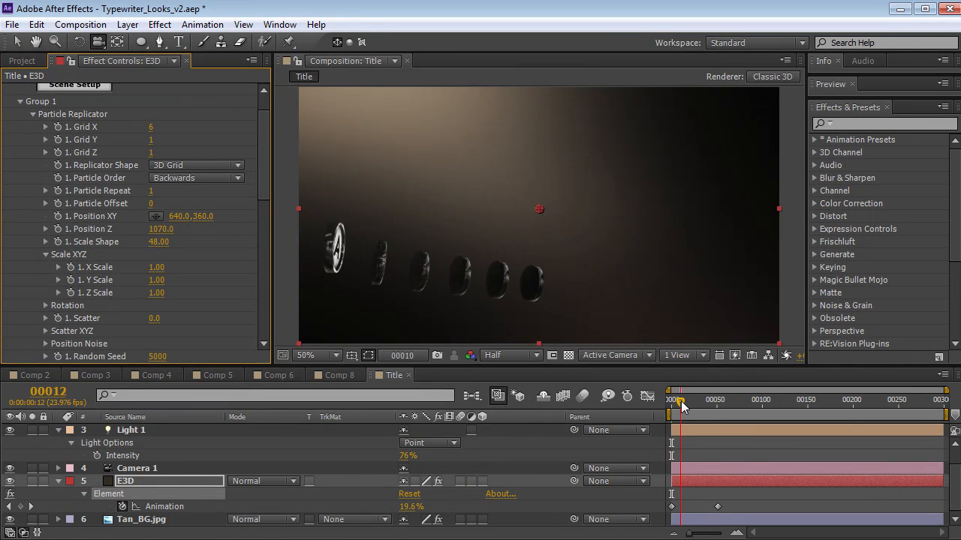
click(670, 400)
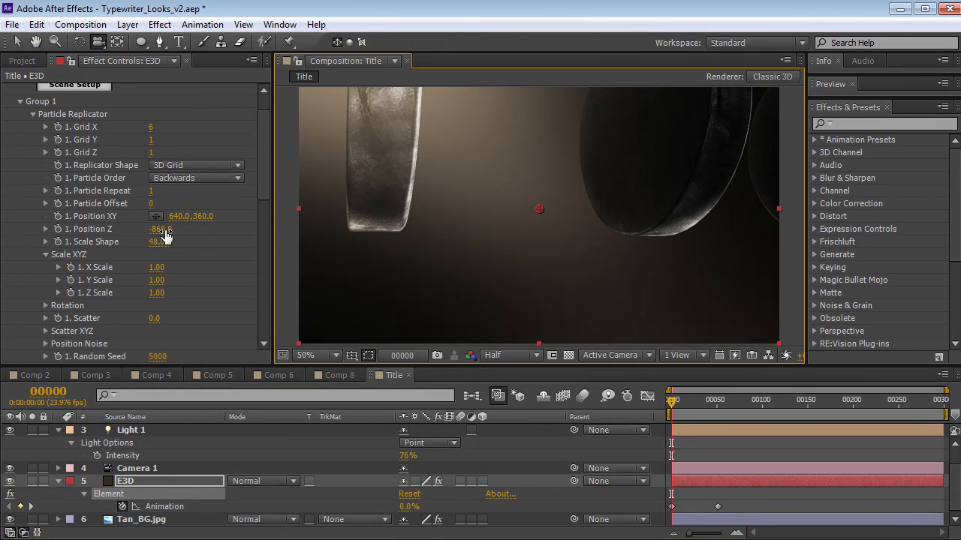
drag(162, 228, 150, 228)
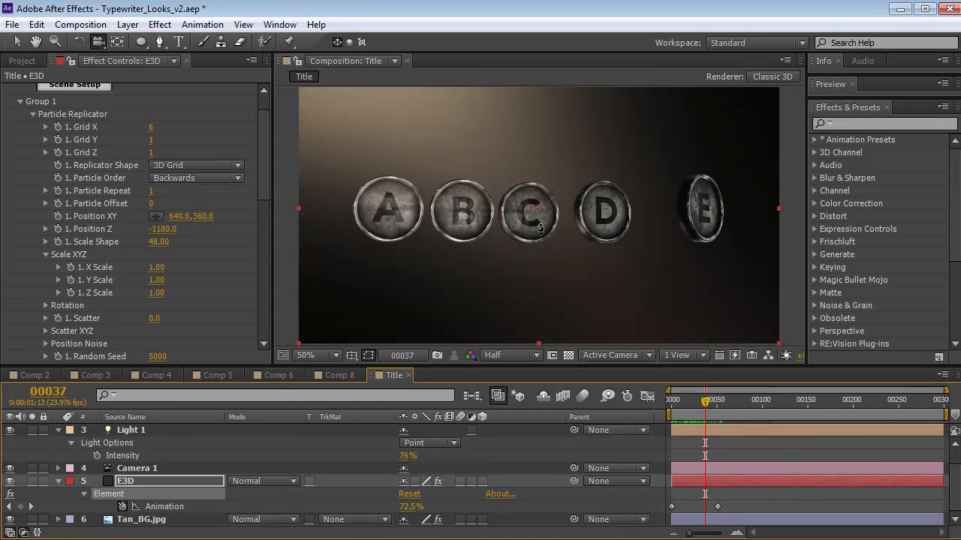
drag(713, 399, 706, 400)
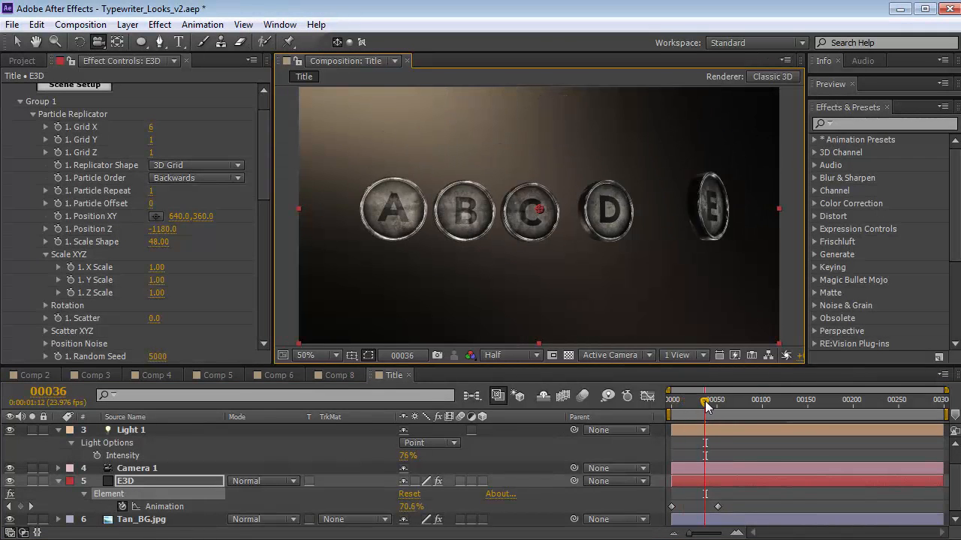
click(718, 400)
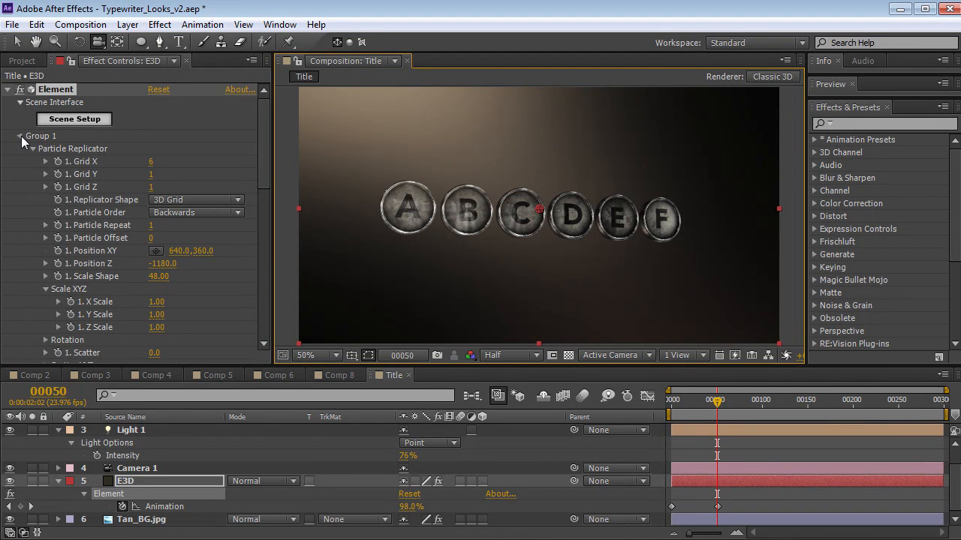
click(21, 135)
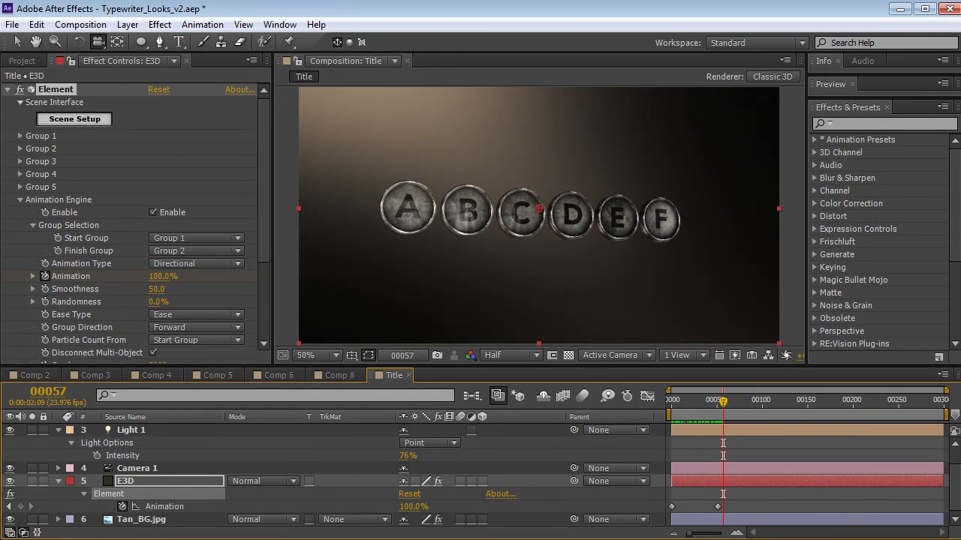
- Try several Smoothness values for the fly-in, ending at 54, while previewing the timeline
scroll(down, 3)
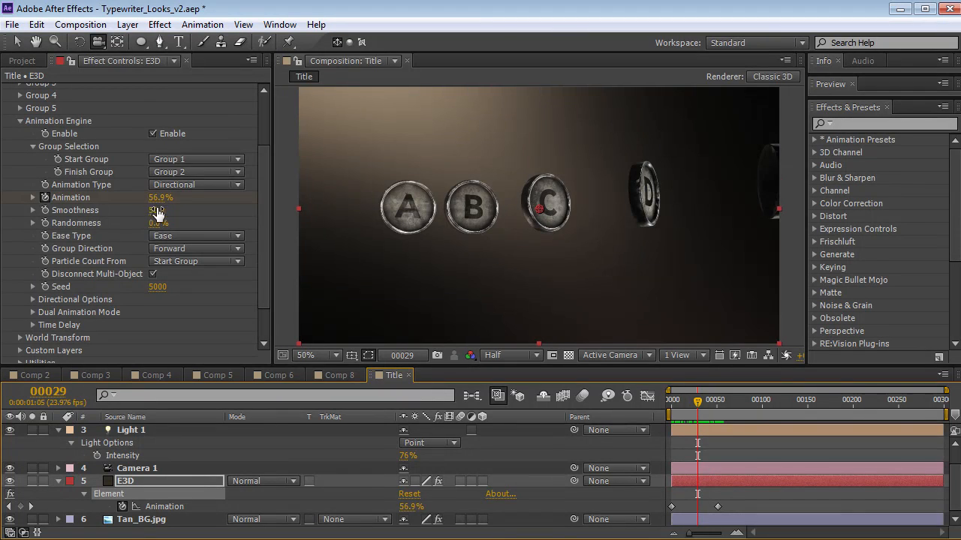
drag(158, 210, 156, 210)
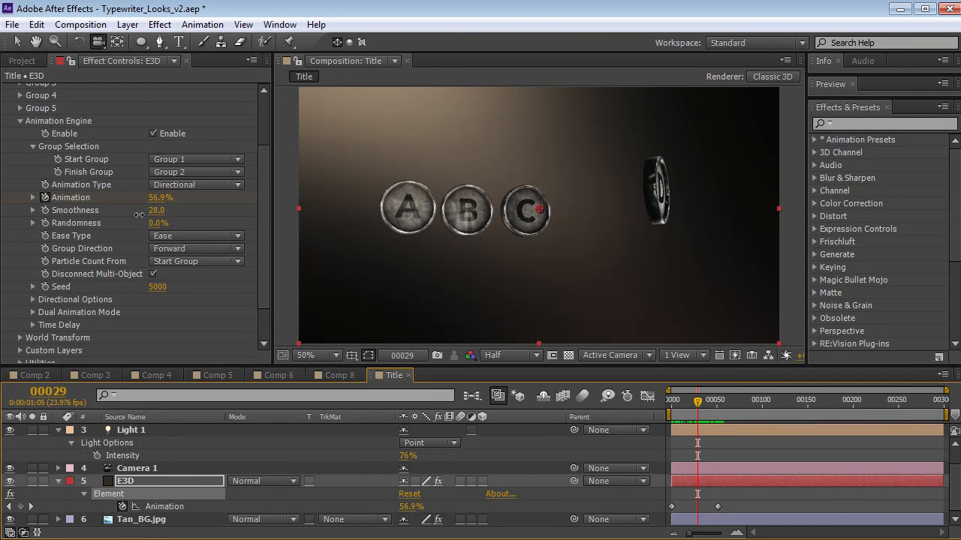
drag(157, 211, 138, 210)
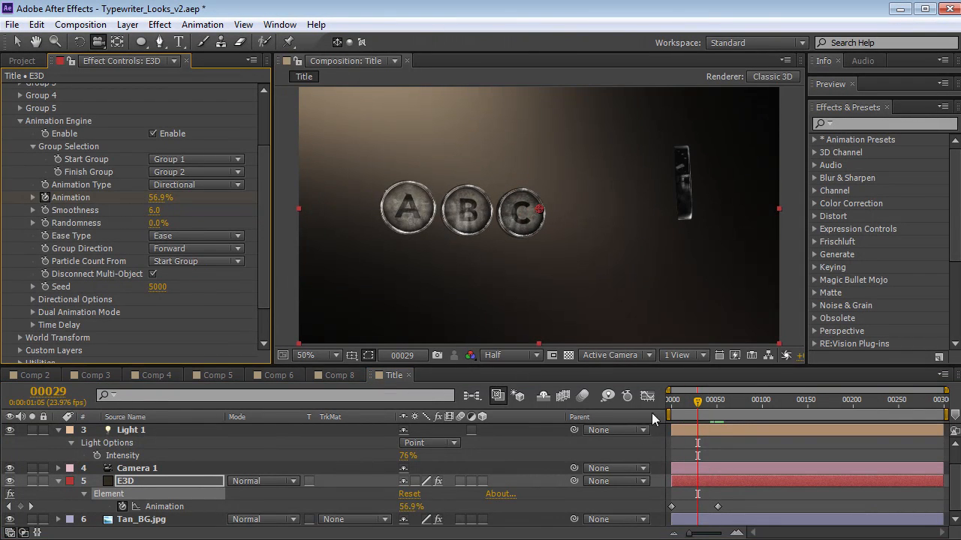
drag(696, 399, 705, 399)
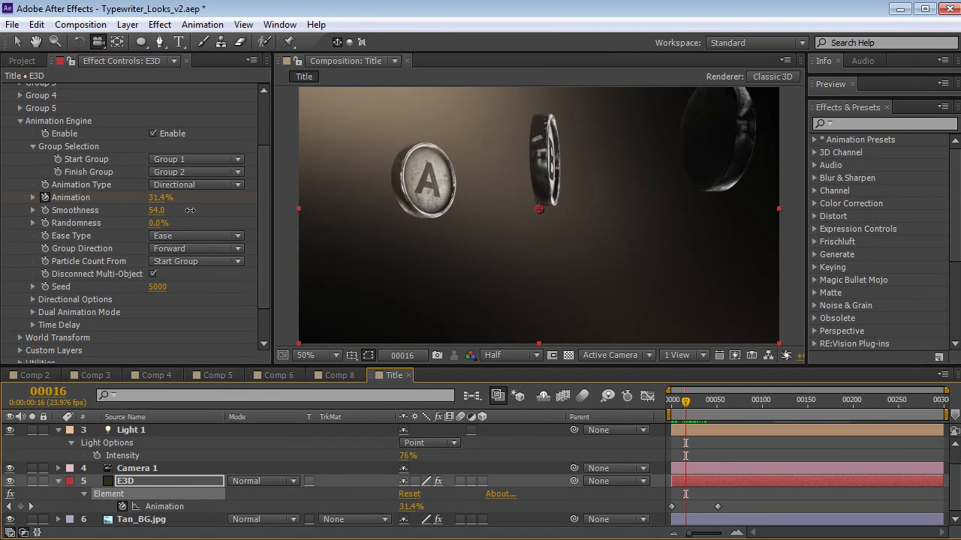
- Set Smoothness to 16 and bring the directional Yaw from 180° back to 0° so keys arrive from the left
click(705, 400)
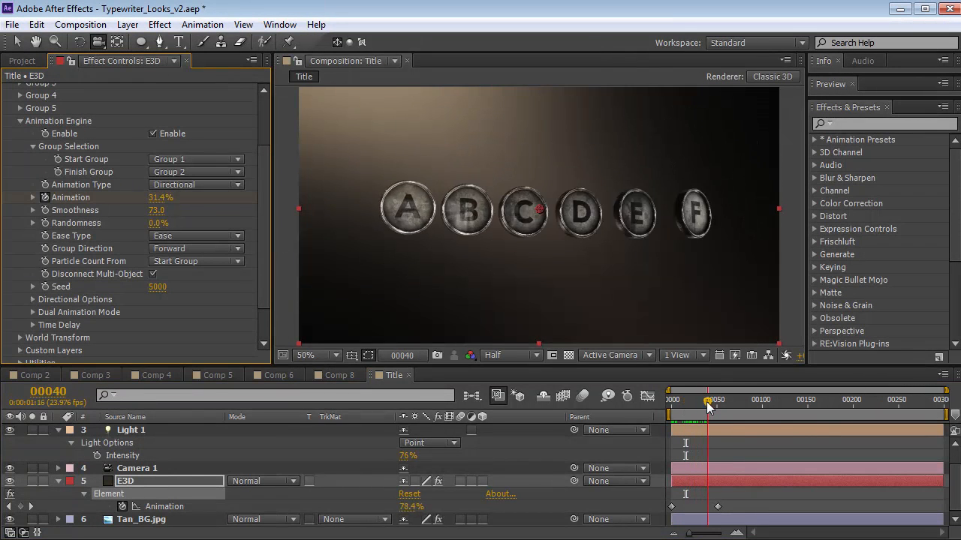
drag(712, 399, 687, 399)
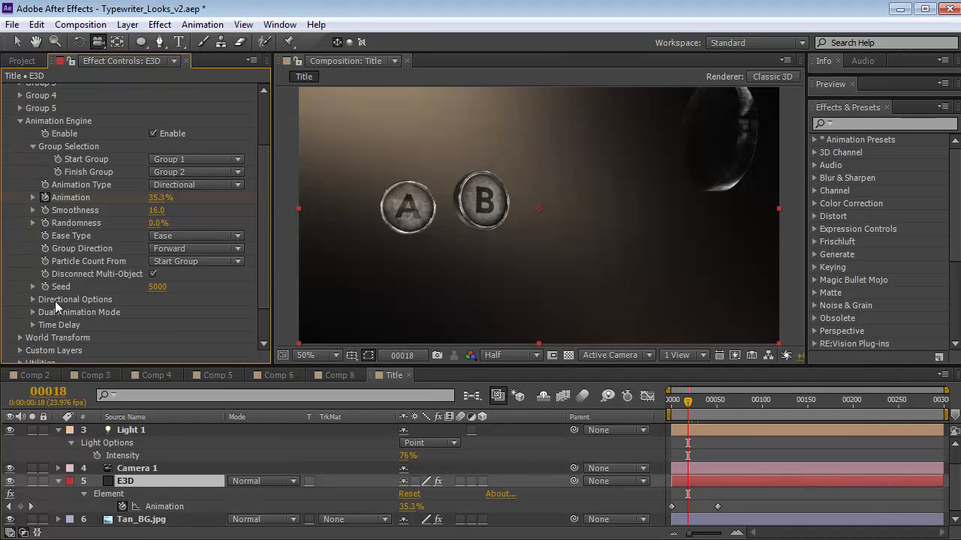
click(33, 300)
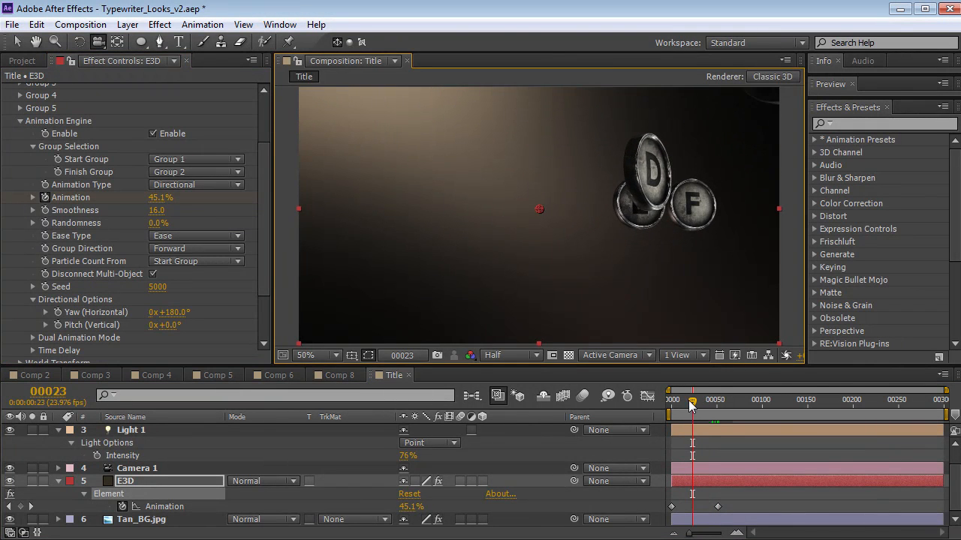
drag(690, 399, 703, 400)
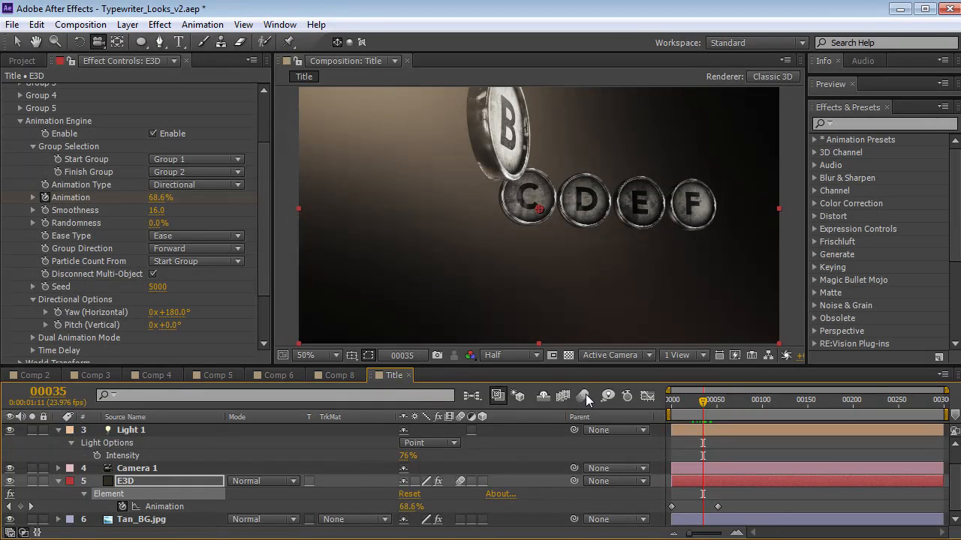
drag(703, 400, 690, 399)
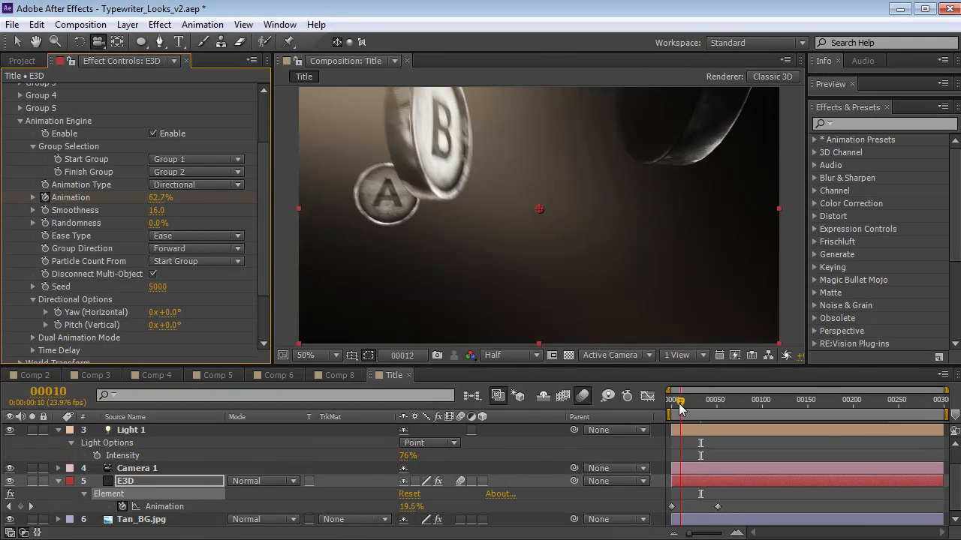
- Move the time indicator to frame 64 where all ABCDEF keys have landed
click(688, 399)
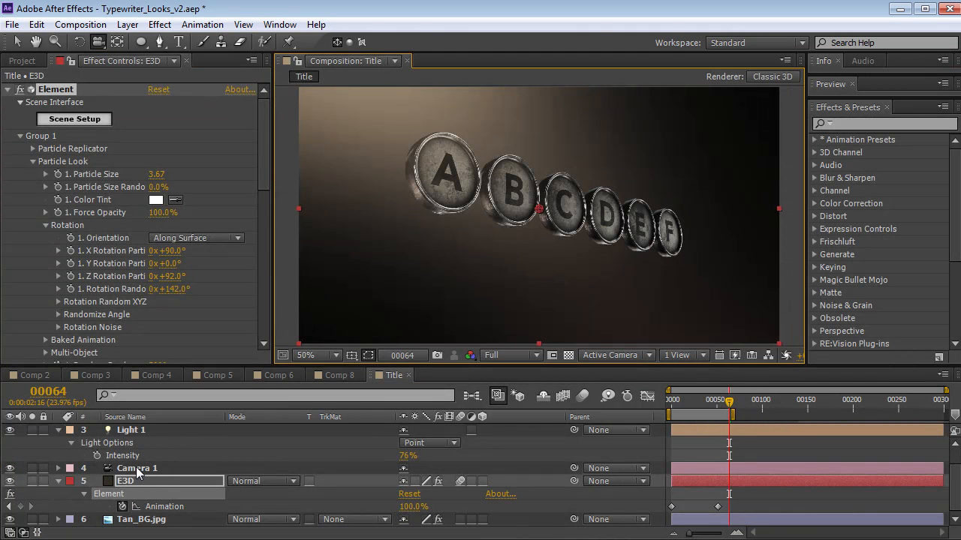
- Give Camera 1 depth of field with Focus Distance ~935.8 and Aperture ~579.7, then view Comp 5
click(137, 468)
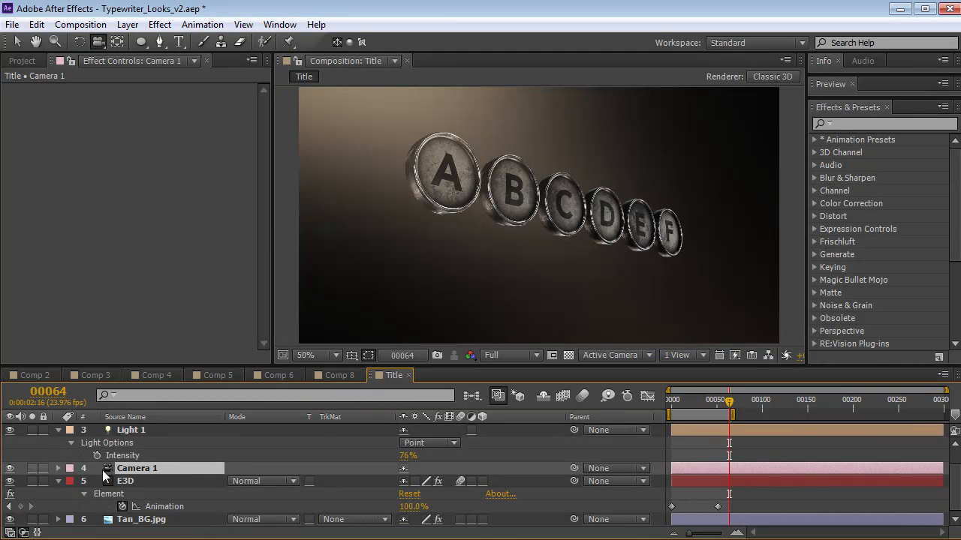
click(58, 429)
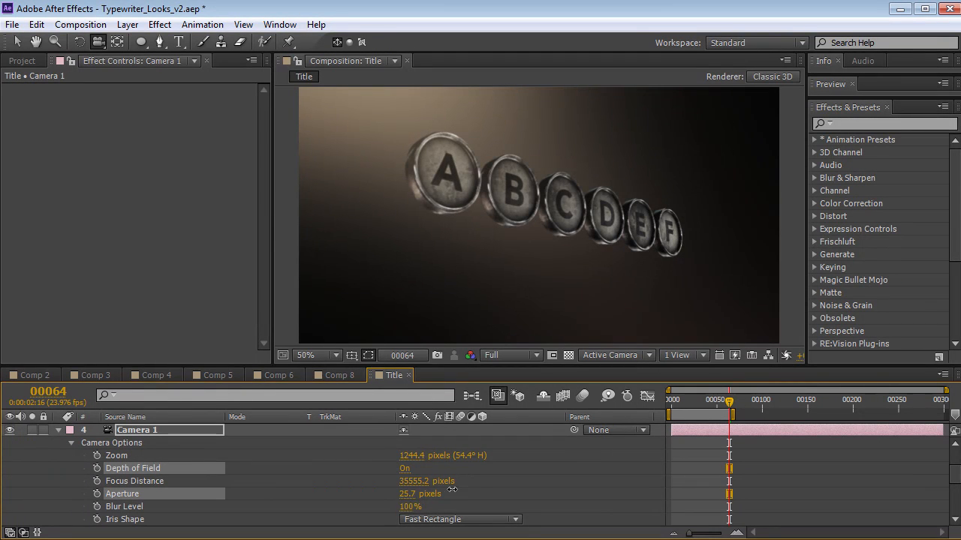
double_click(414, 481)
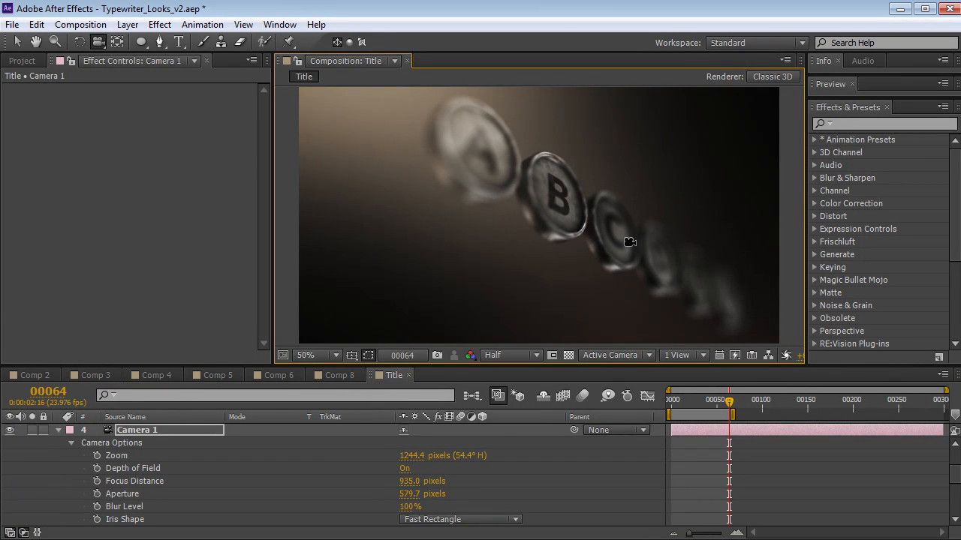
click(211, 376)
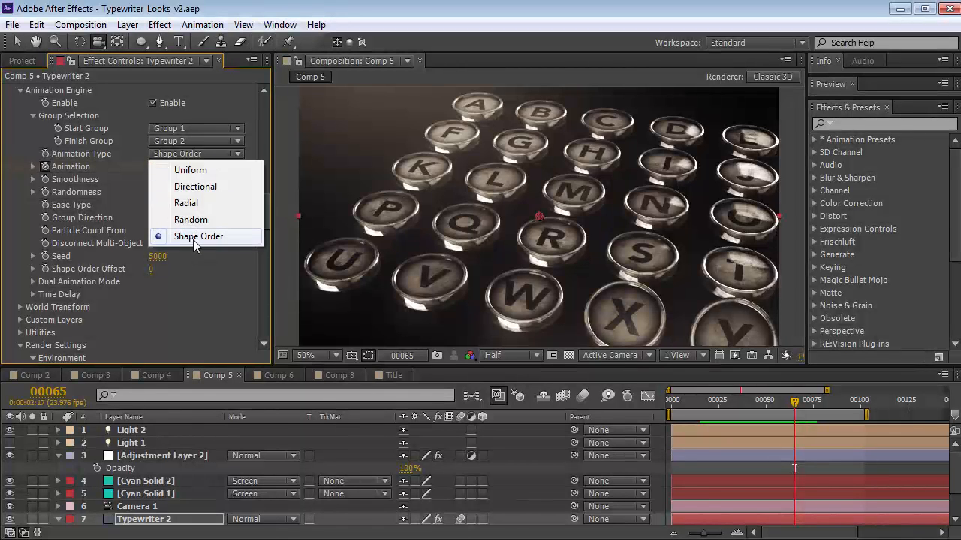
- Keep Shape Order as Typewriter 2's animation type and switch to the Comp 8 LOVE example
click(198, 236)
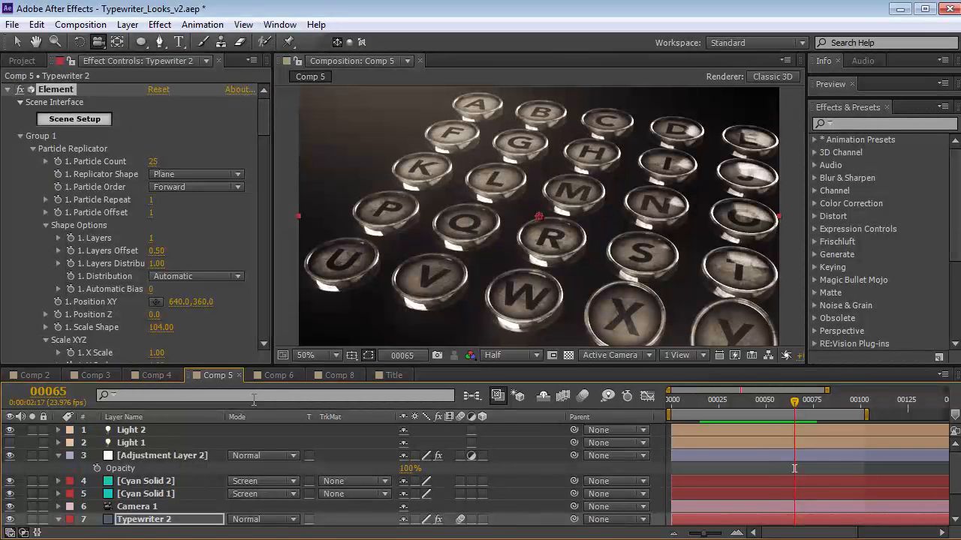
click(336, 376)
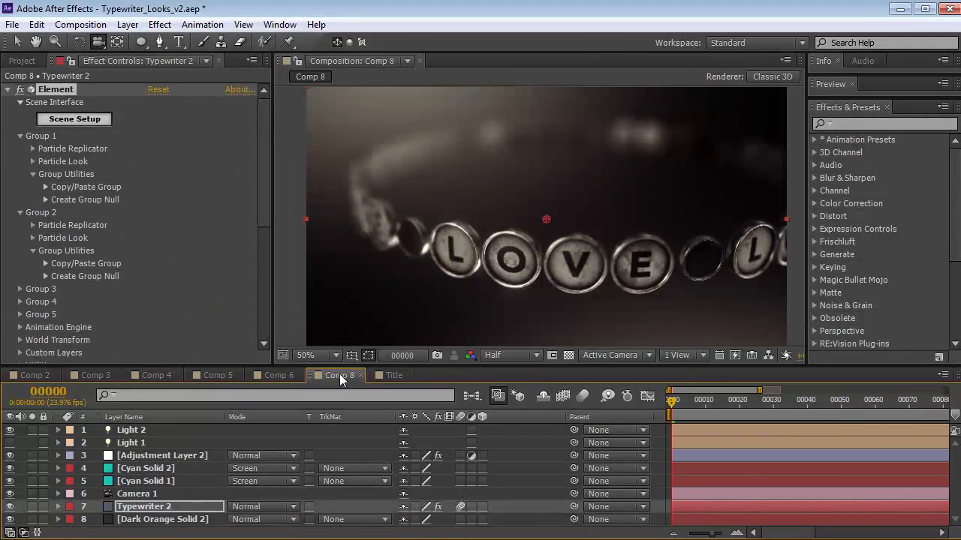
mouse_move(447, 273)
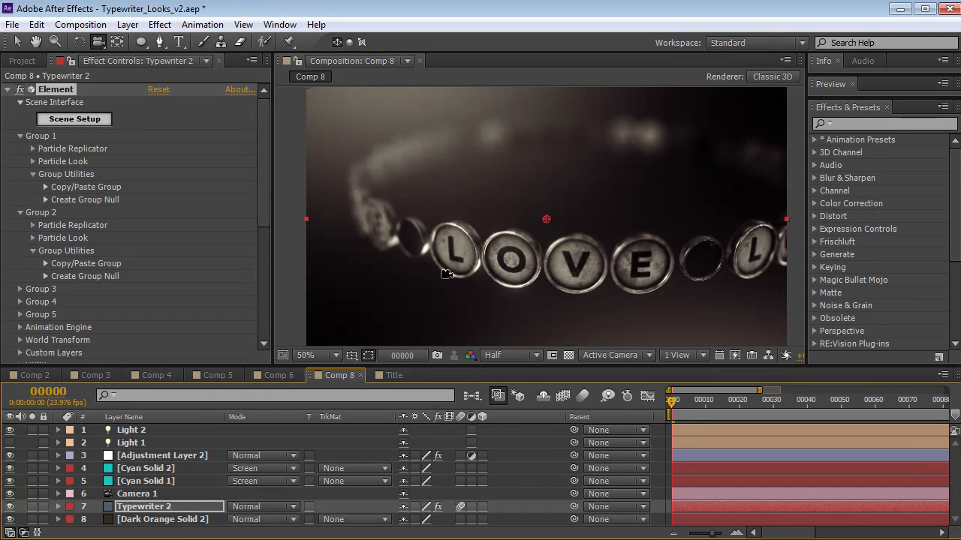
mouse_move(518, 289)
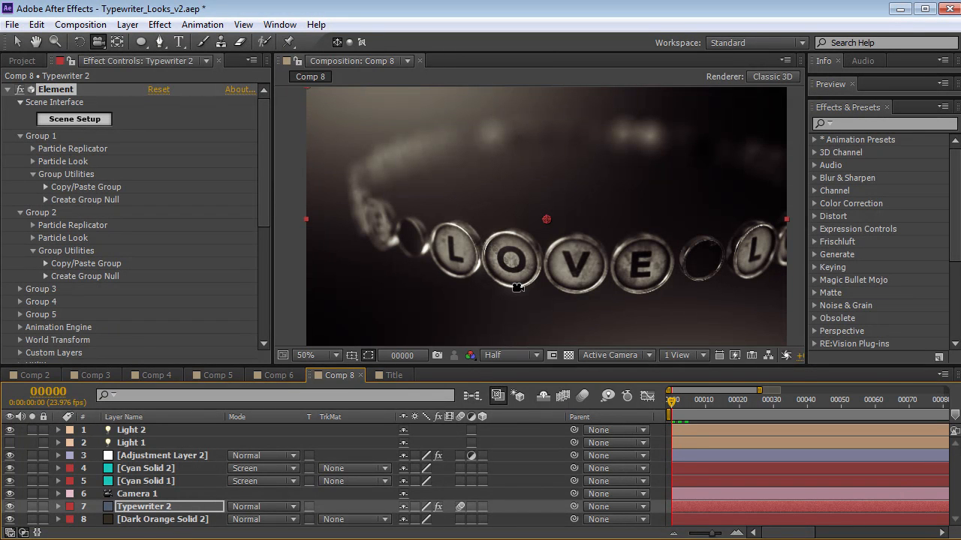
mouse_move(694, 282)
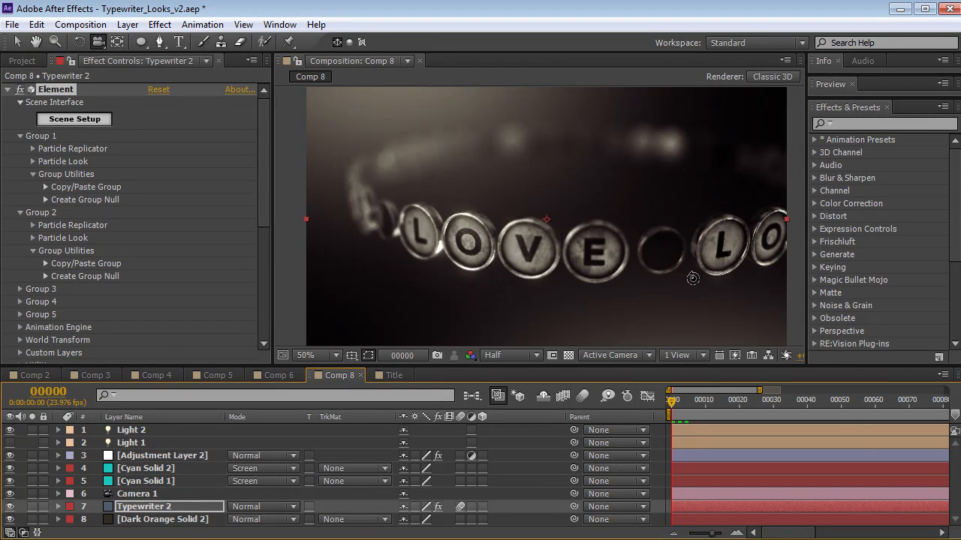
- Reveal Group 1's Particle Replicator settings: 35 keys on a Ring spelling LOVE
click(33, 149)
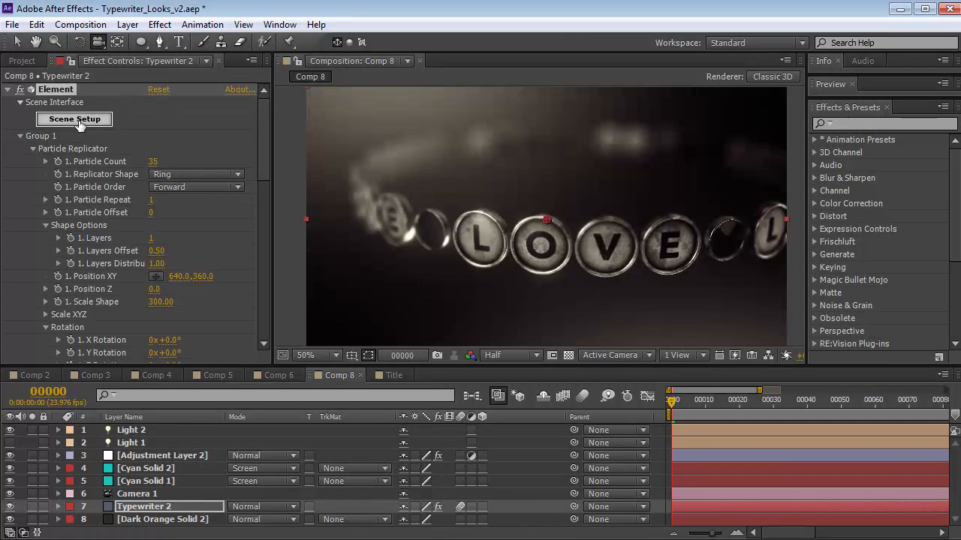
click(74, 120)
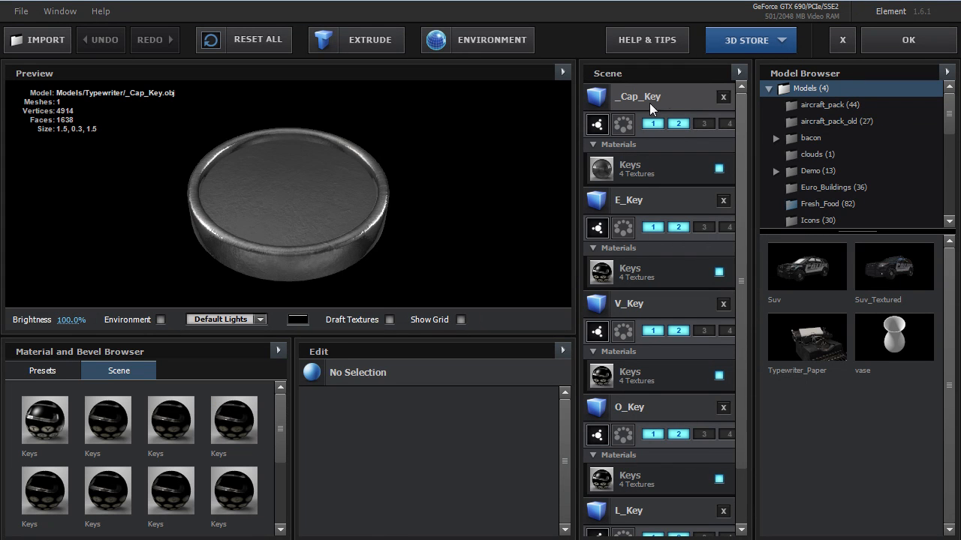
click(636, 96)
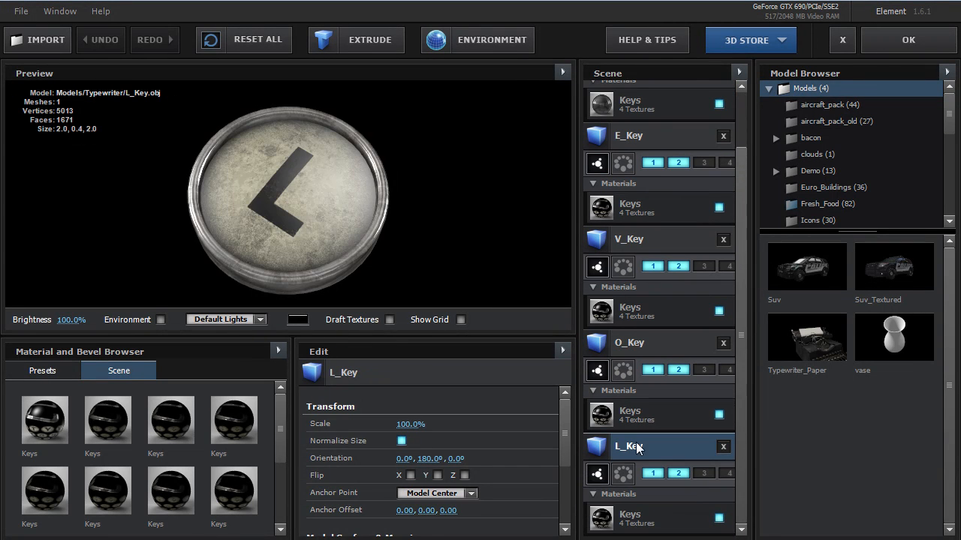
click(627, 135)
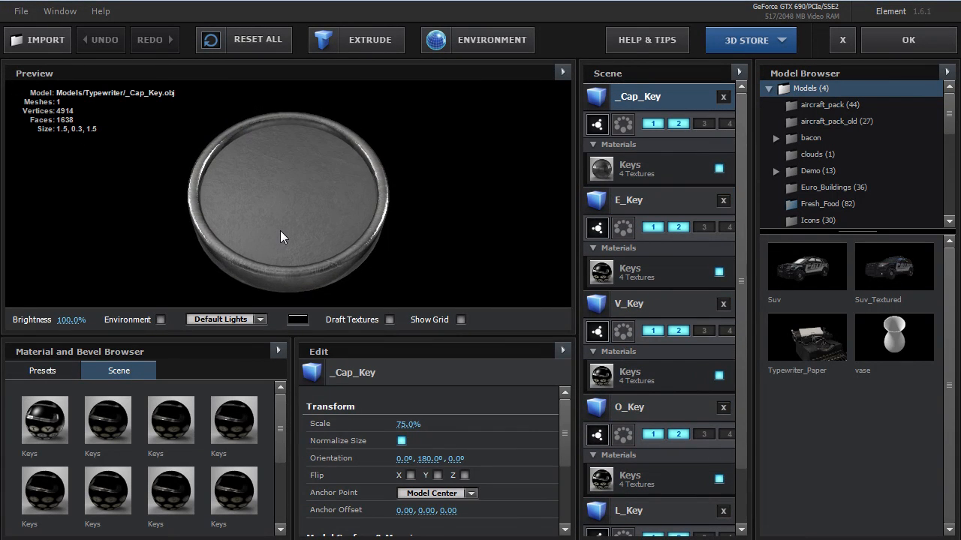
click(653, 201)
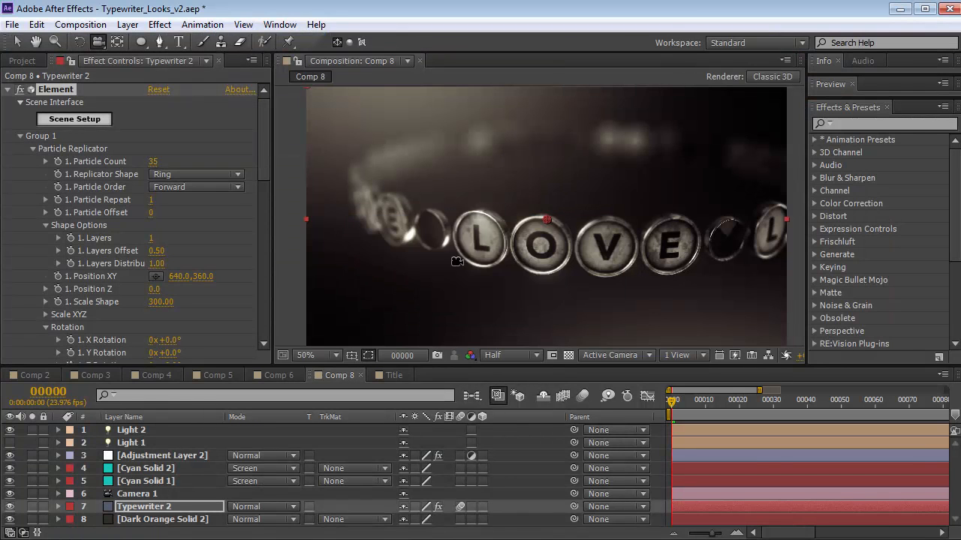
mouse_move(408, 226)
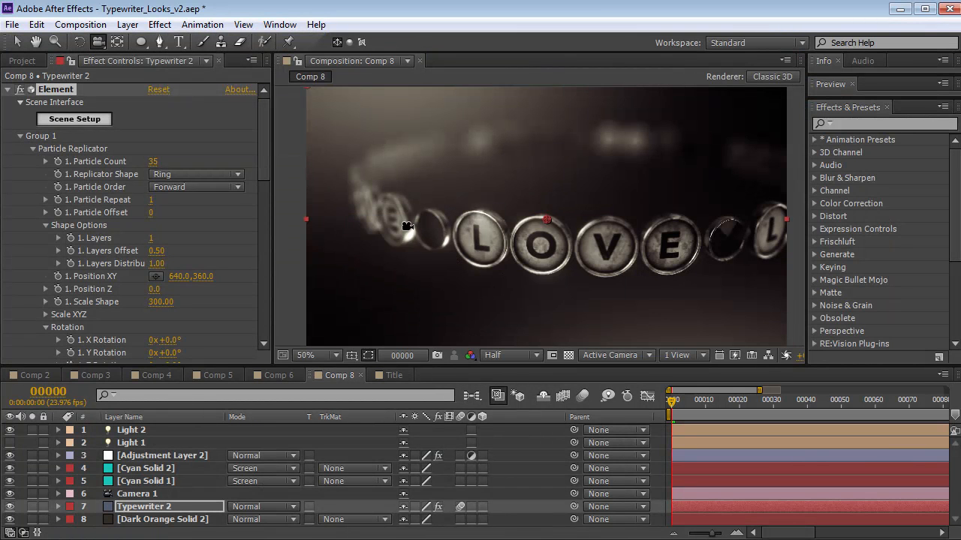
- Check Camera 1's Depth of Field is off for a sharper ring view, then reselect Typewriter 2
click(132, 494)
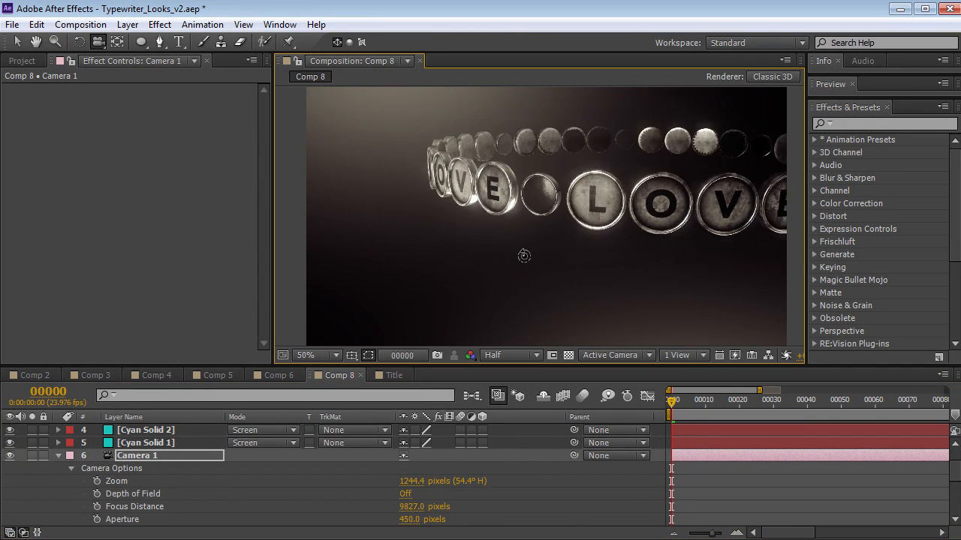
click(58, 456)
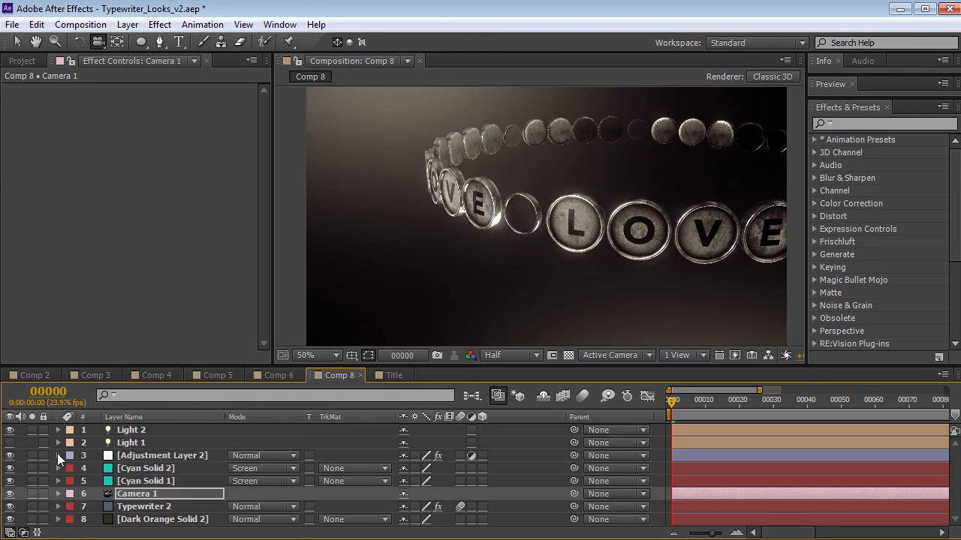
click(144, 507)
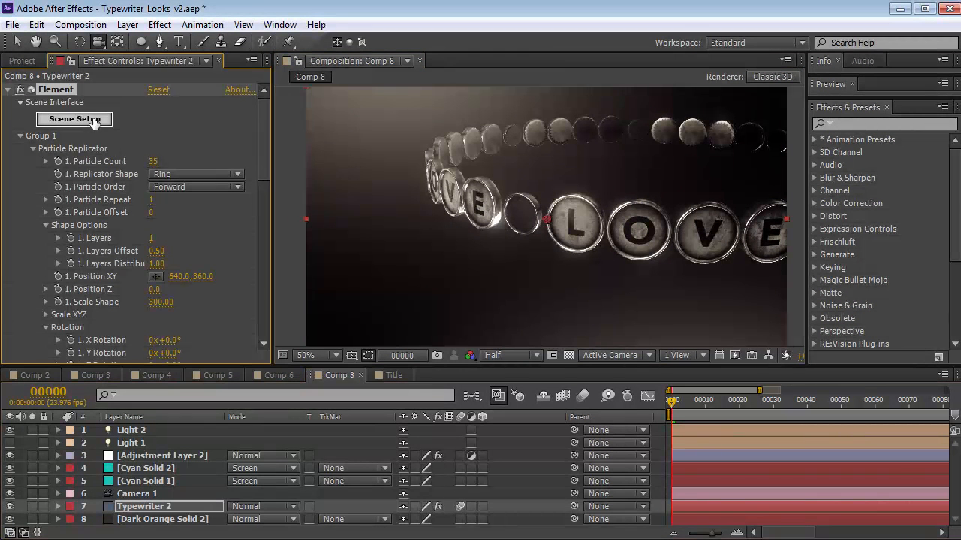
click(73, 120)
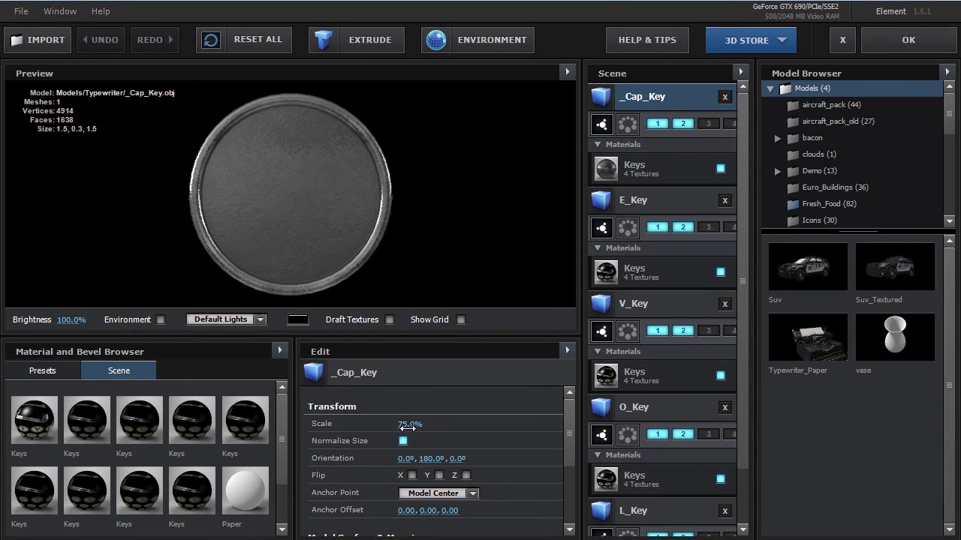
click(634, 200)
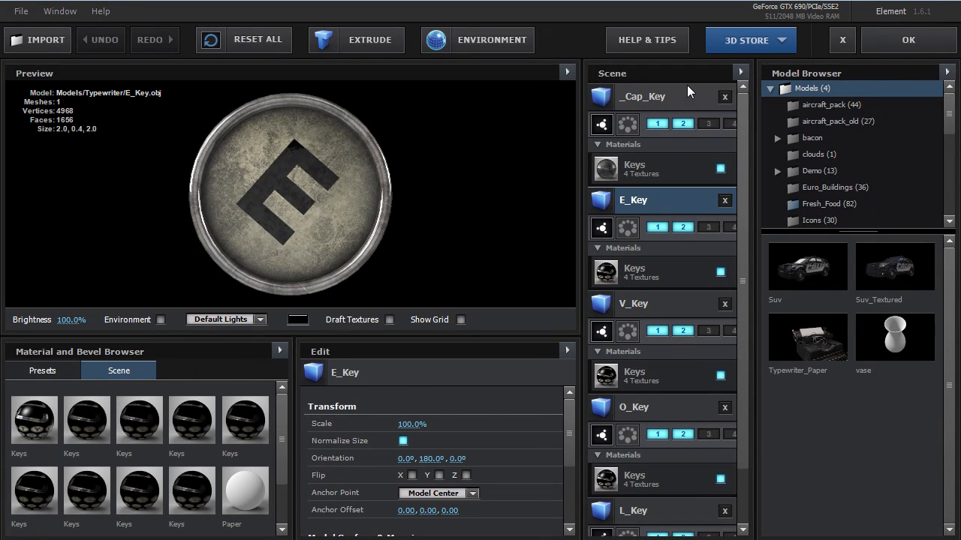
click(643, 96)
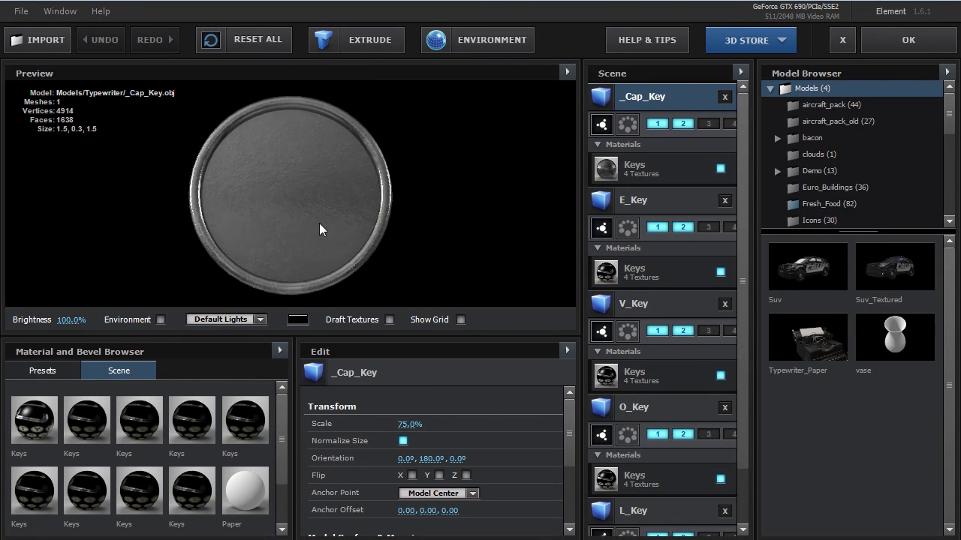
drag(318, 228, 417, 183)
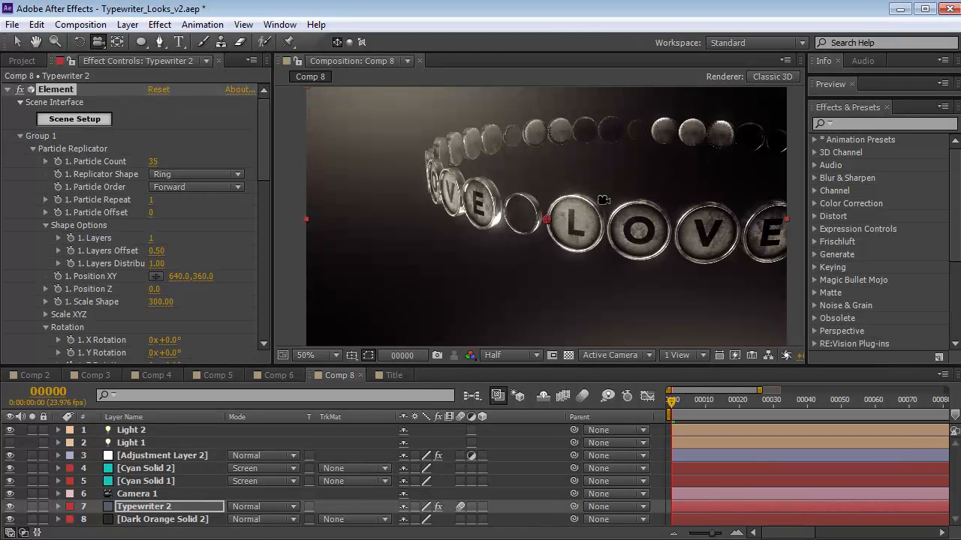
- Review the Title comp's E3D scene of A–F key models, selecting A_Key in Scene Setup
click(396, 375)
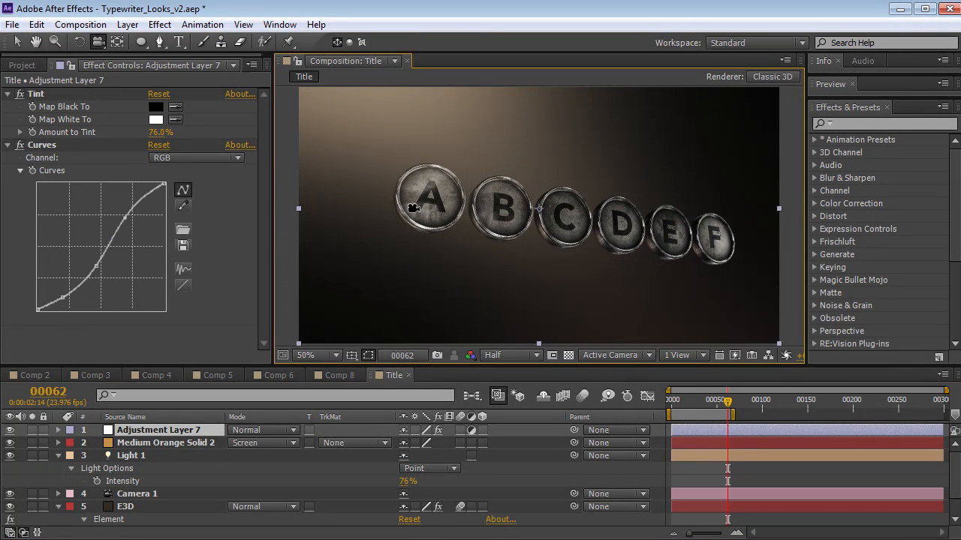
click(126, 507)
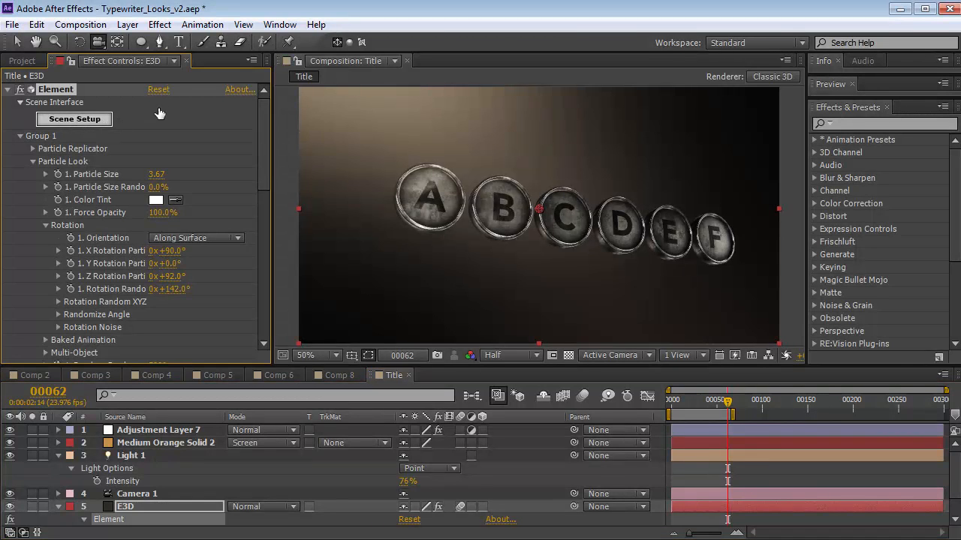
click(73, 118)
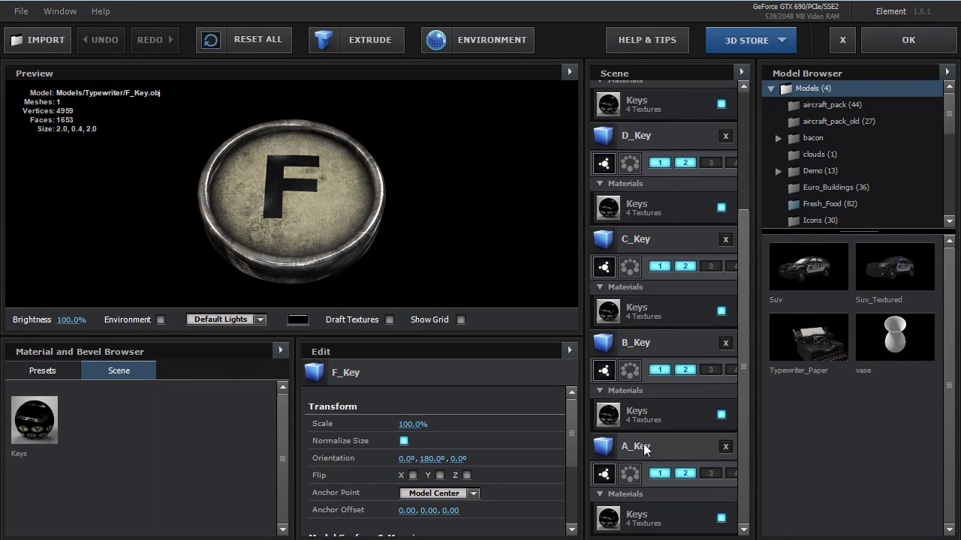
click(636, 446)
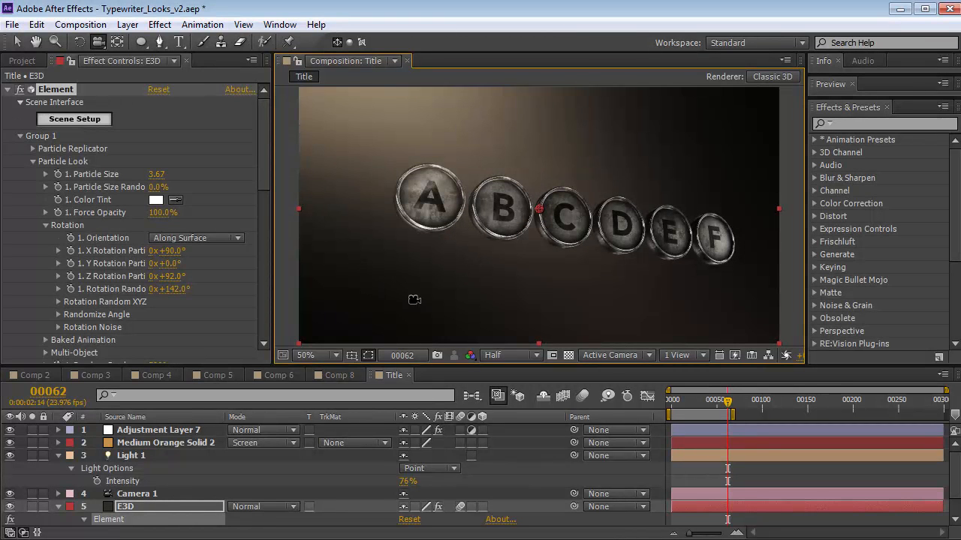
mouse_move(461, 252)
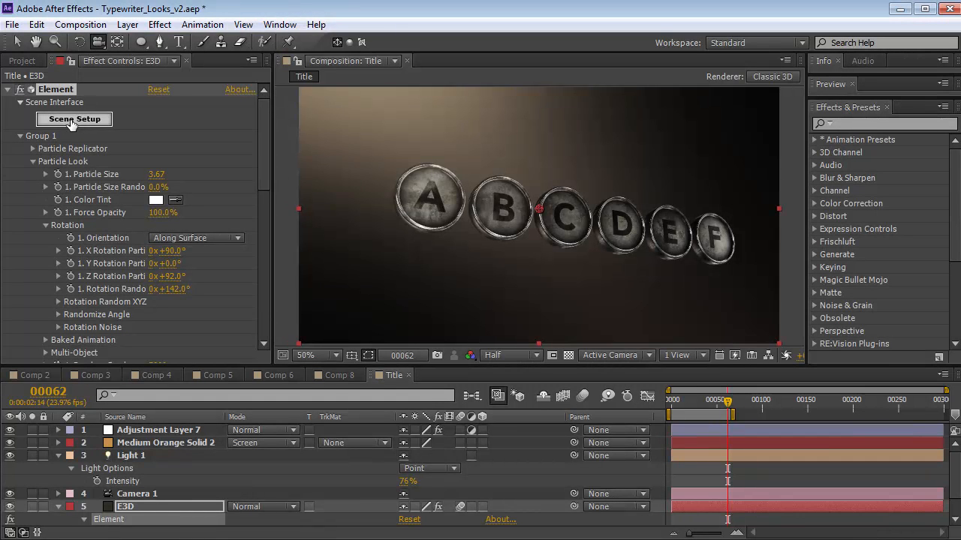
- Set C_Key's Scale to 0% in Scene Setup and check the empty slot at a later frame
click(74, 119)
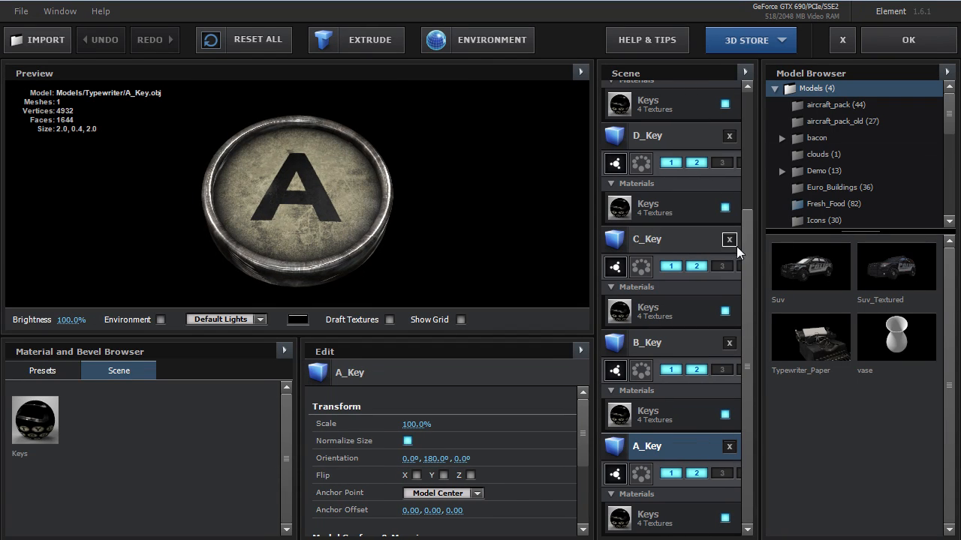
click(648, 239)
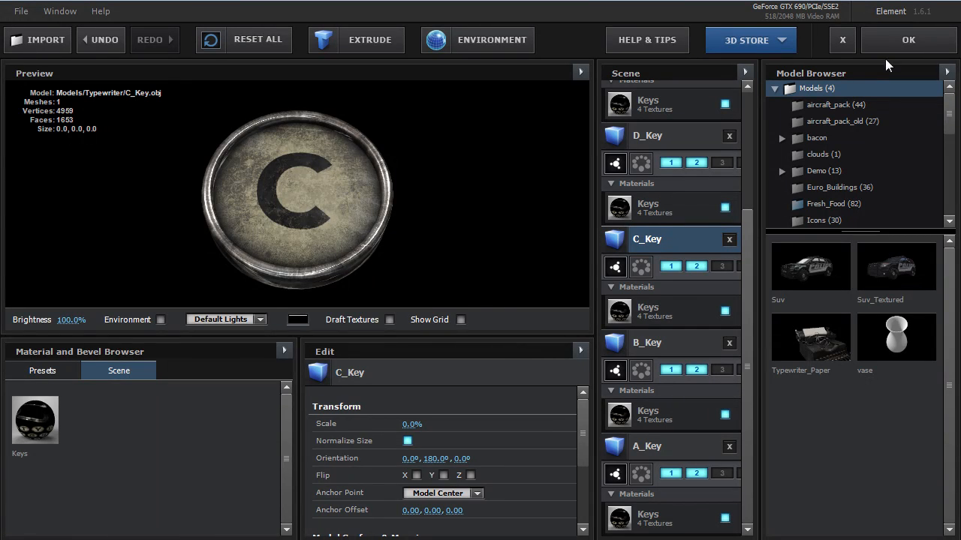
click(907, 39)
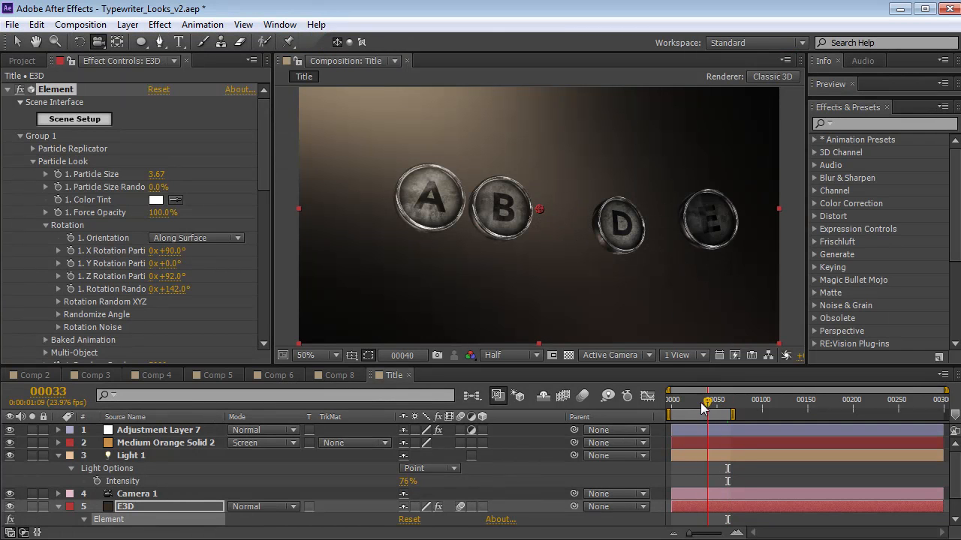
click(728, 399)
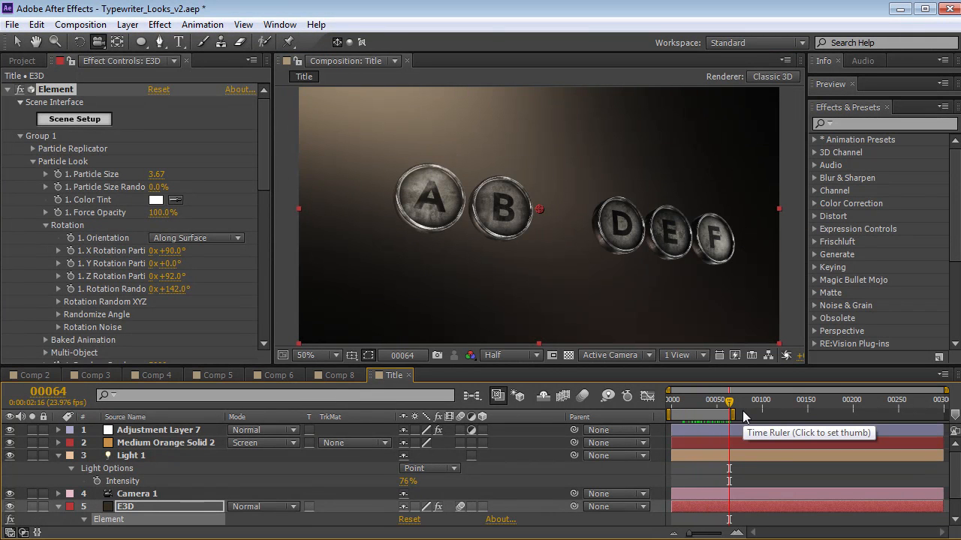